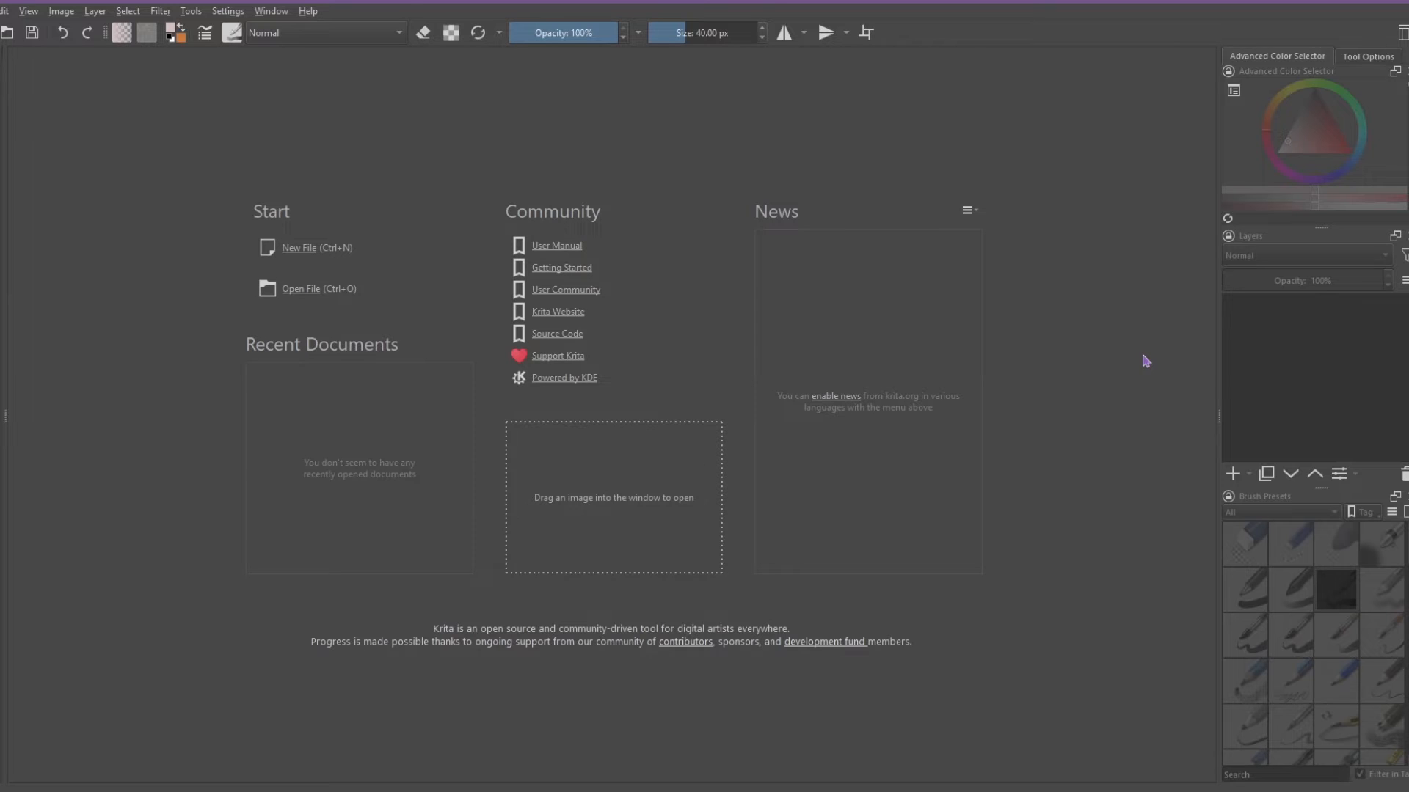
mouse_move(295, 253)
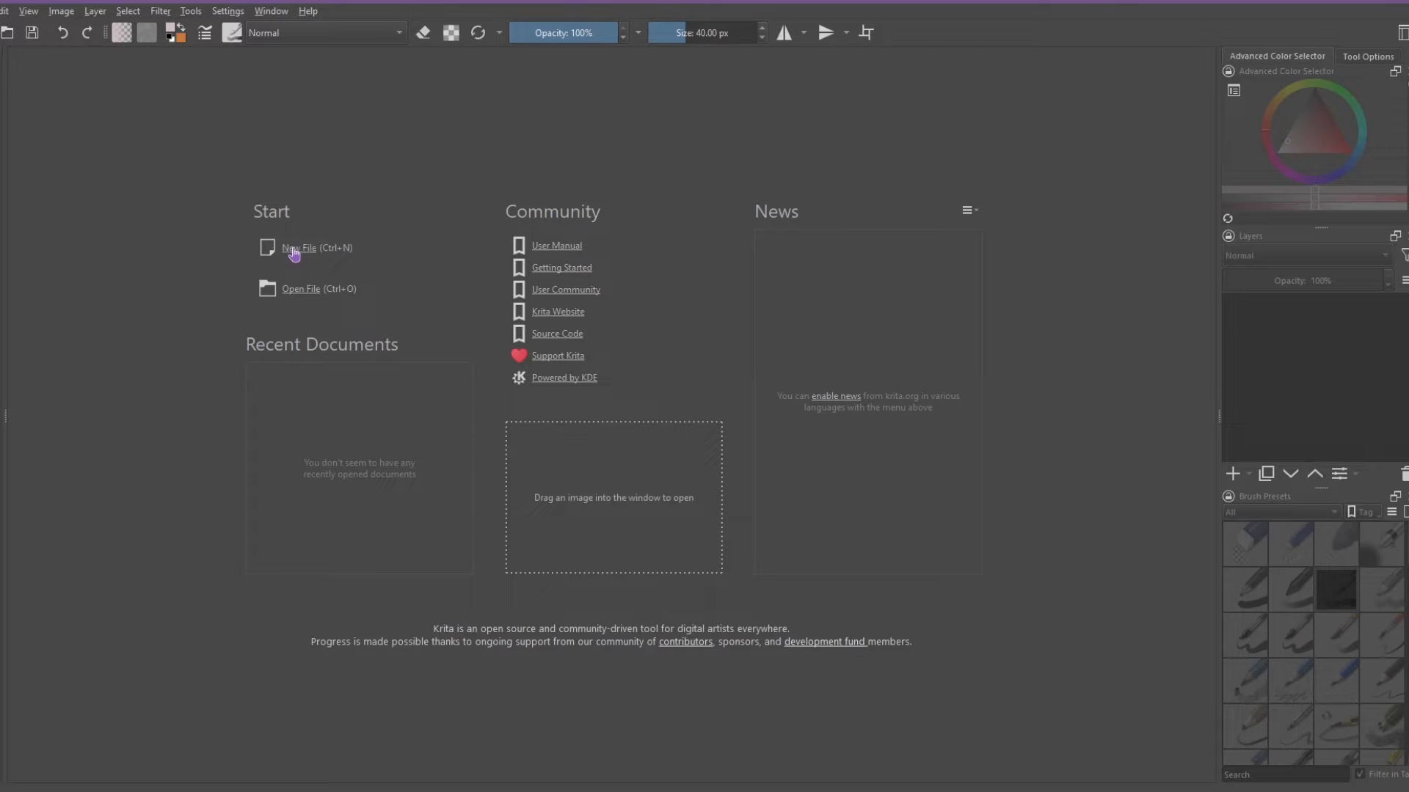
mouse_move(920, 251)
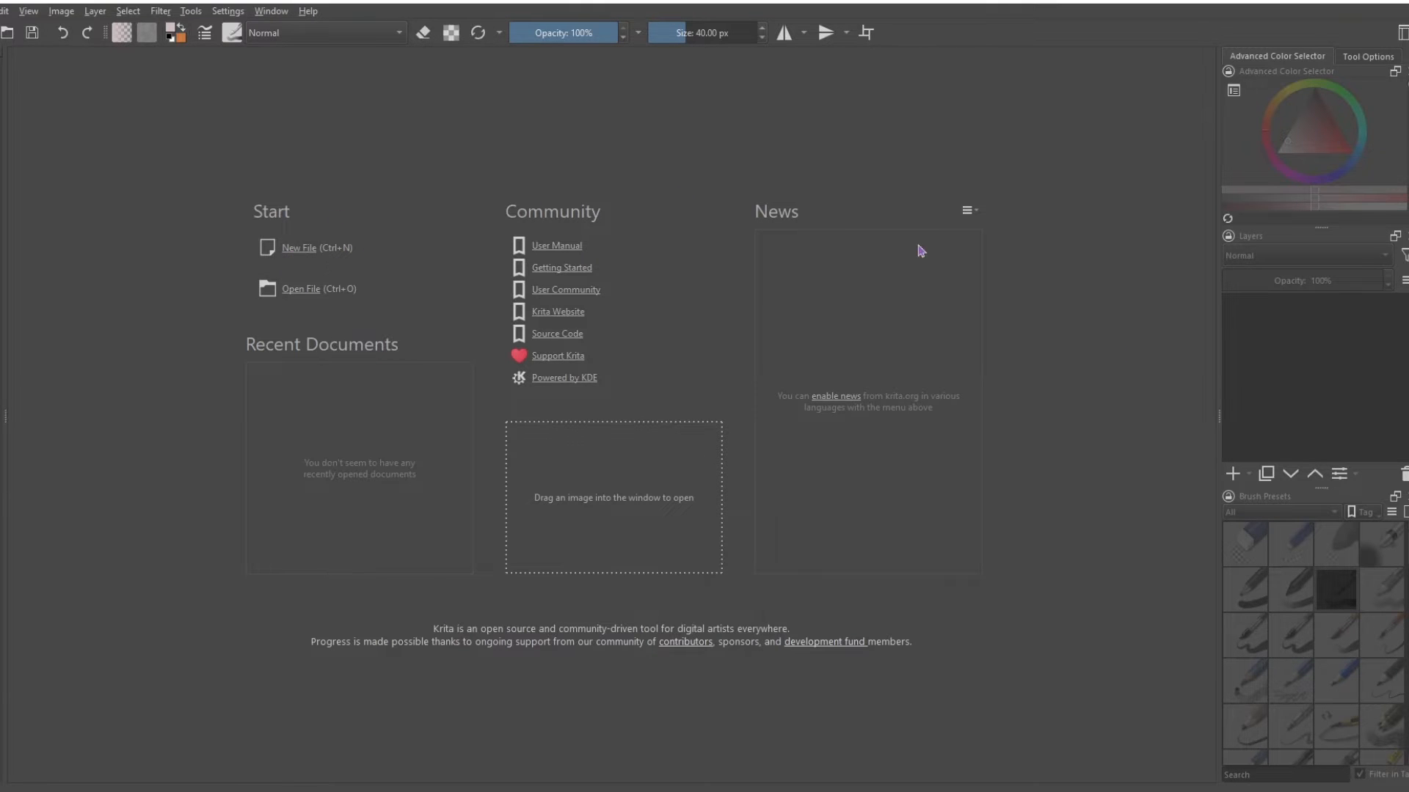
- Start a new document and confirm the 1920 x 1080 pixel canvas size
left_click(299, 248)
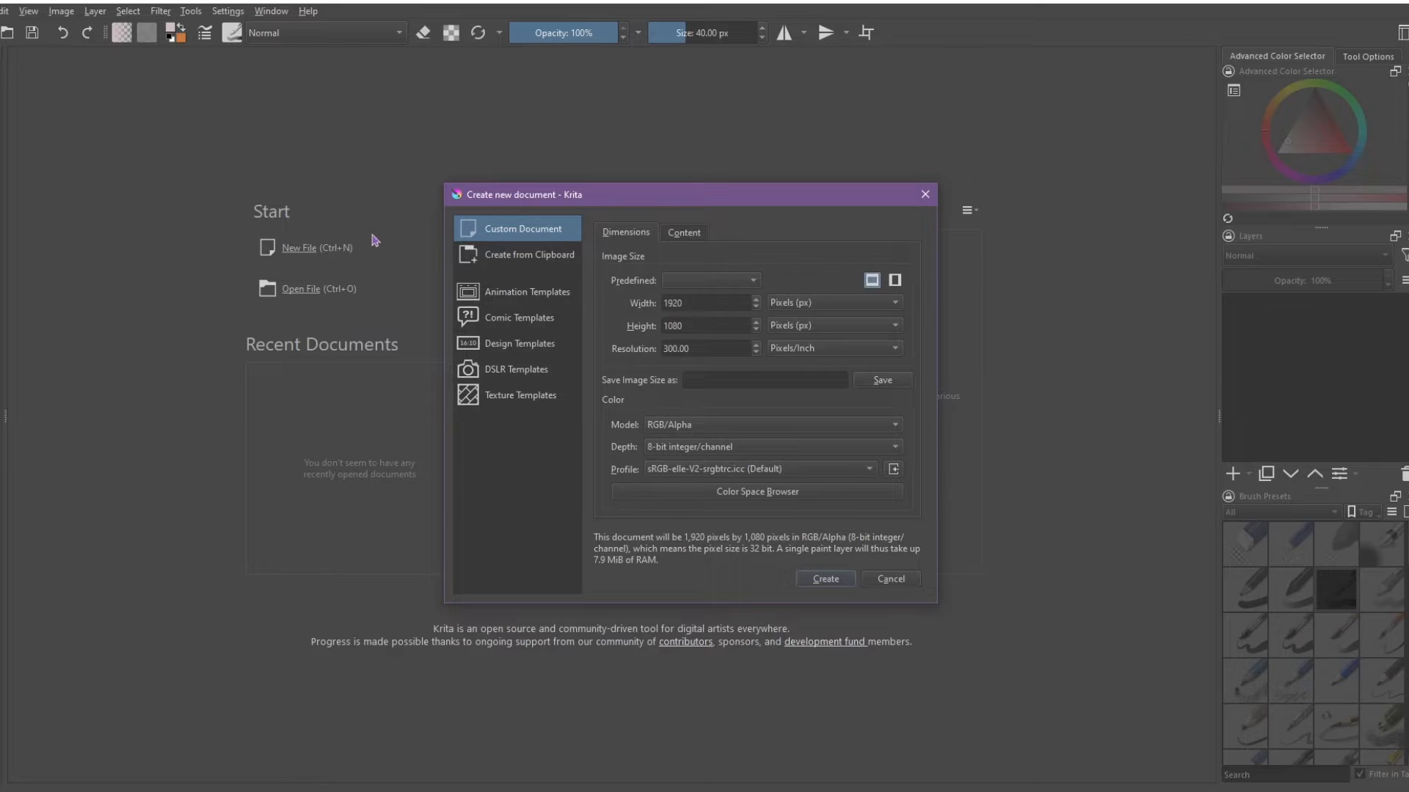
left_click(701, 303)
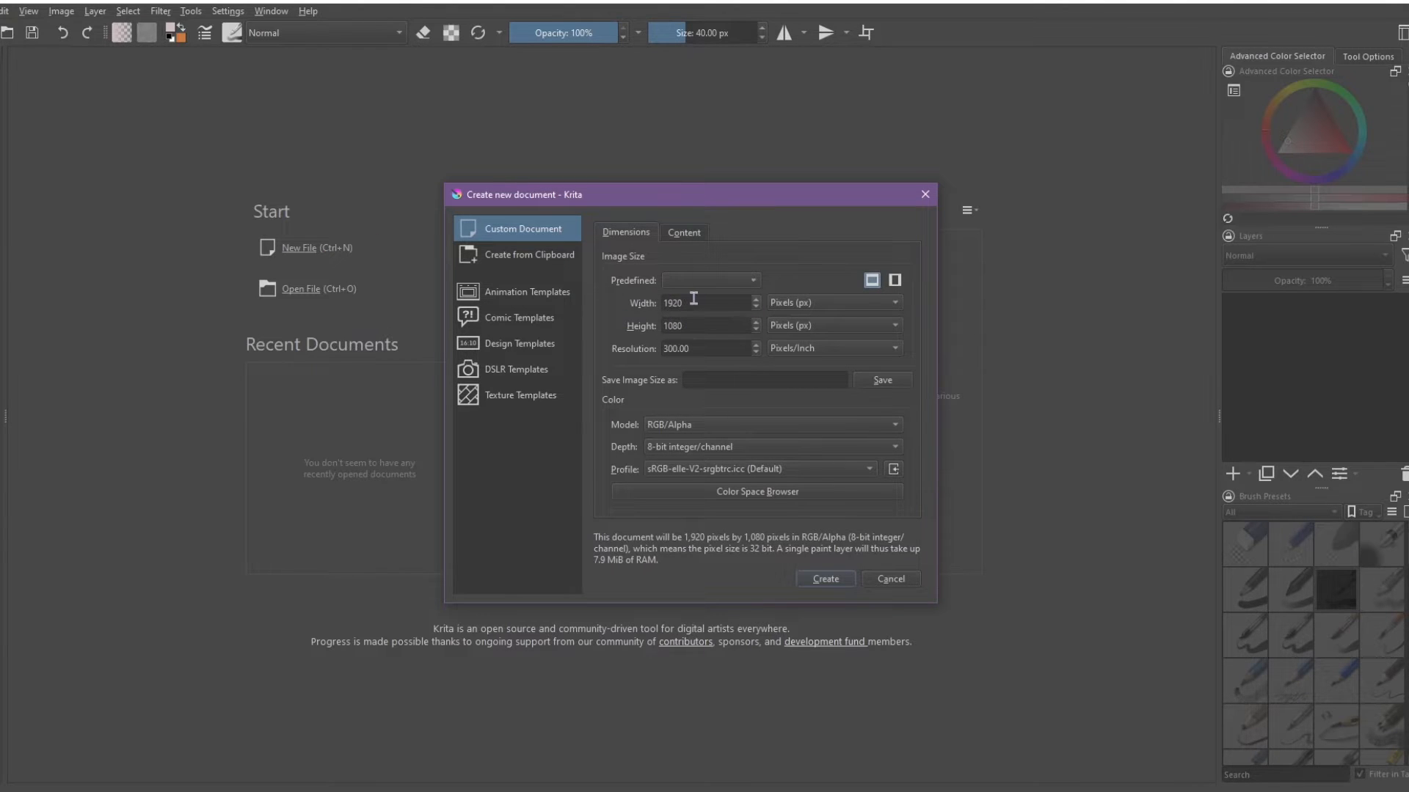
mouse_move(686, 375)
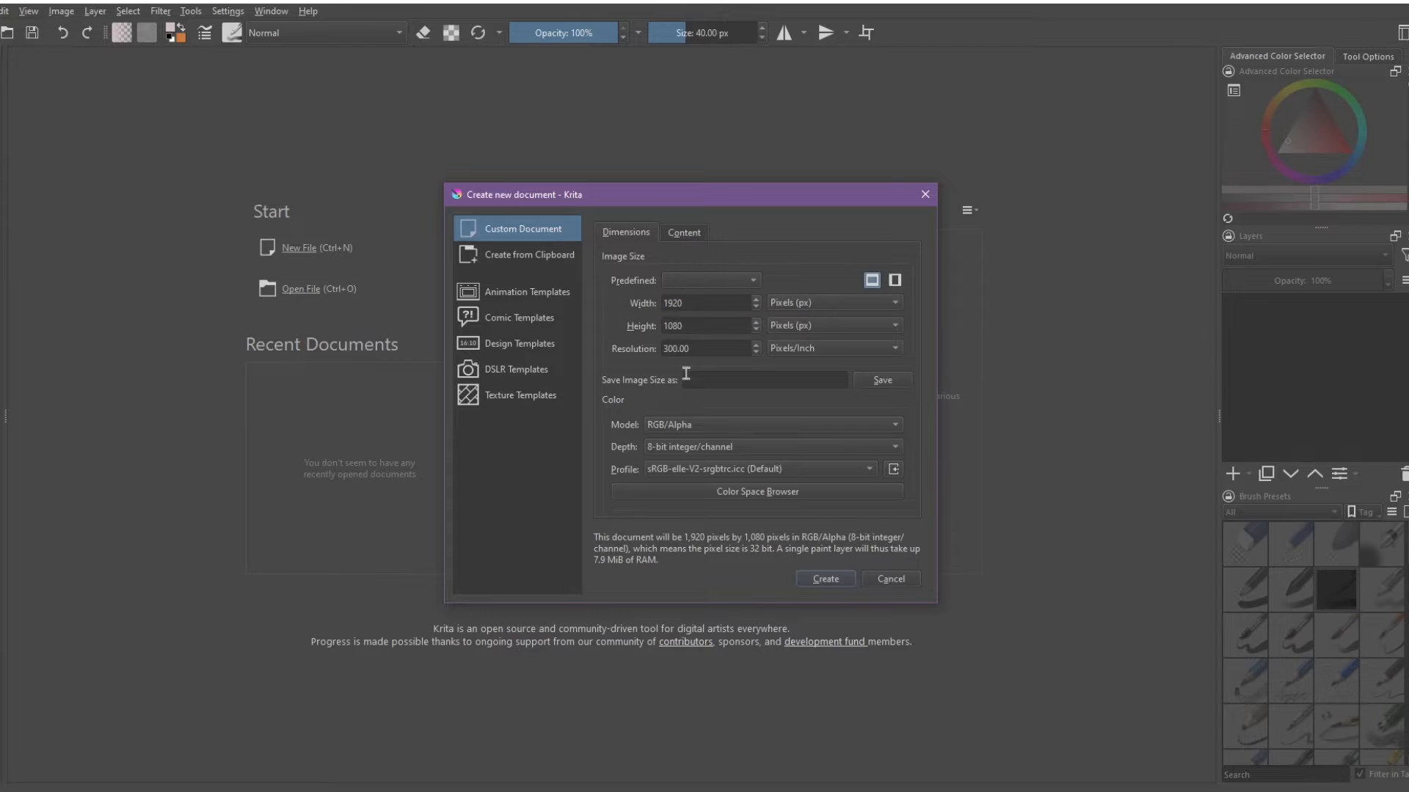
mouse_move(799, 376)
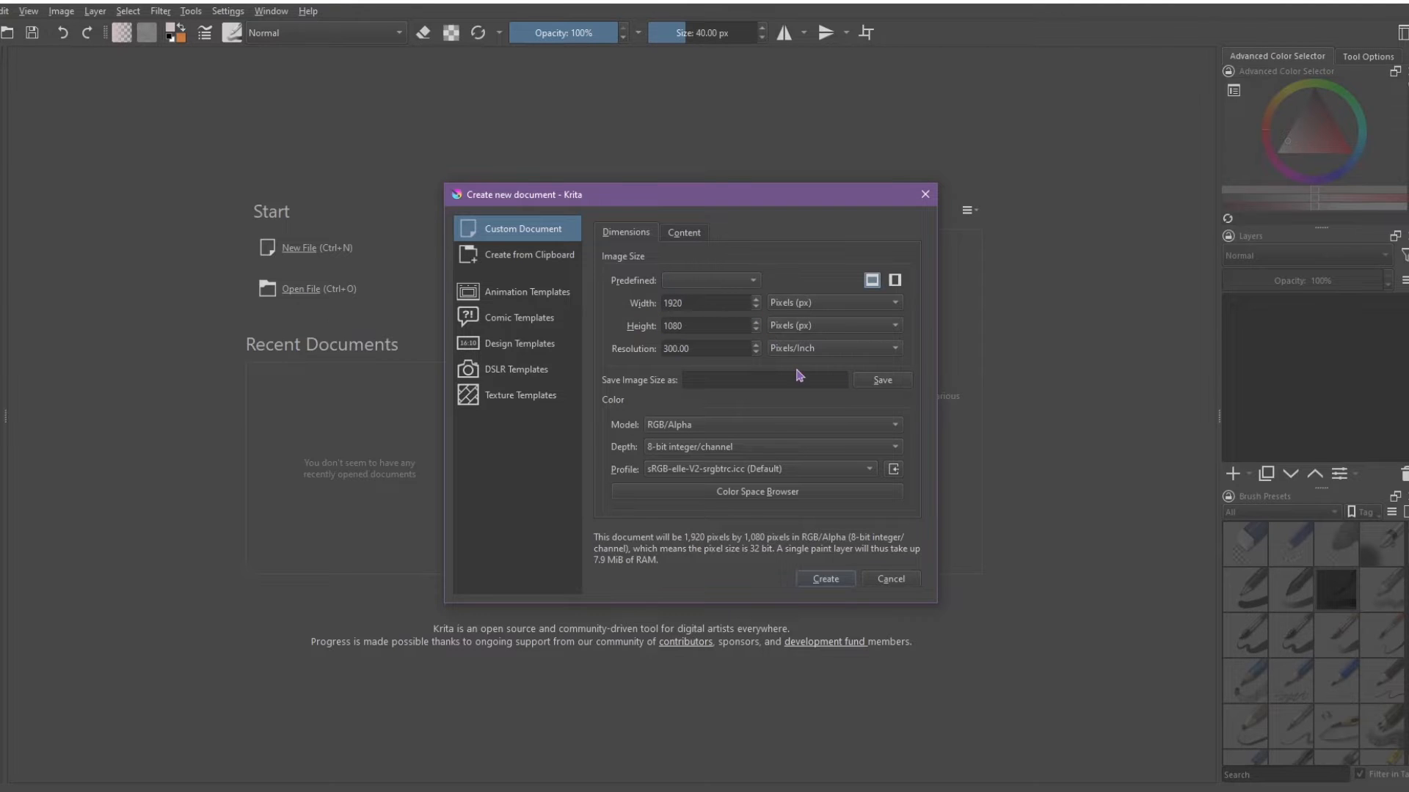
mouse_move(802, 361)
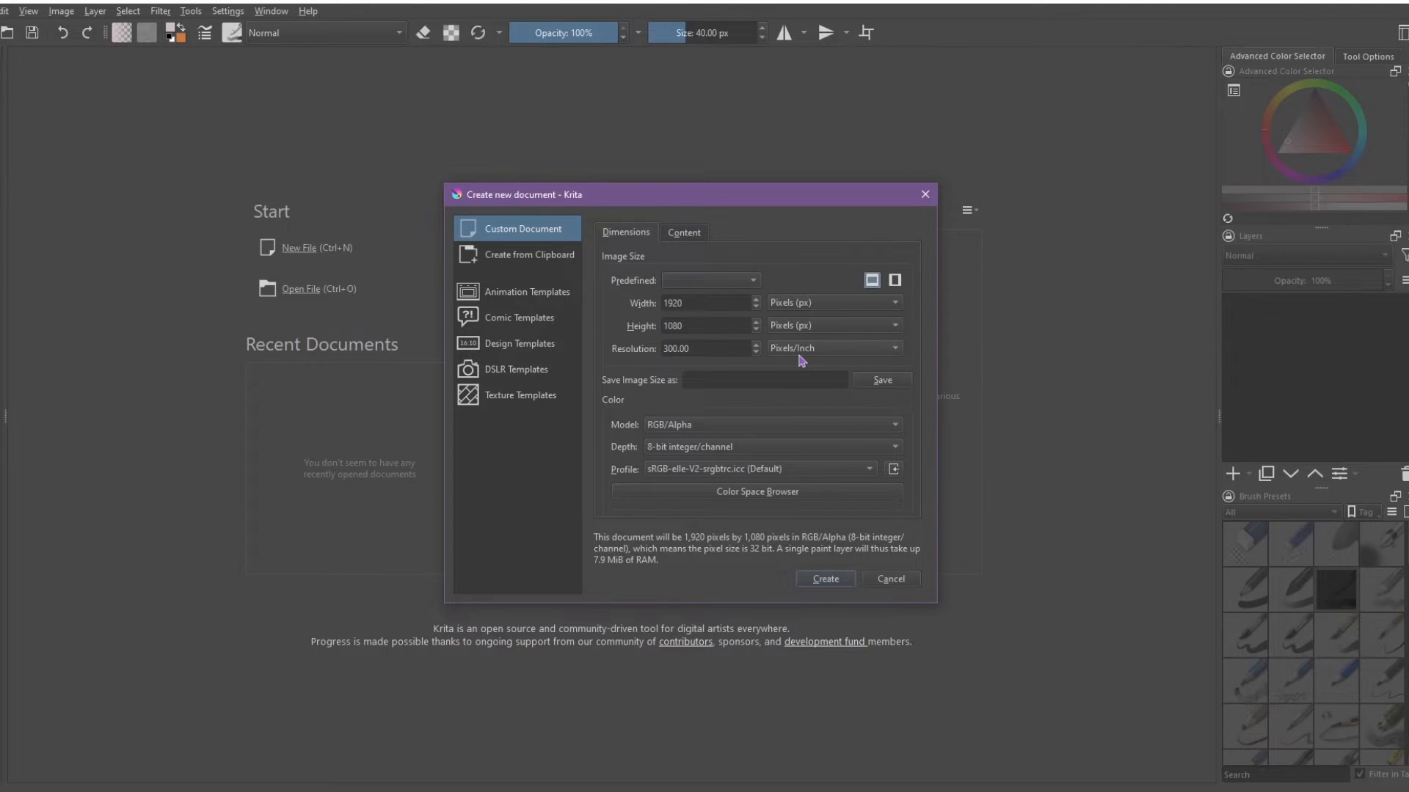
mouse_move(746, 451)
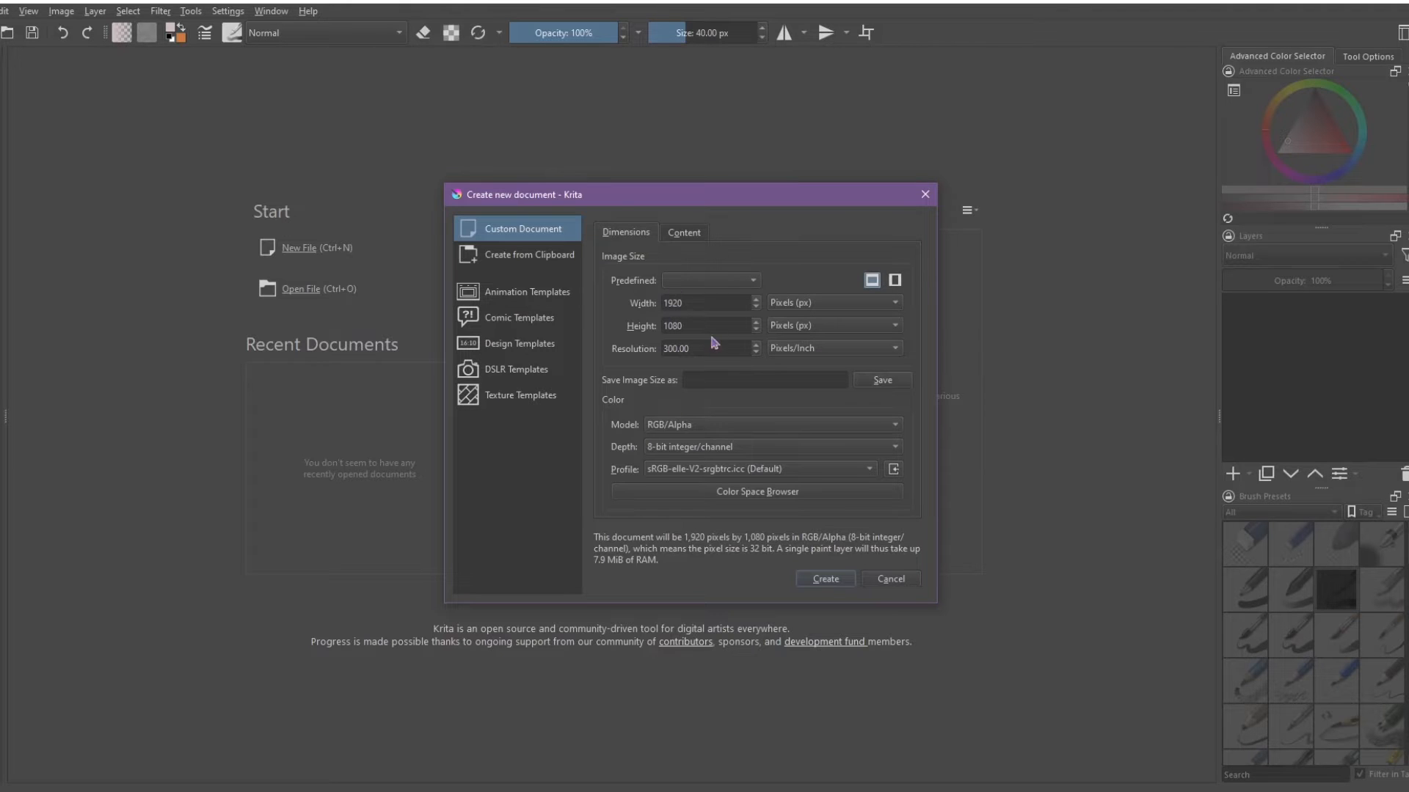
mouse_move(729, 325)
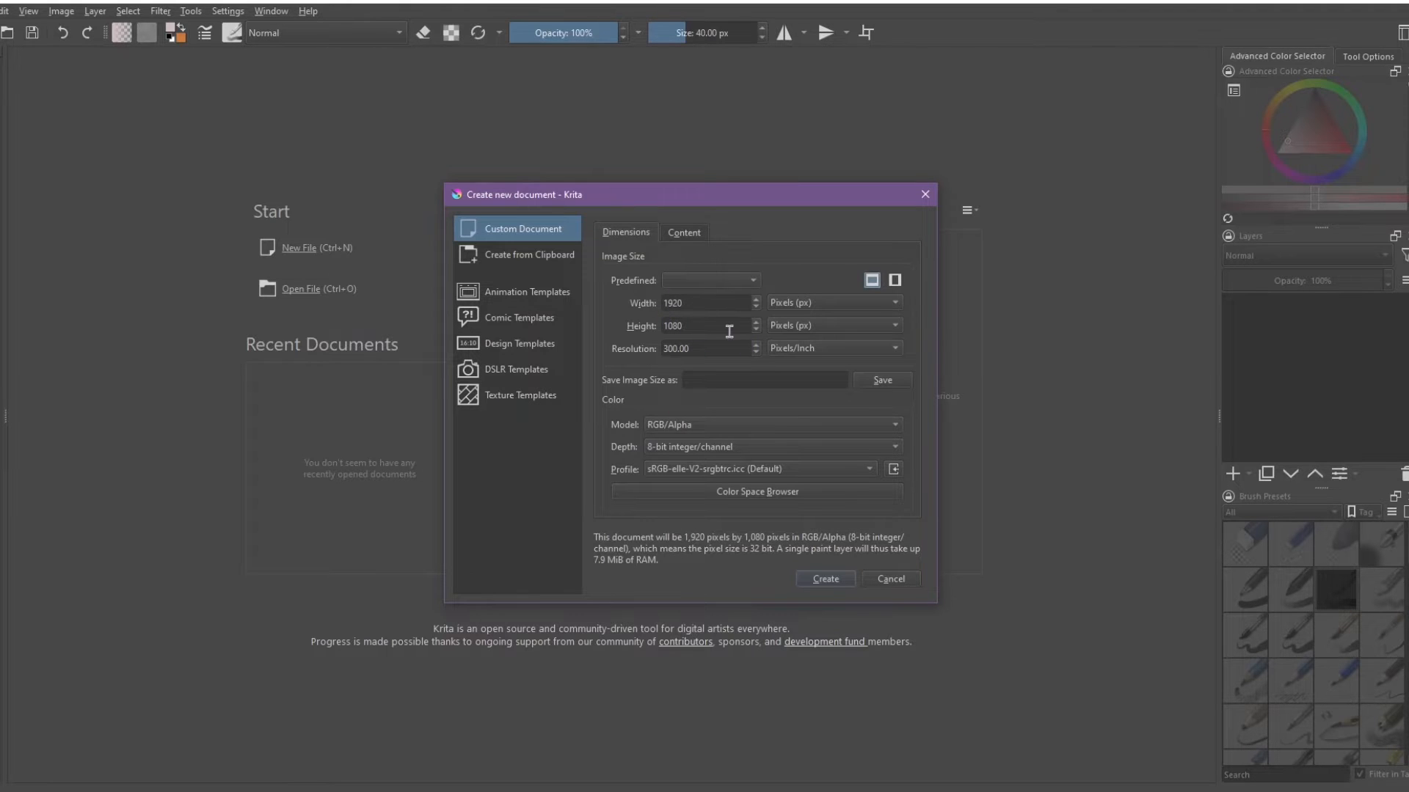
mouse_move(800, 292)
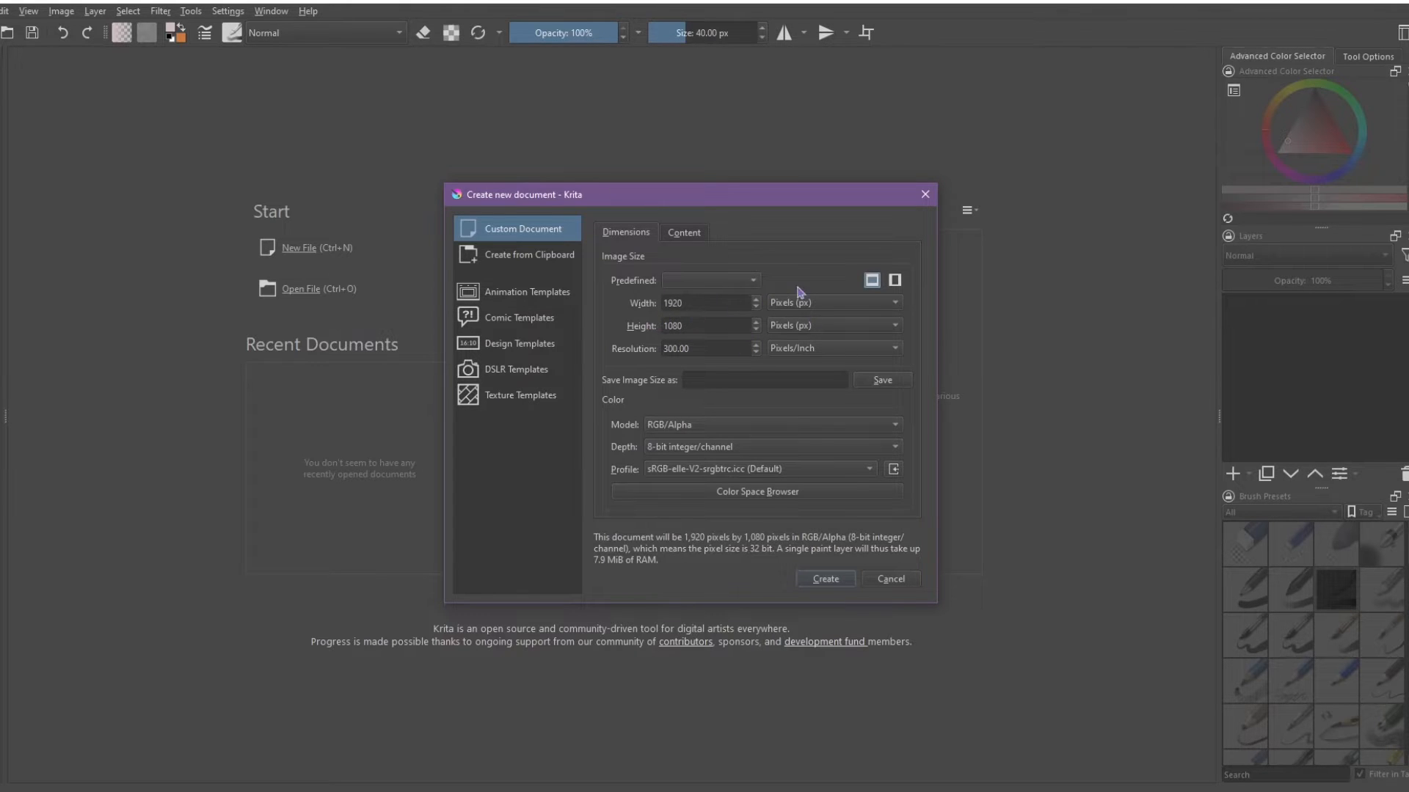
mouse_move(745, 261)
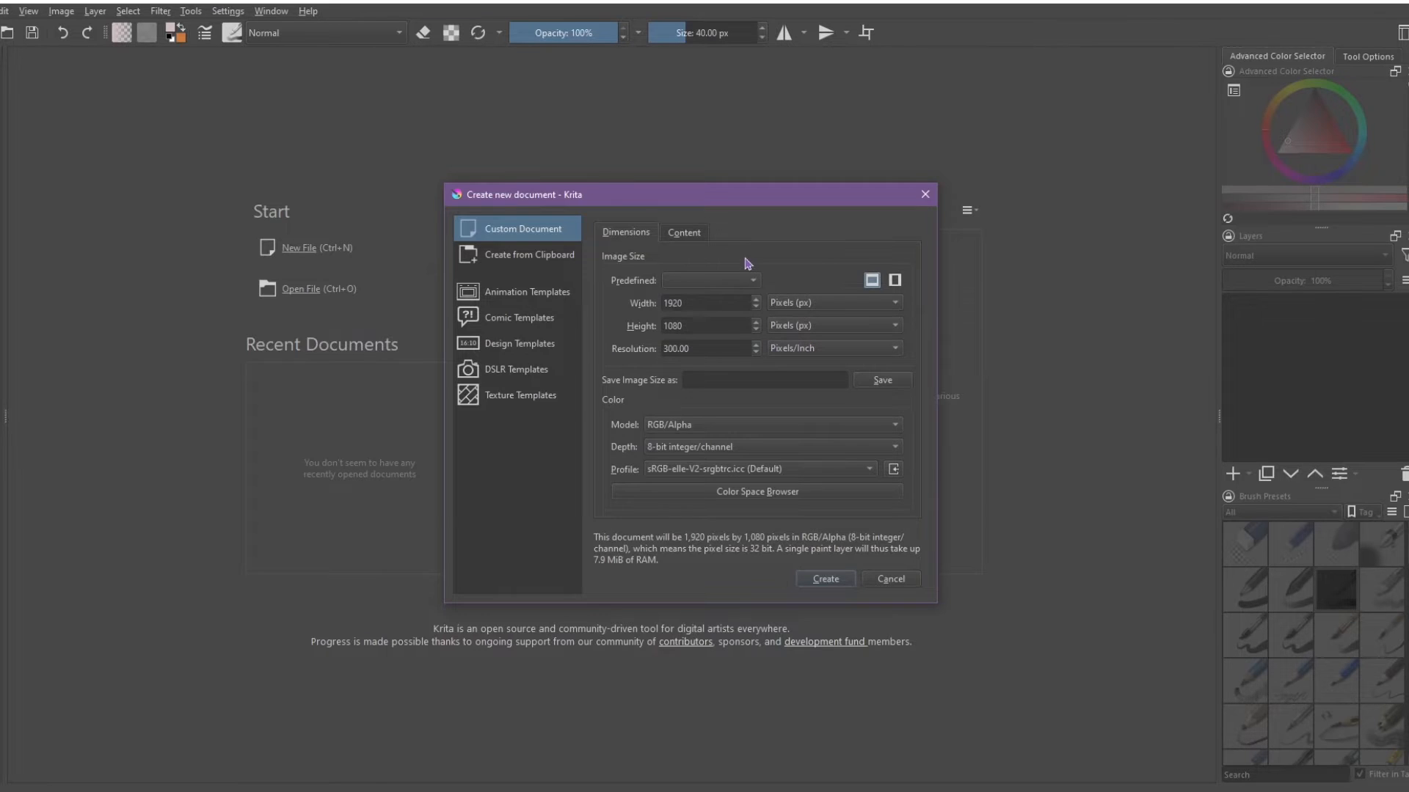
- Create the 1920 x 1080 document with the default settings
left_click(825, 579)
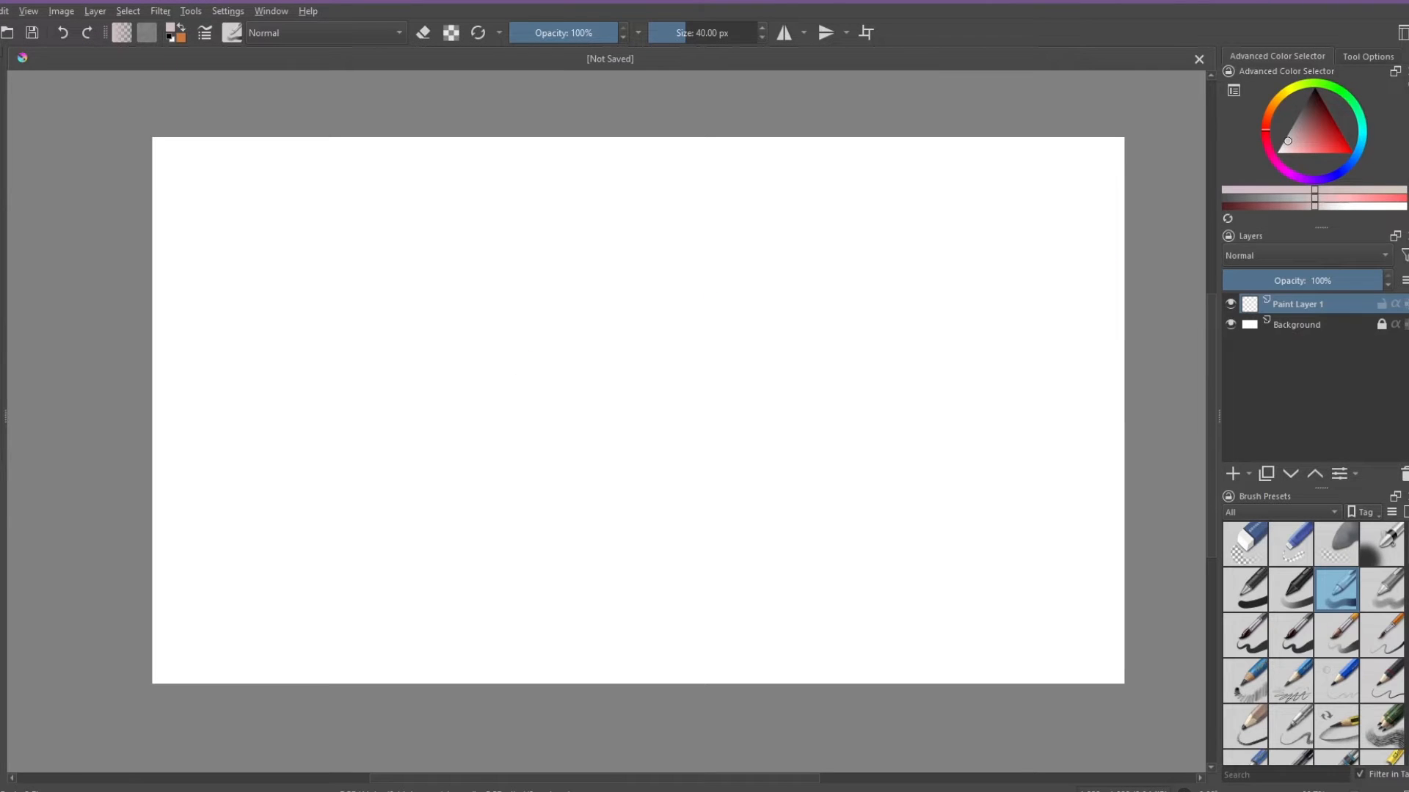
mouse_move(707, 235)
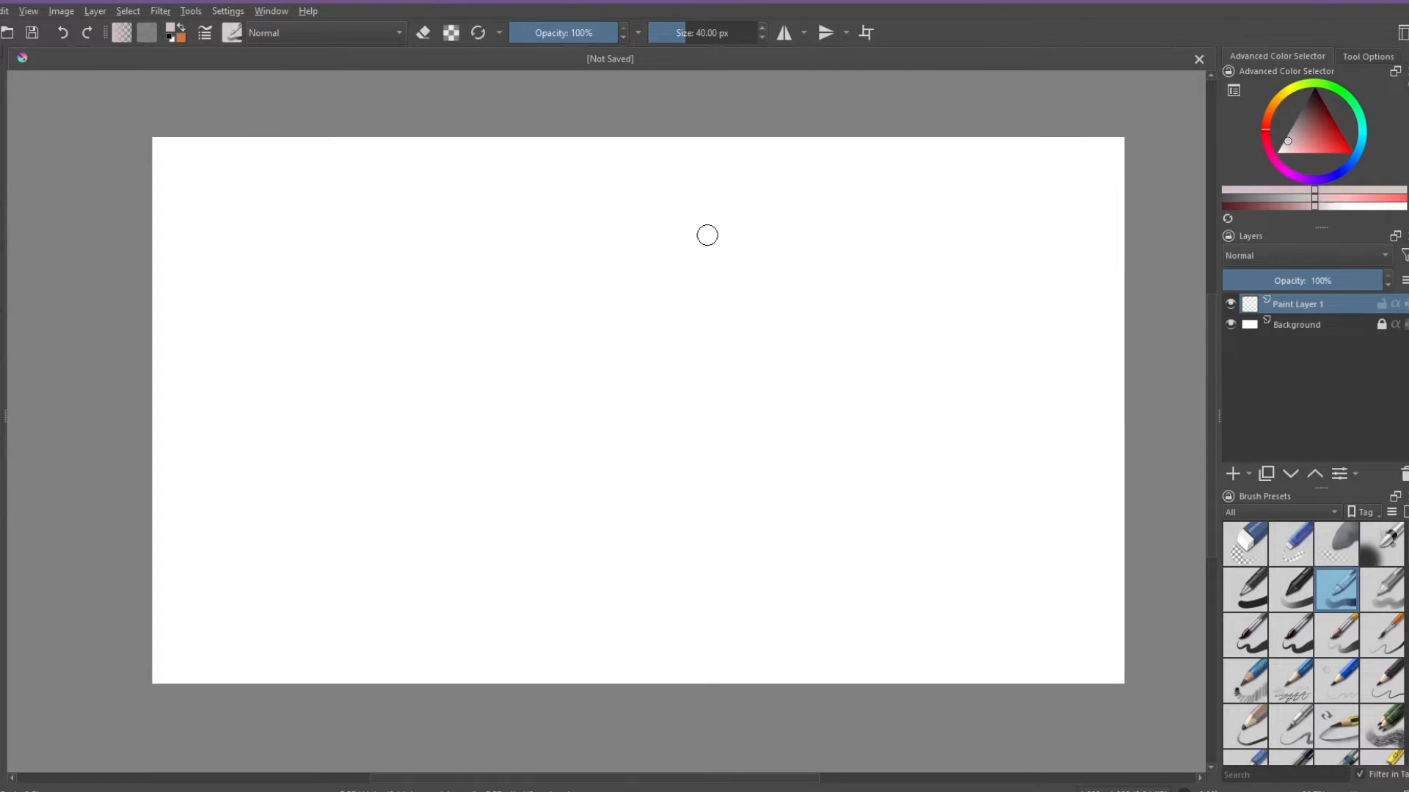
mouse_move(1263, 318)
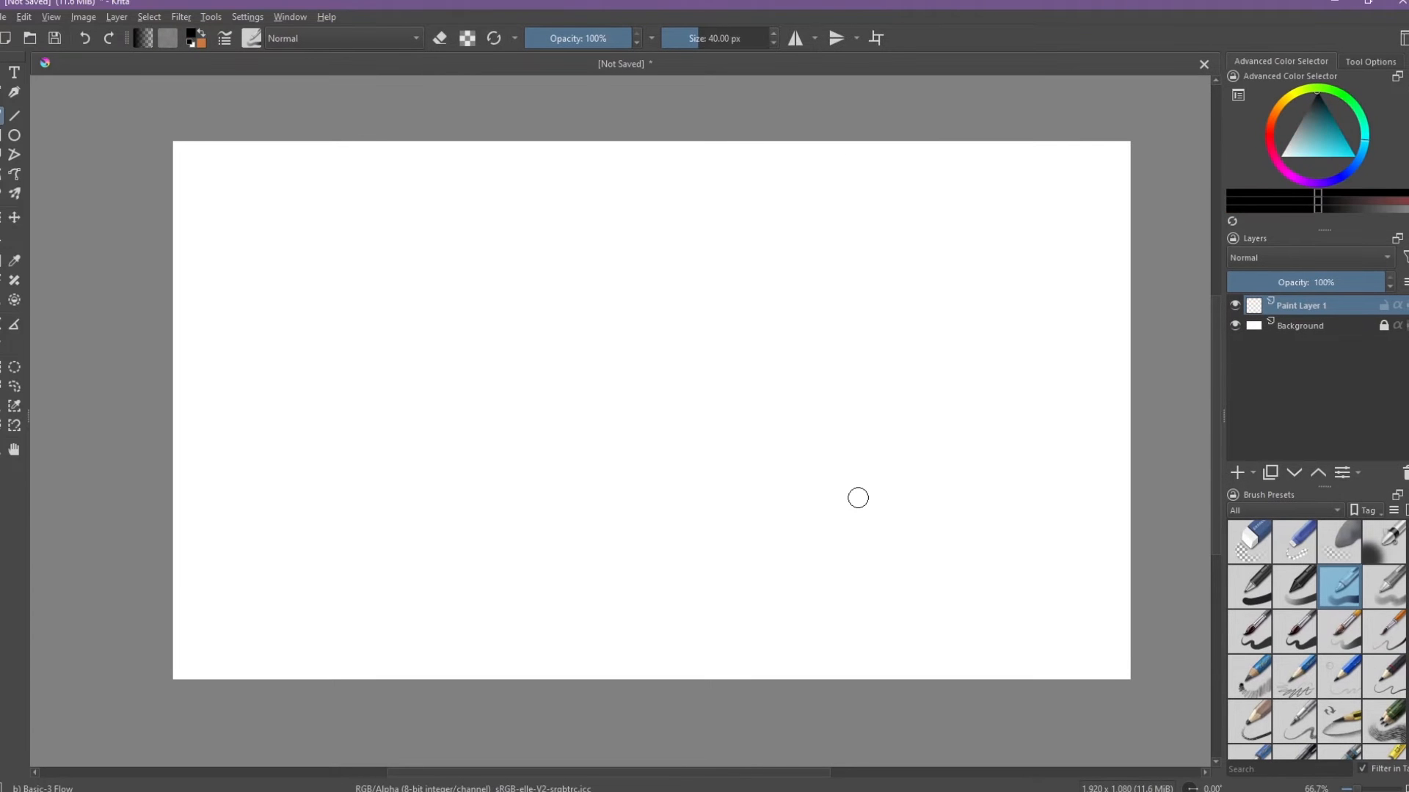
mouse_move(806, 393)
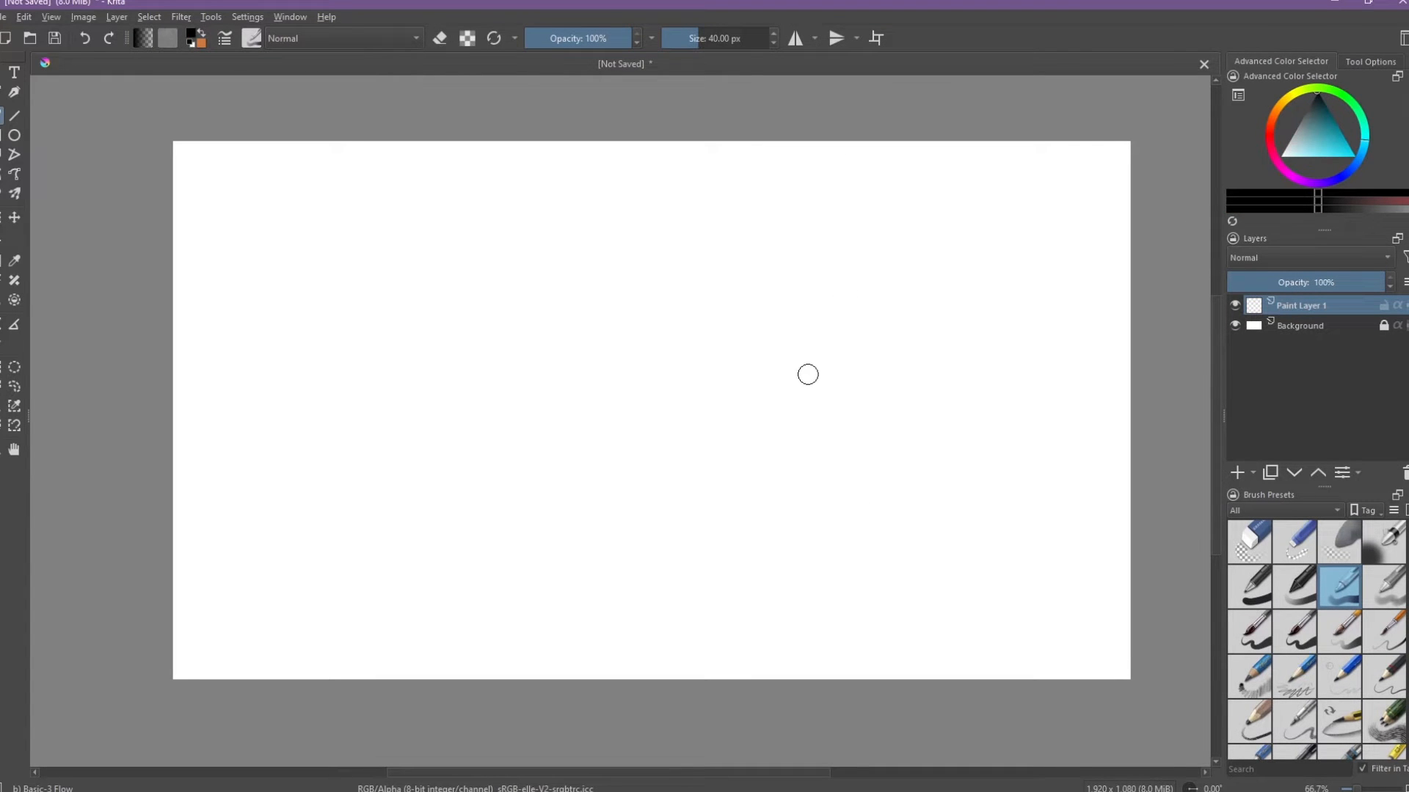
mouse_move(819, 389)
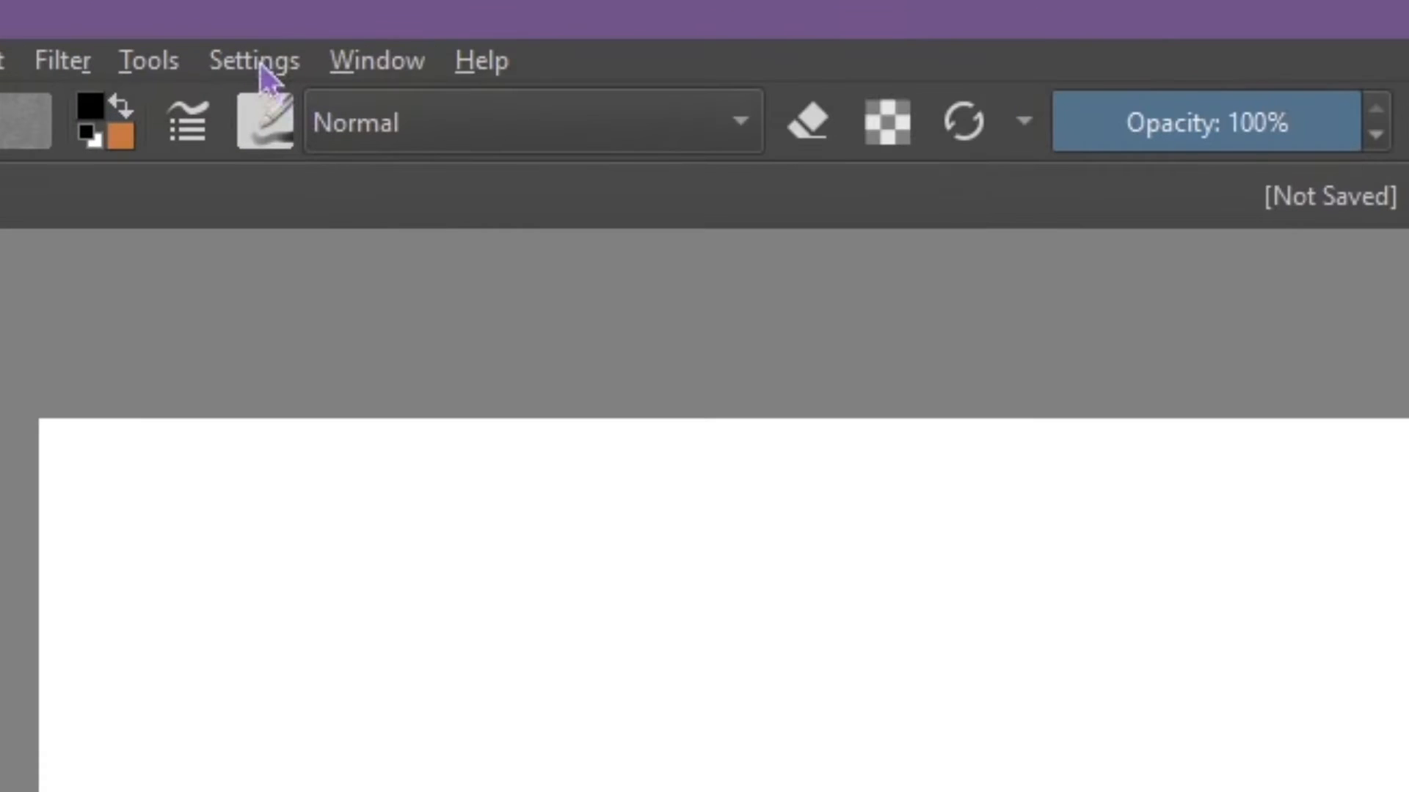
- Enable the Animation Timeline docker from Settings > Dockers
left_click(254, 59)
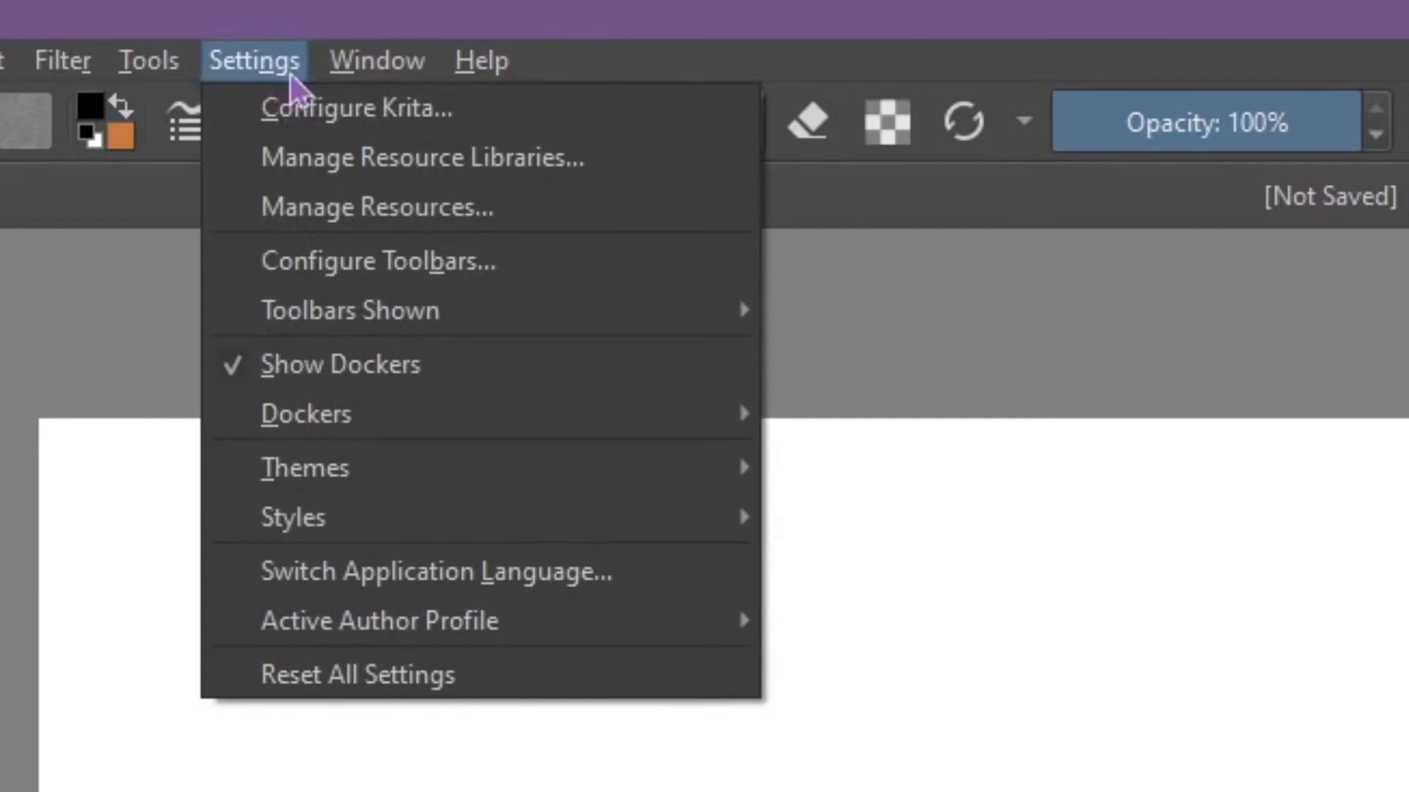
mouse_move(419, 417)
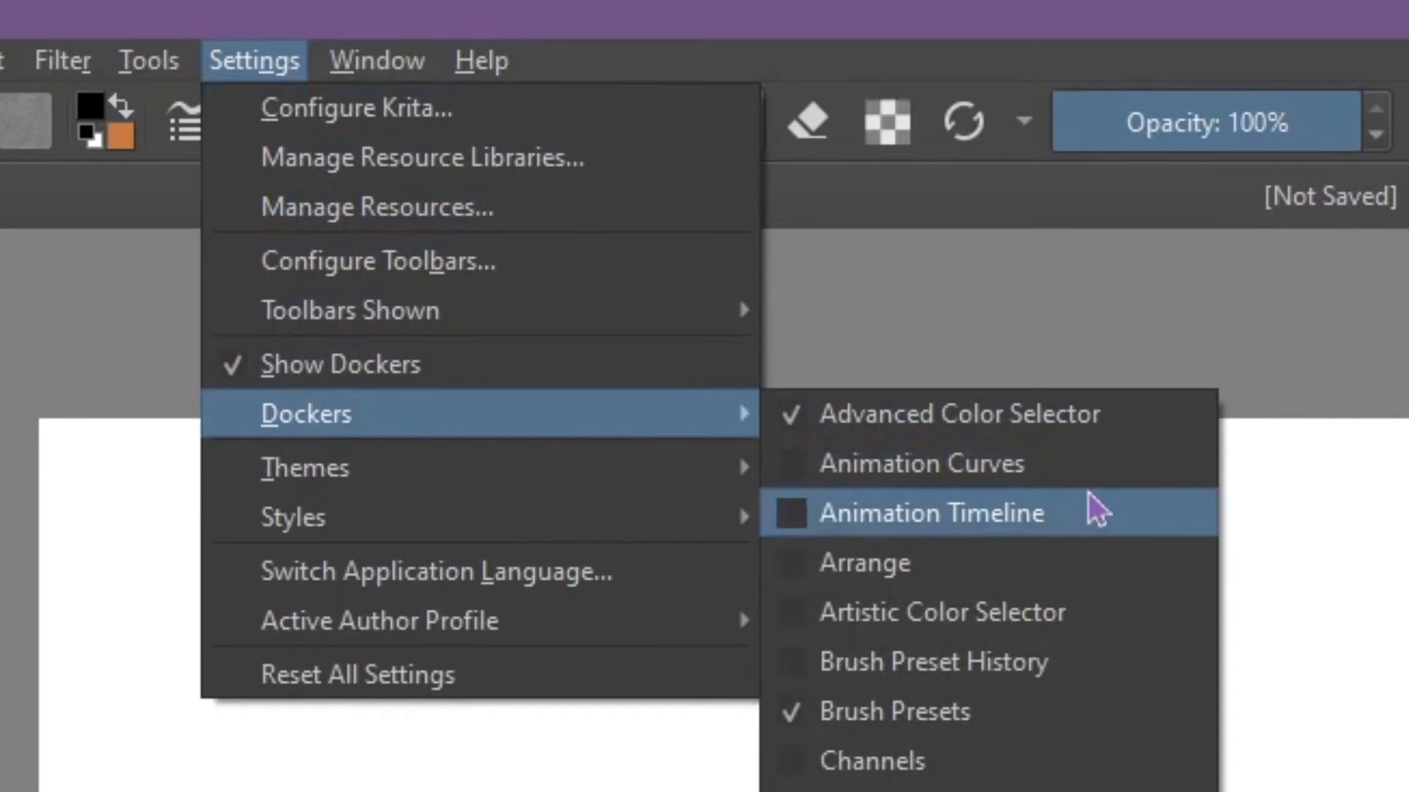
left_click(931, 513)
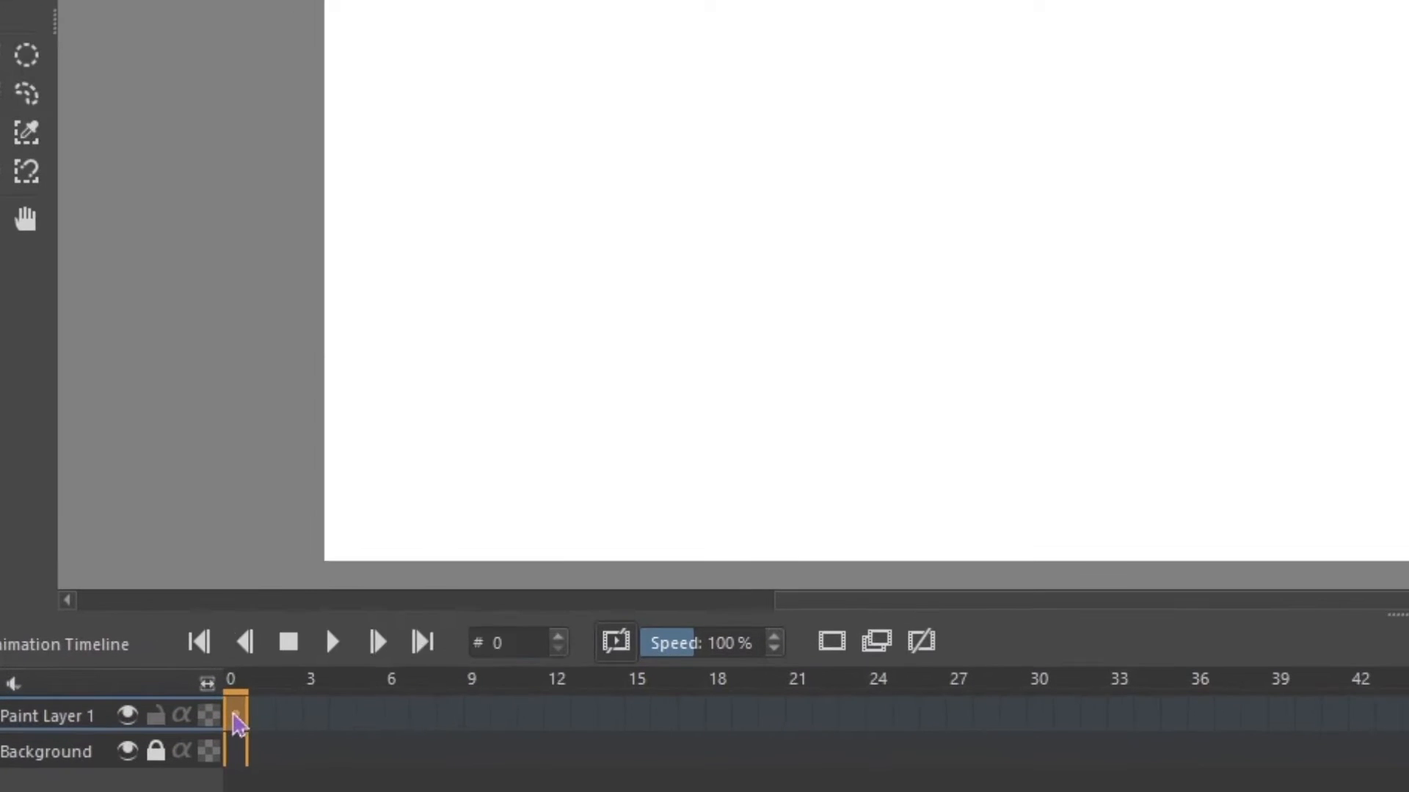
- Create a blank keyframe on Paint Layer 1's first timeline frame
right_click(237, 715)
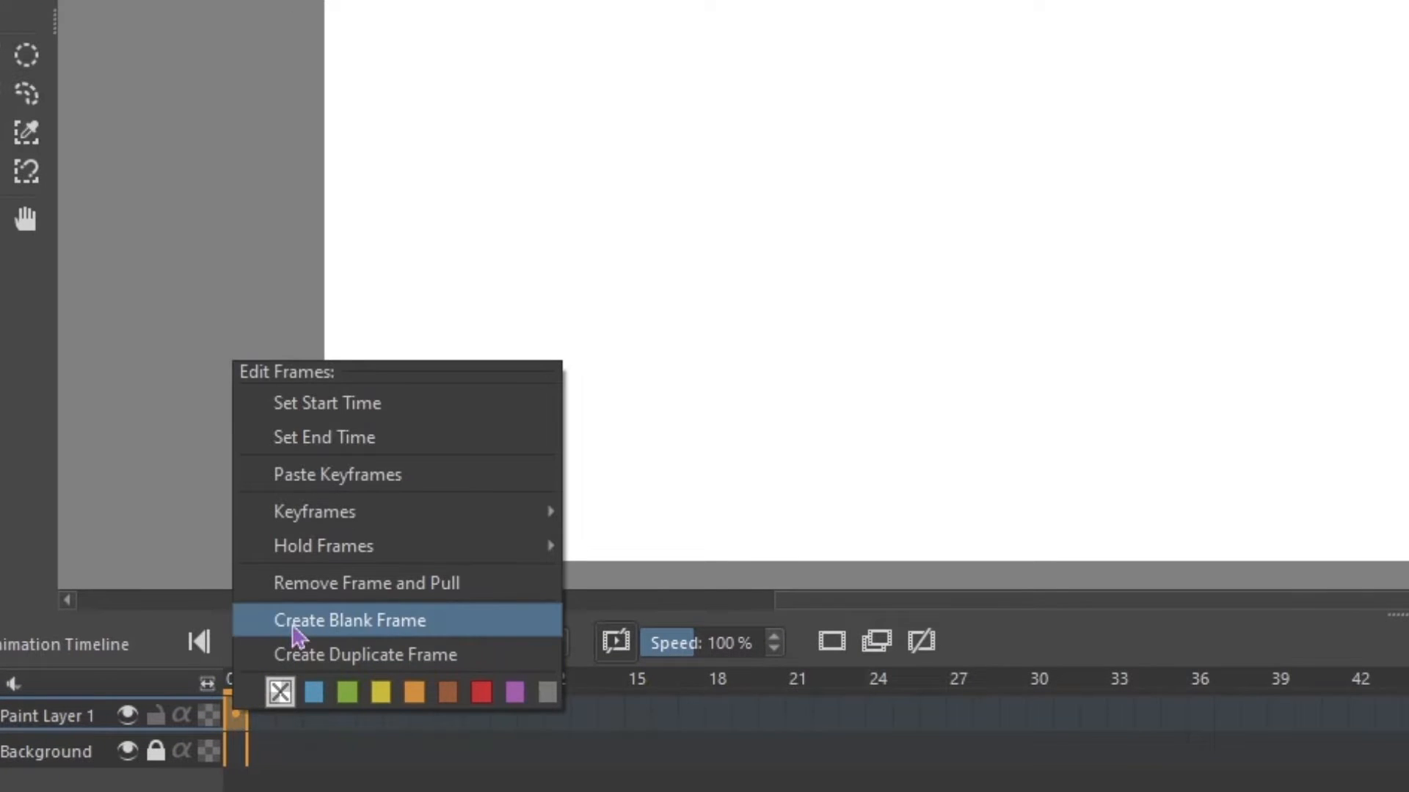
mouse_move(316, 629)
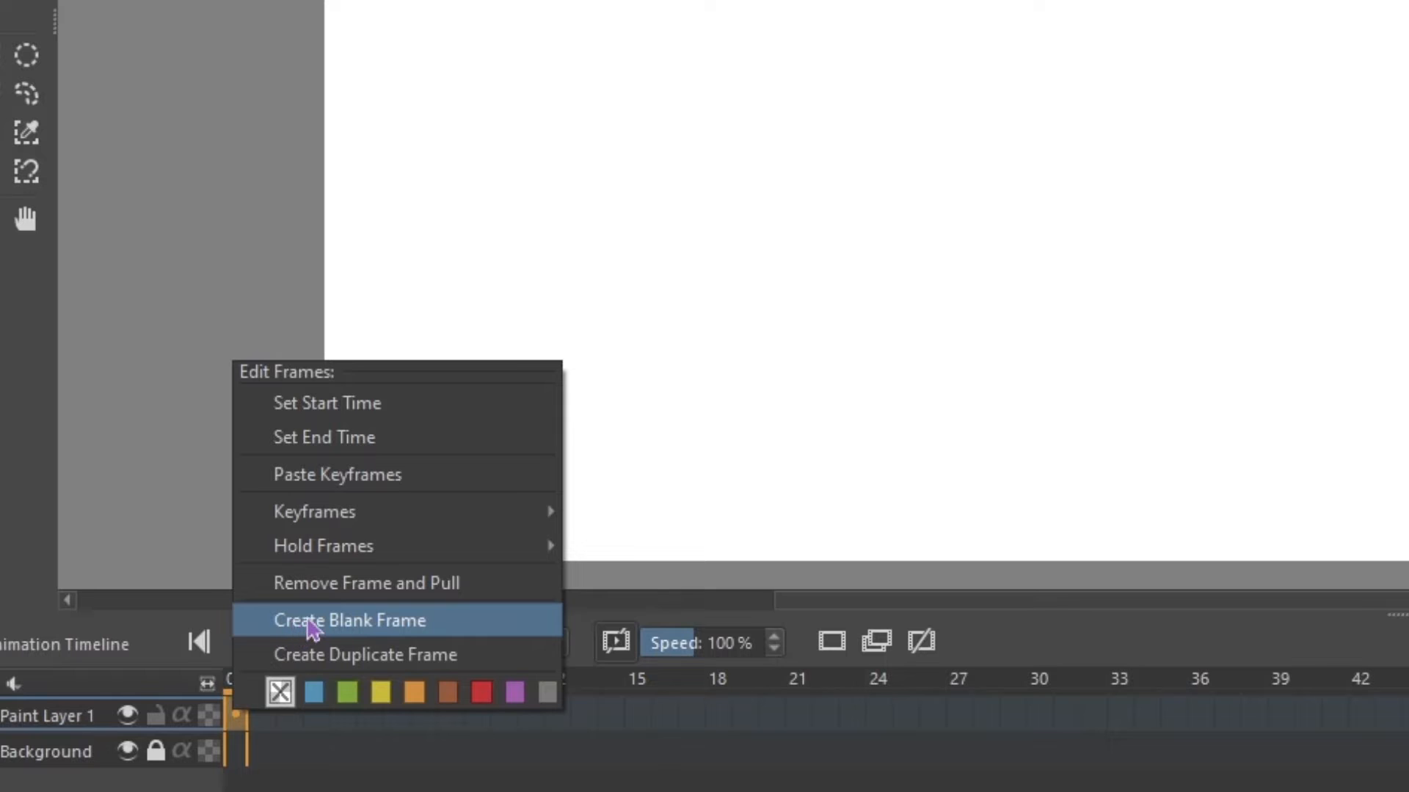
left_click(313, 621)
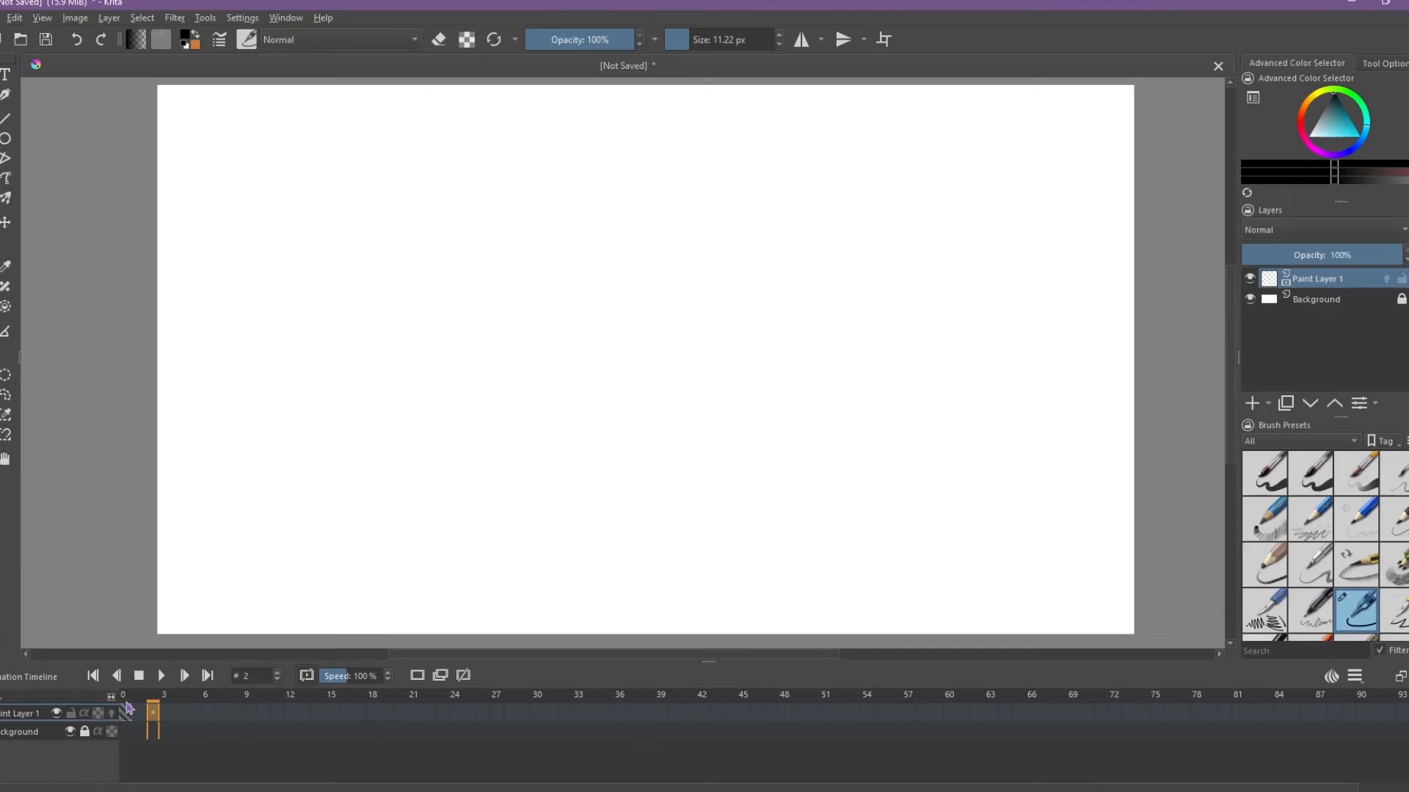
mouse_move(331, 540)
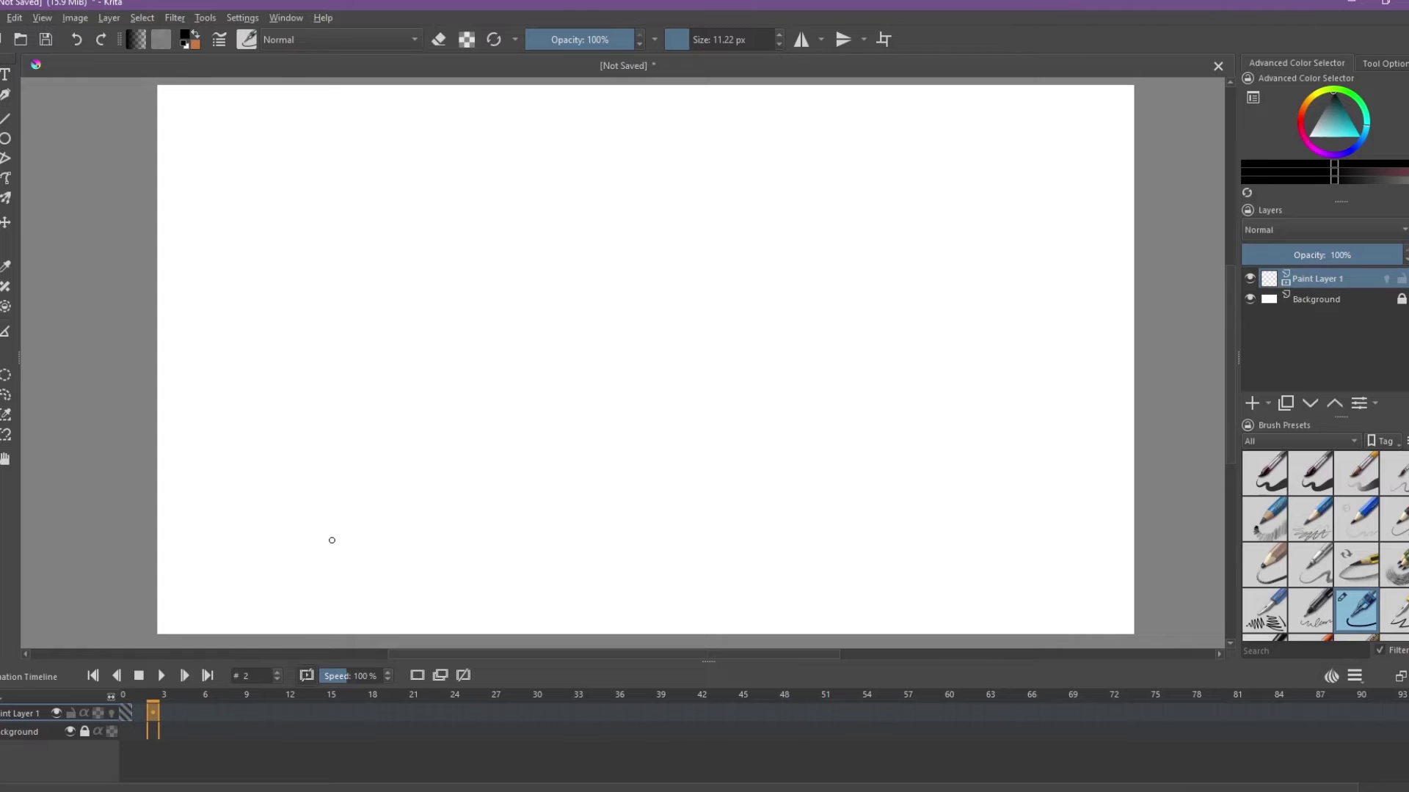
mouse_move(808, 413)
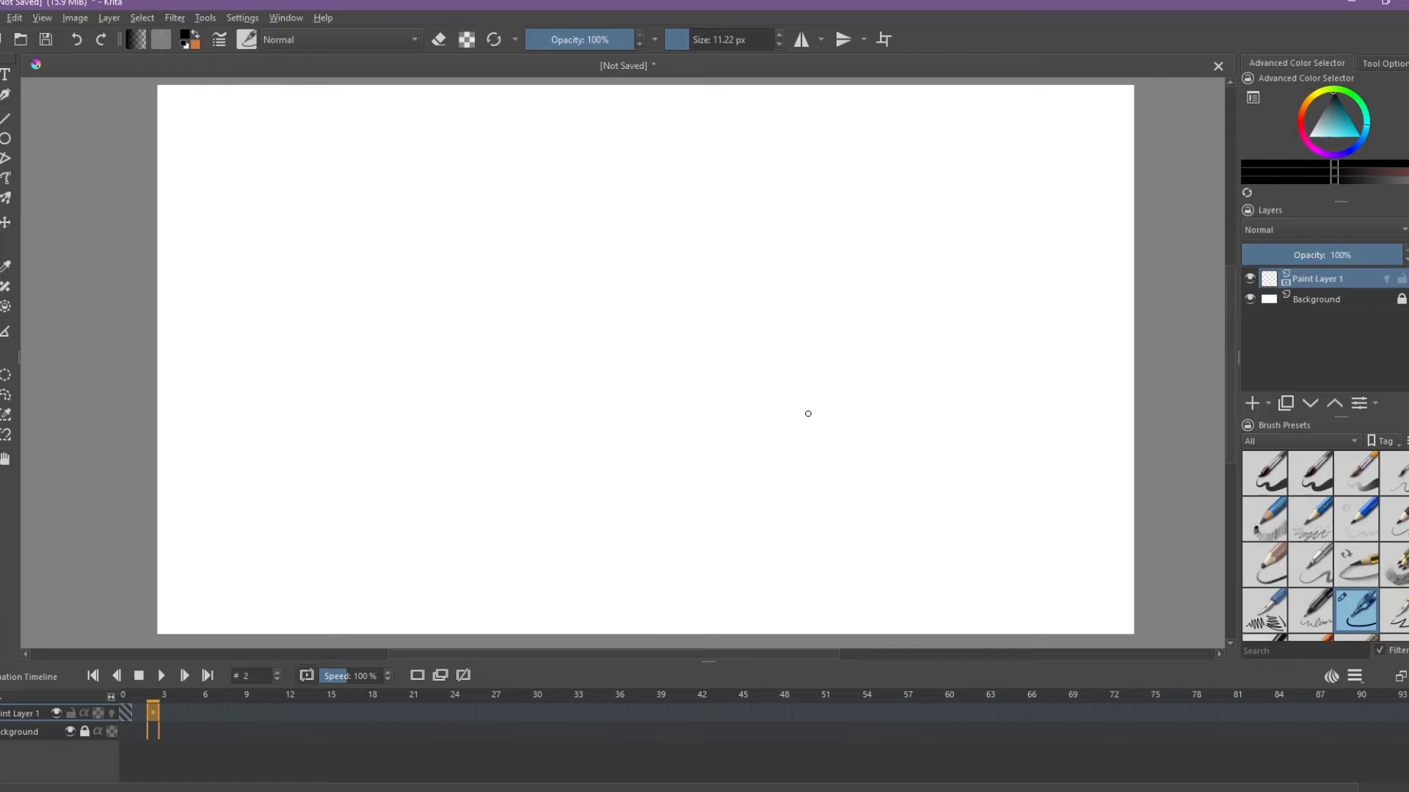
- Draw a small ball circle near the bottom centre of the canvas on frame 1
left_click(91, 693)
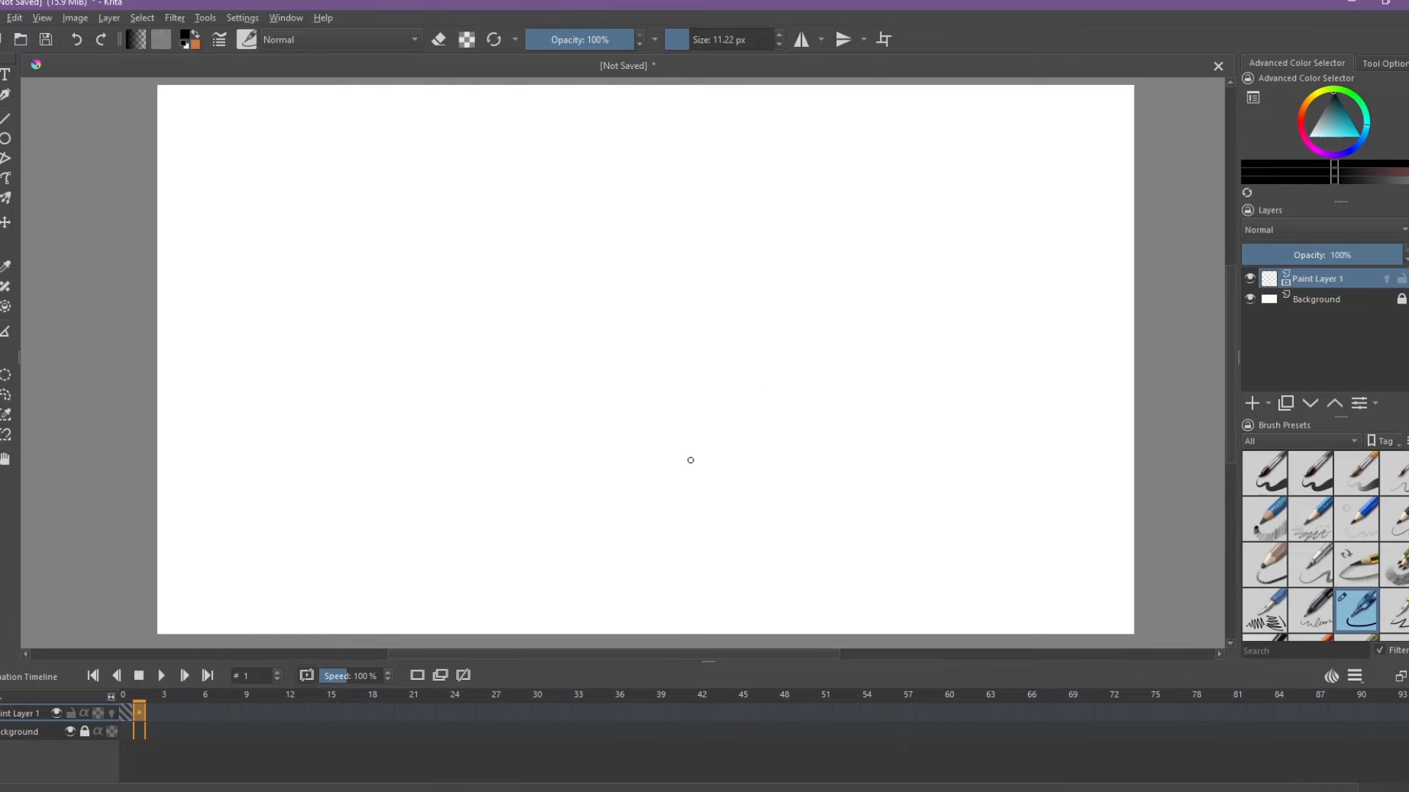
left_click_drag(692, 463, 665, 499)
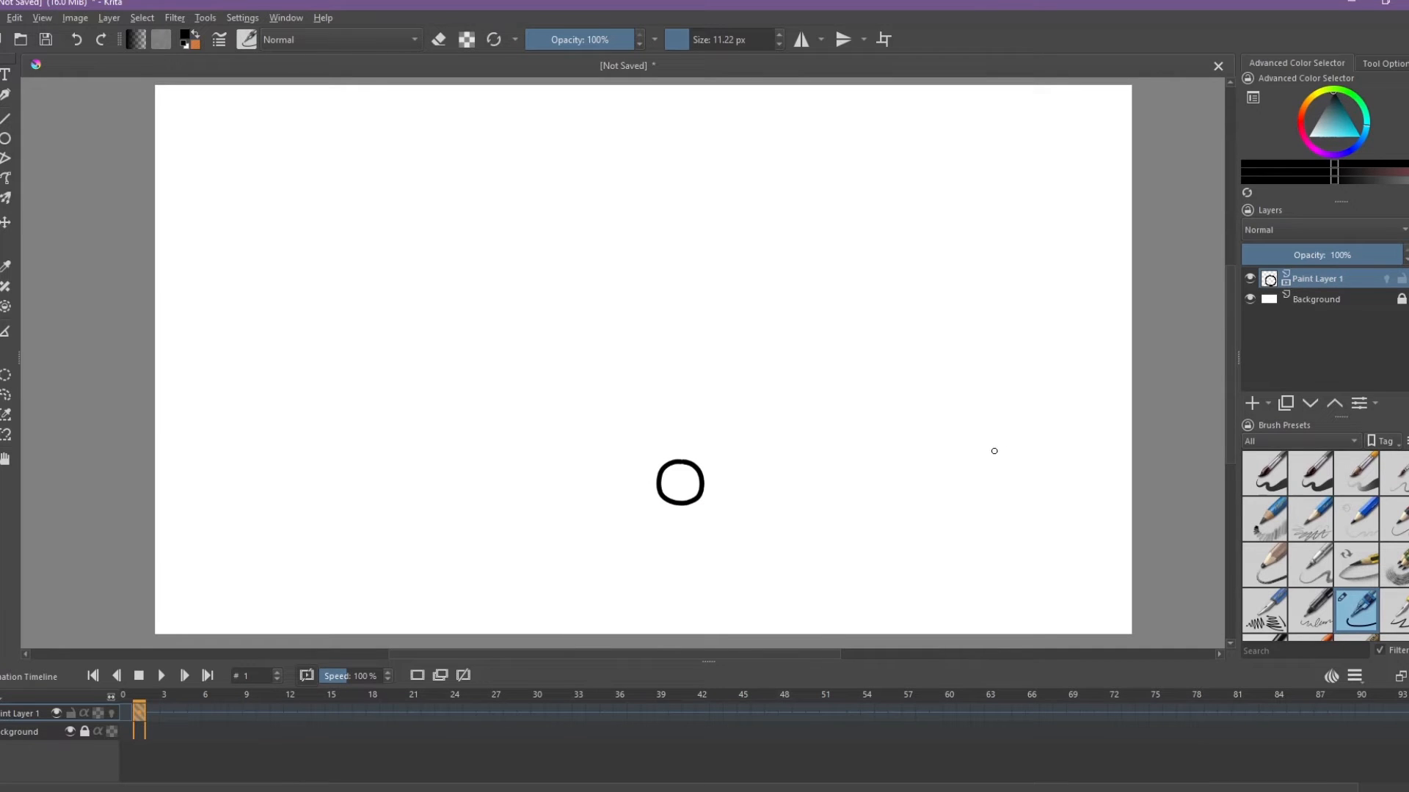
mouse_move(385, 711)
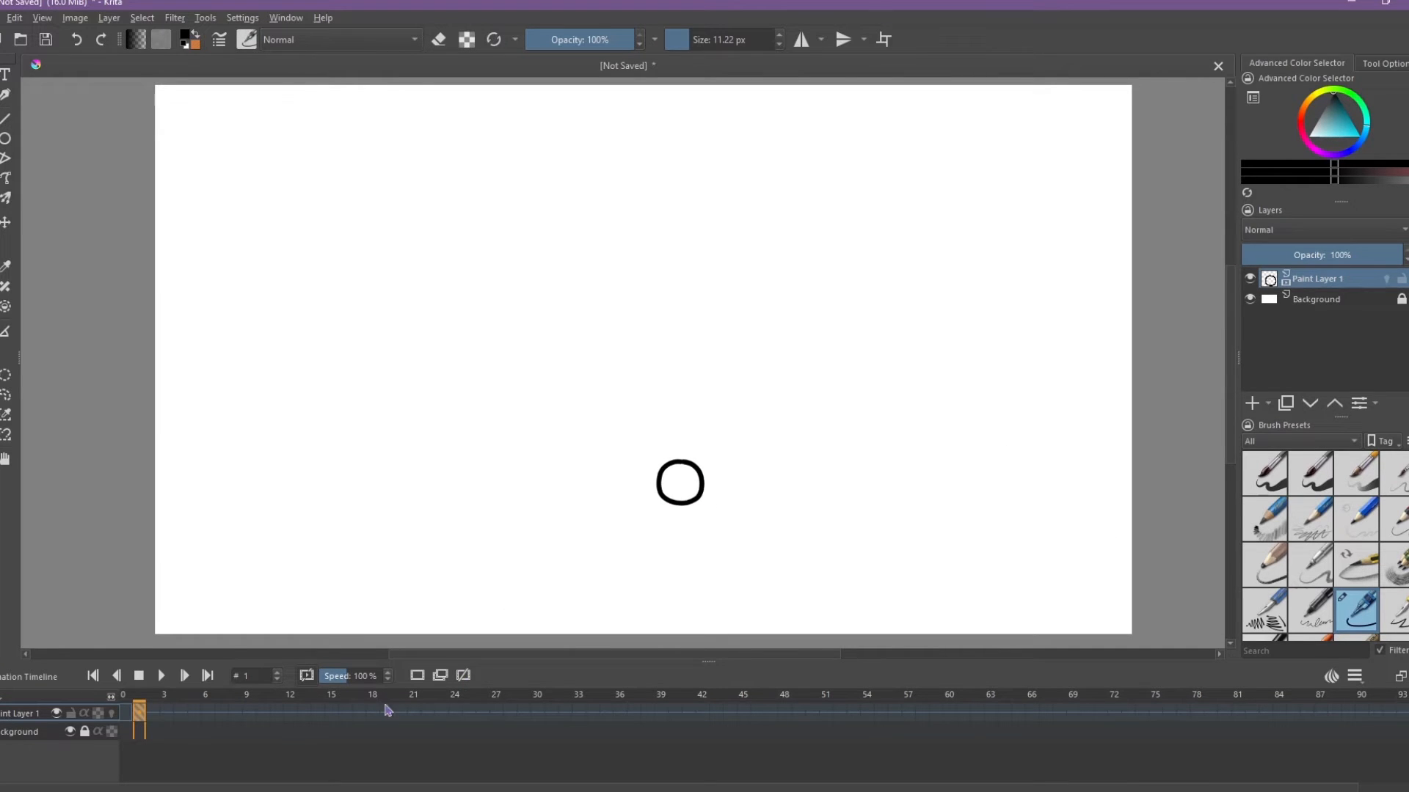
mouse_move(619, 468)
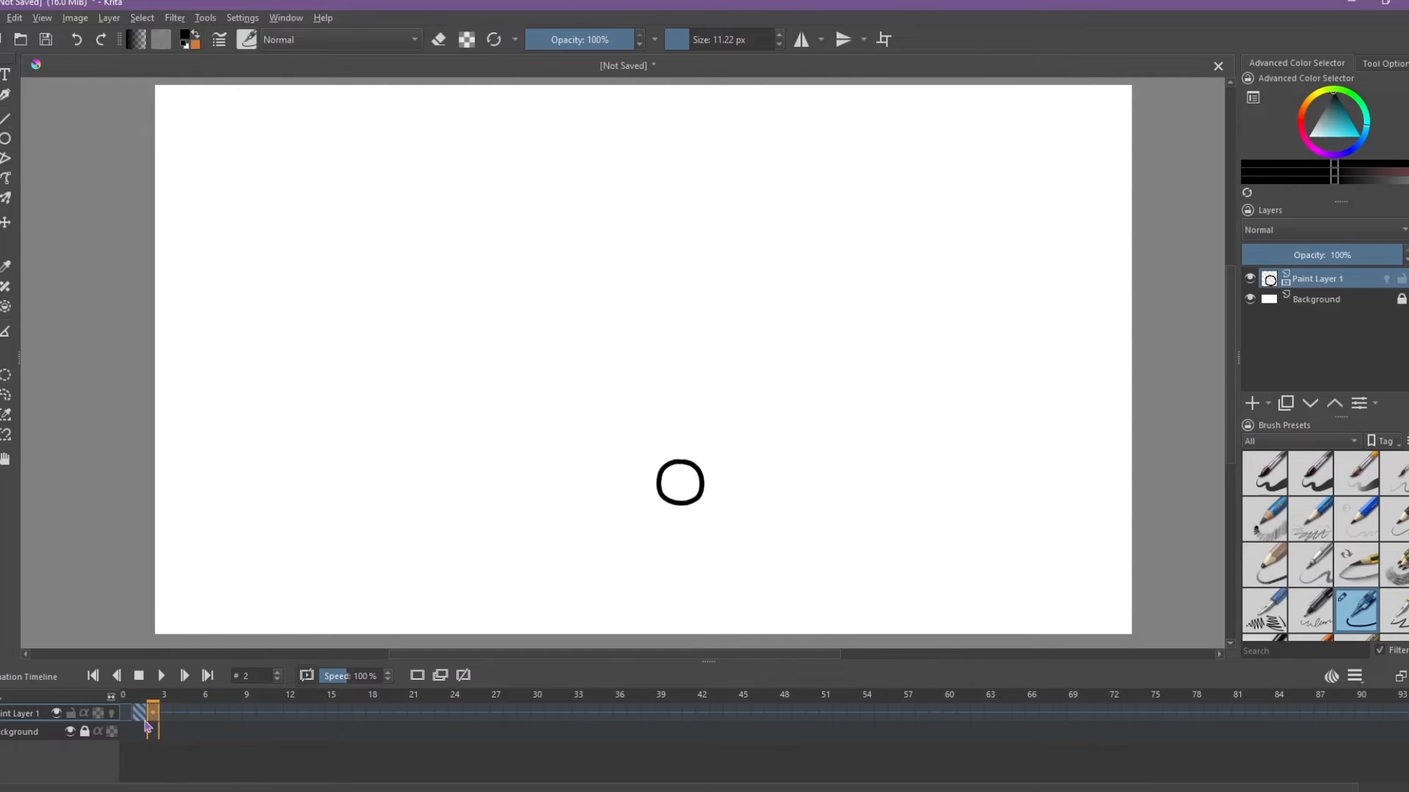
- Move to frame 2 and draw a vertically stretched ball oval over the onion-skin ghost
left_click(132, 715)
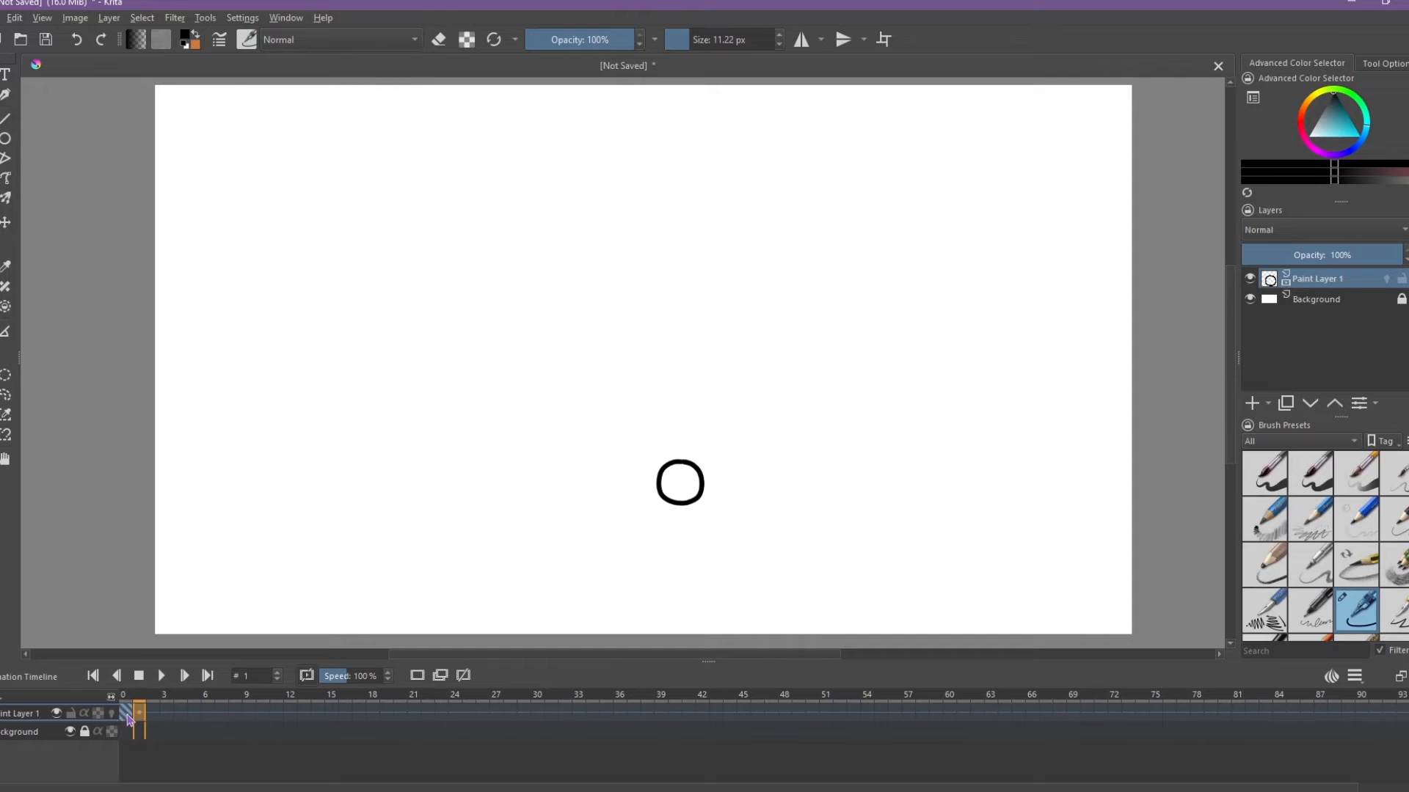
left_click(150, 716)
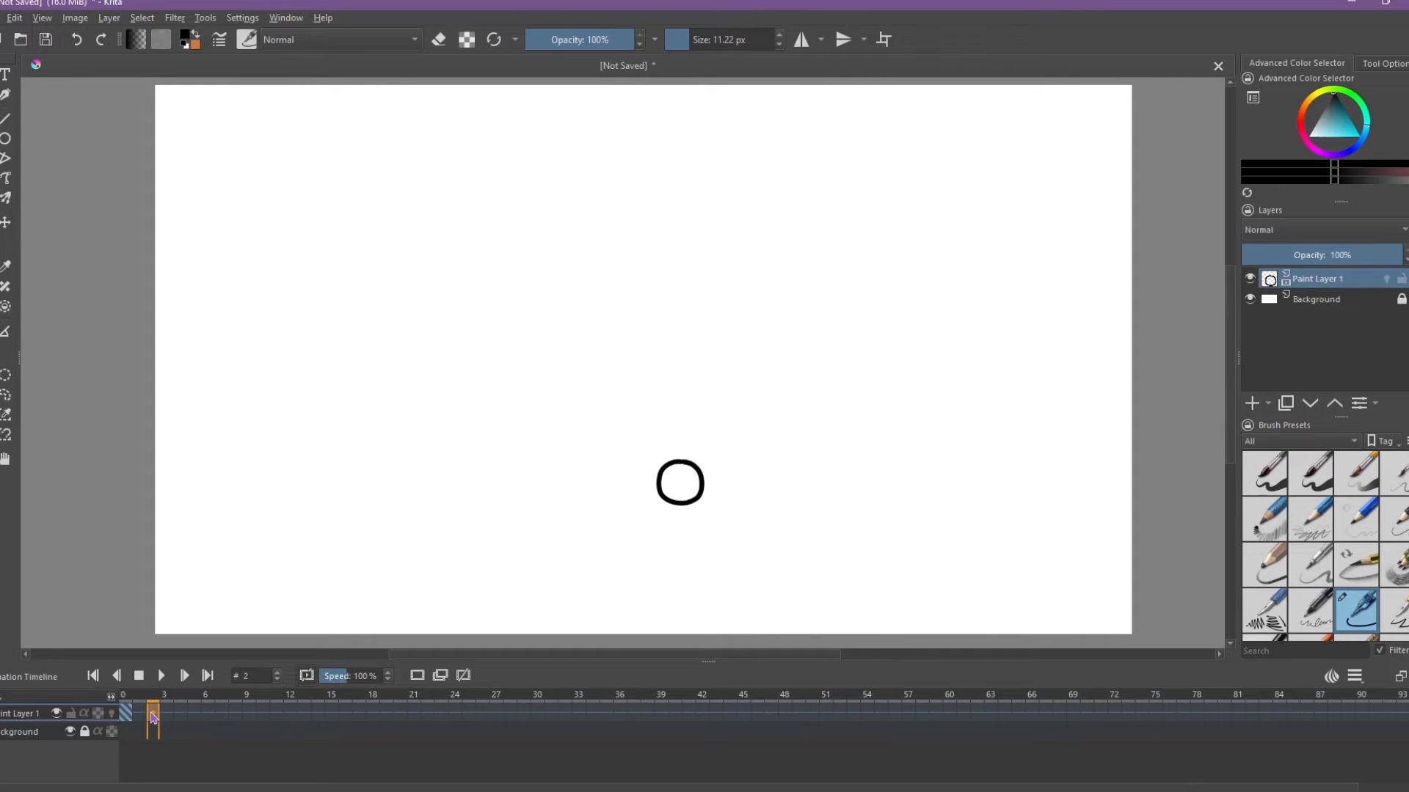
mouse_move(130, 715)
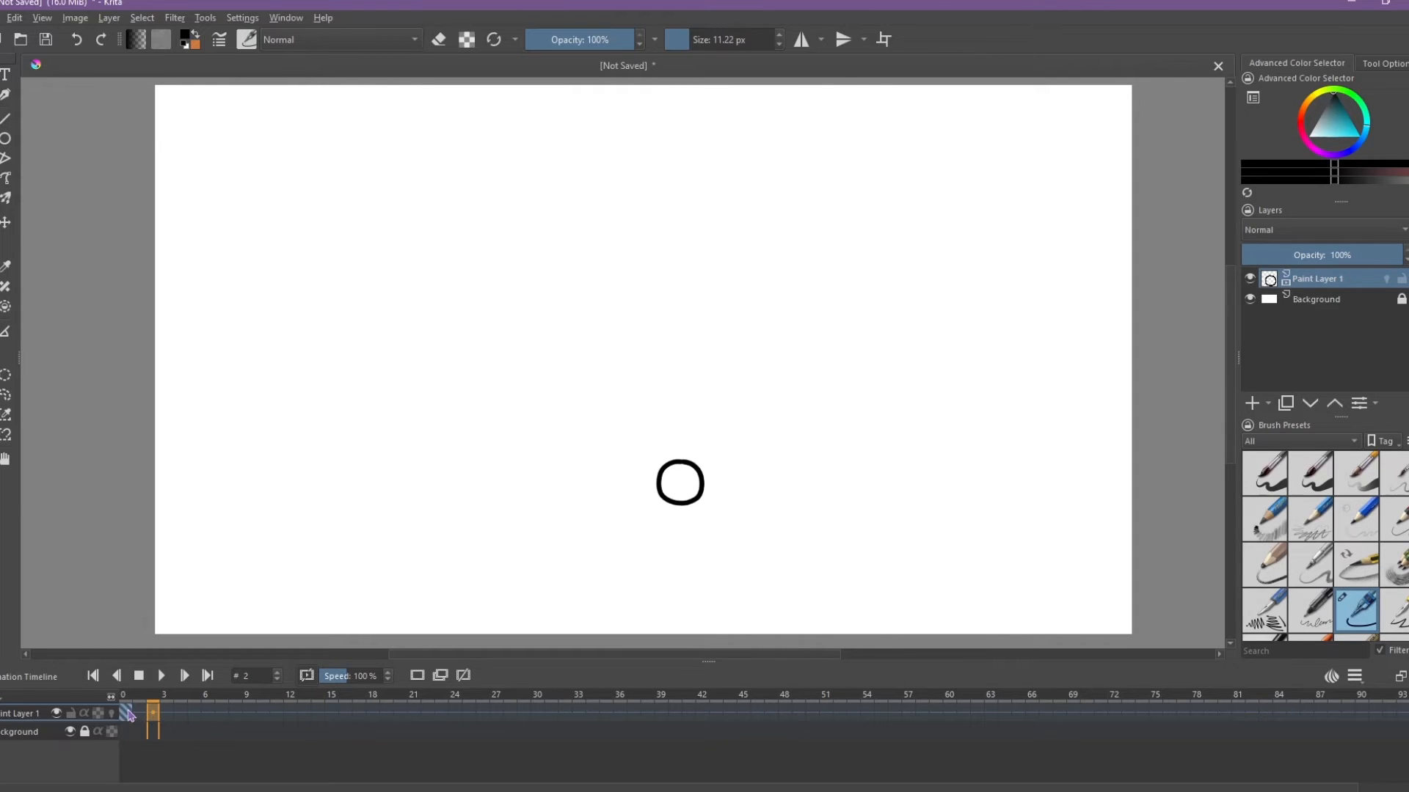
right_click(127, 714)
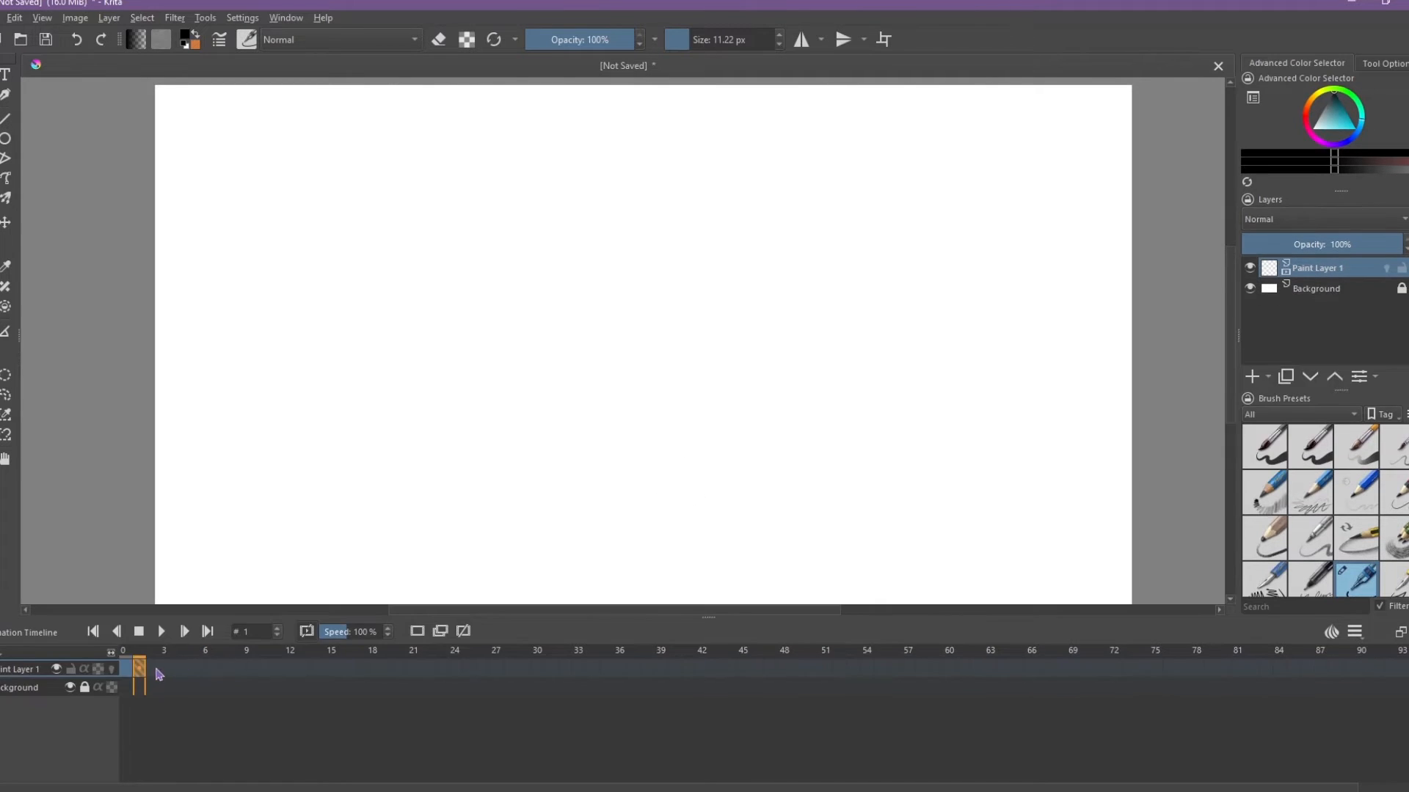
left_click_drag(680, 463, 680, 503)
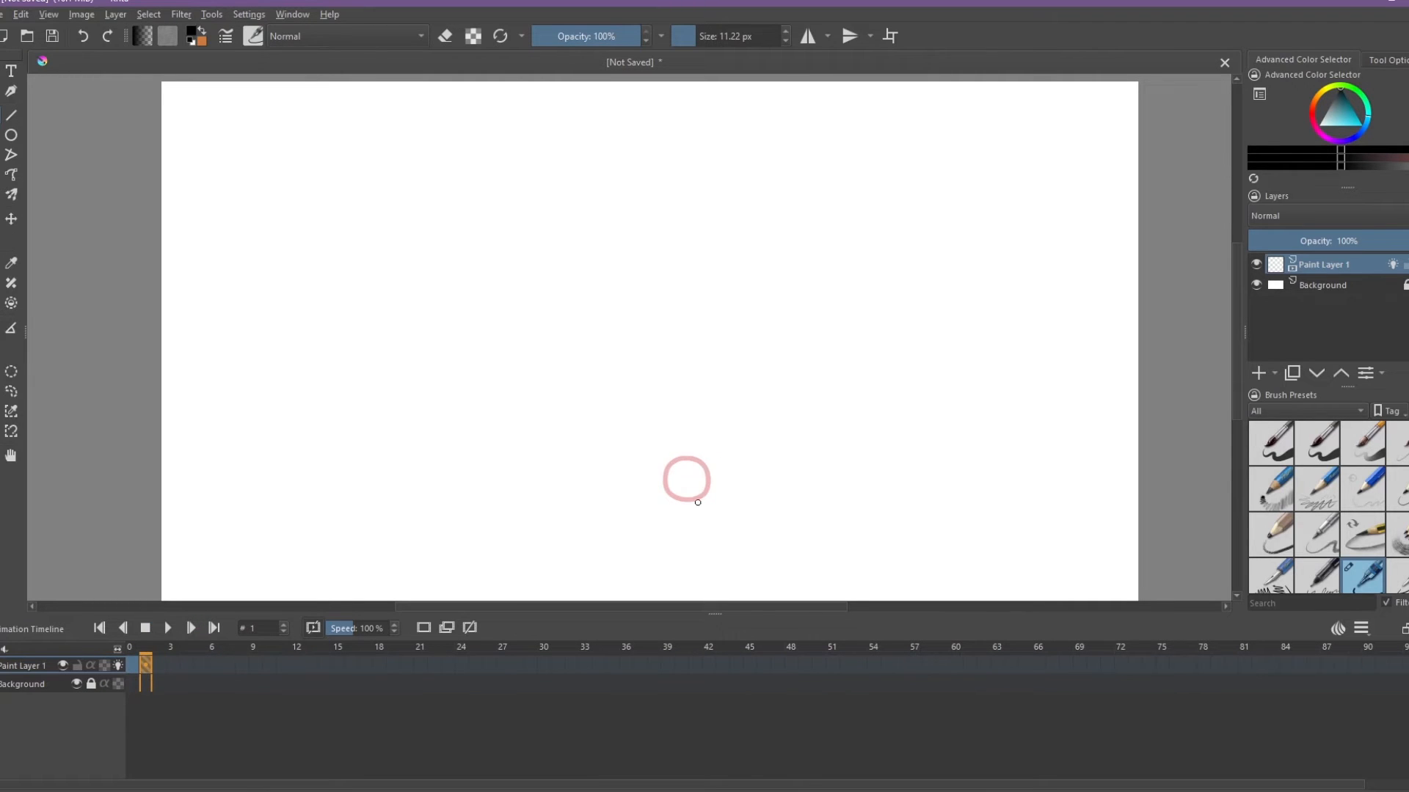
mouse_move(714, 484)
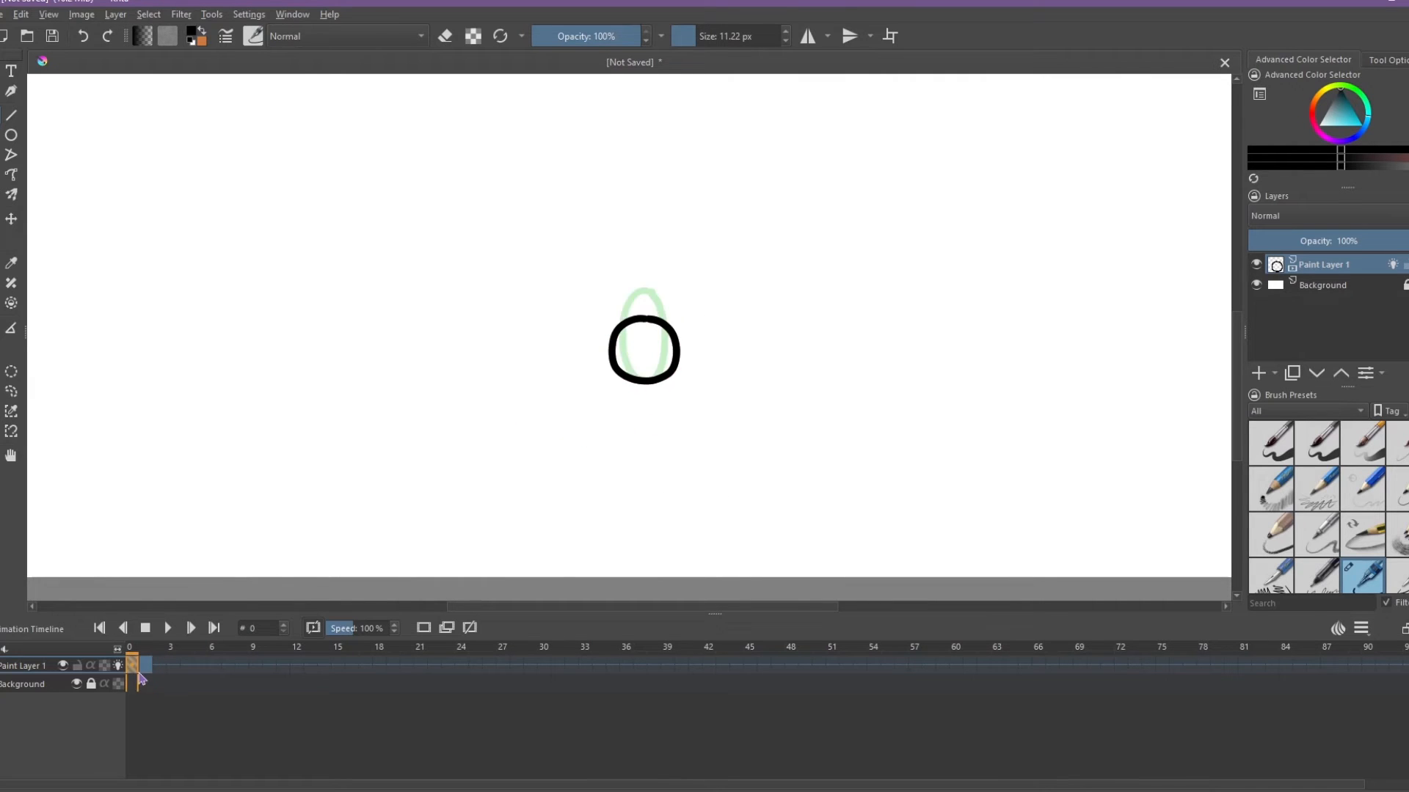
- Add a blank frame and draw the ball near the top of the canvas
left_click(167, 628)
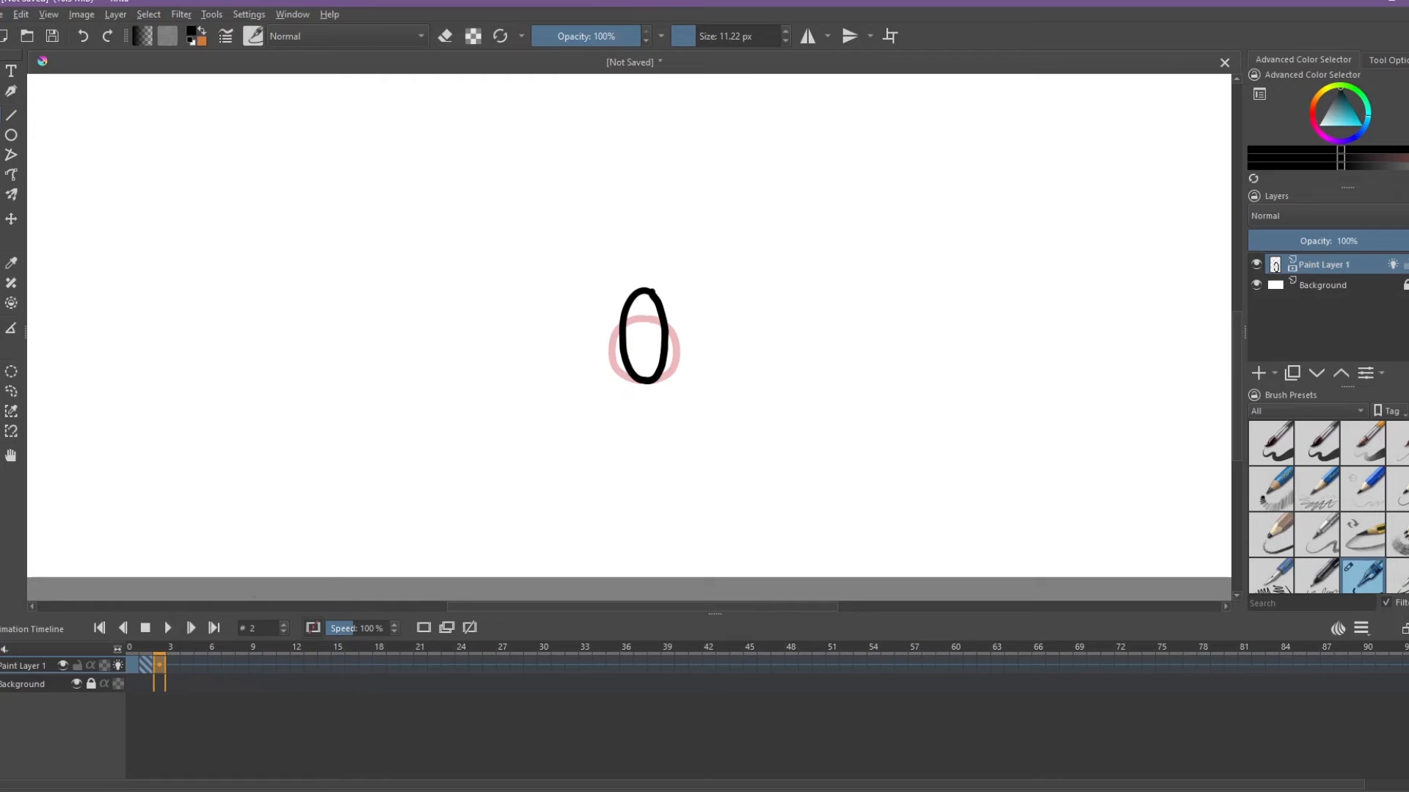
right_click(153, 665)
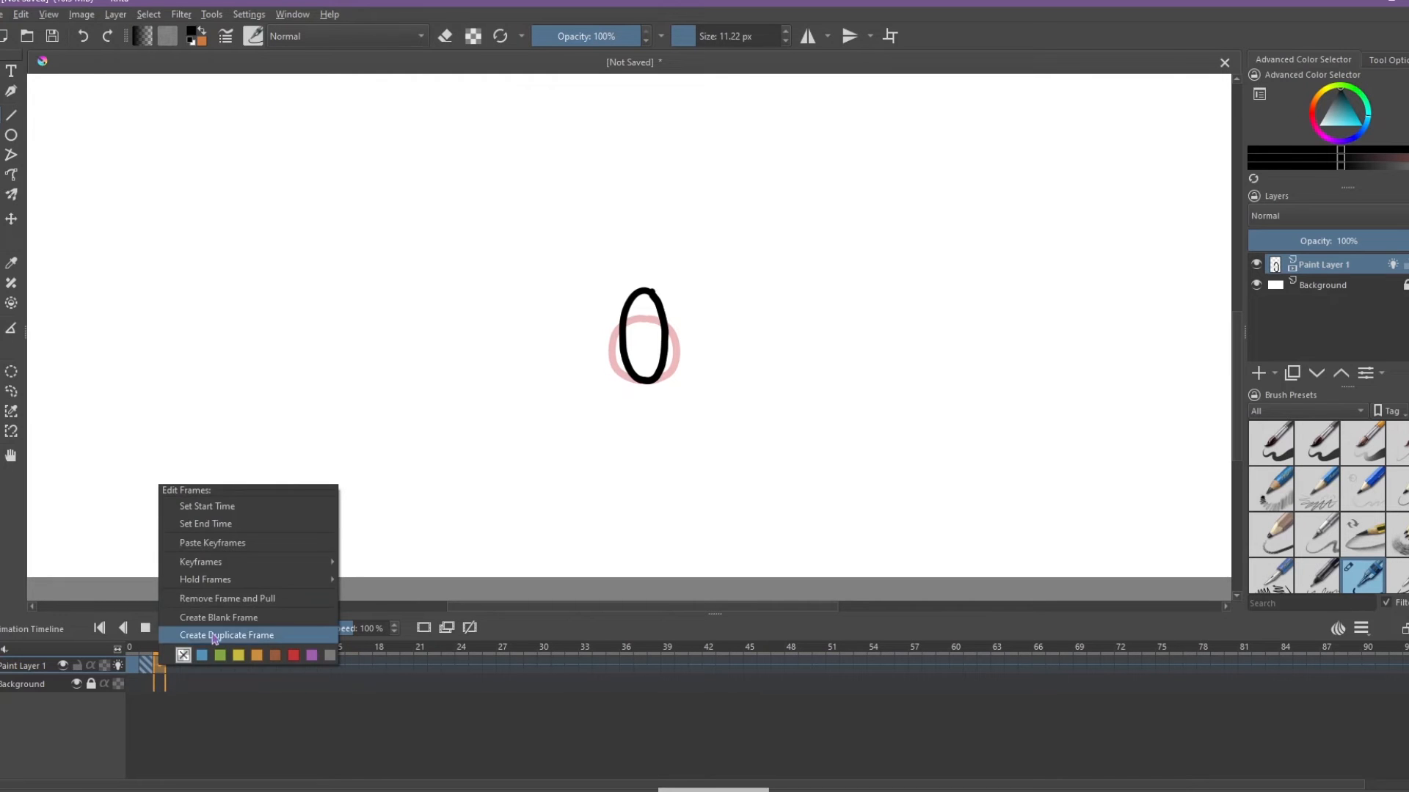
mouse_move(224, 617)
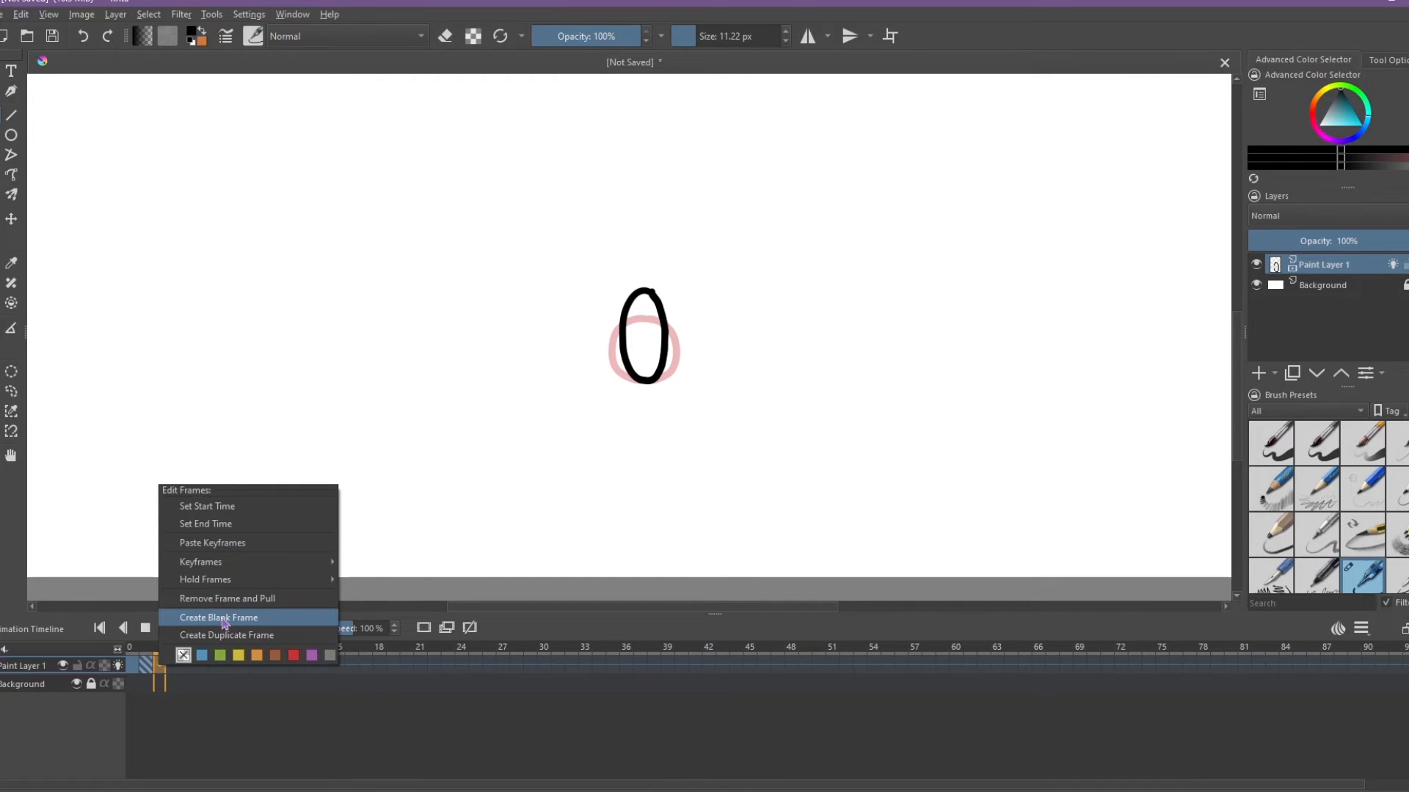
left_click(218, 617)
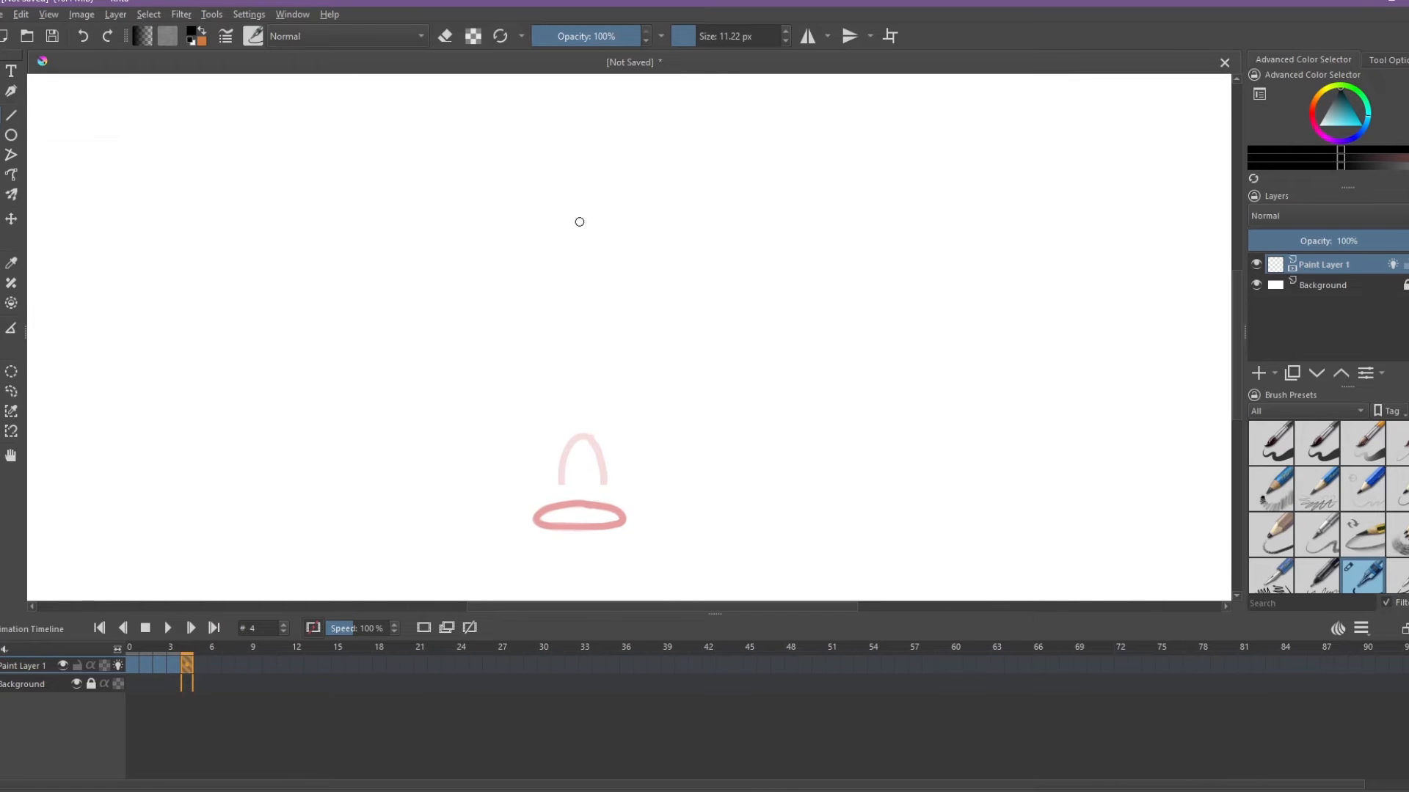
left_click_drag(584, 189, 577, 276)
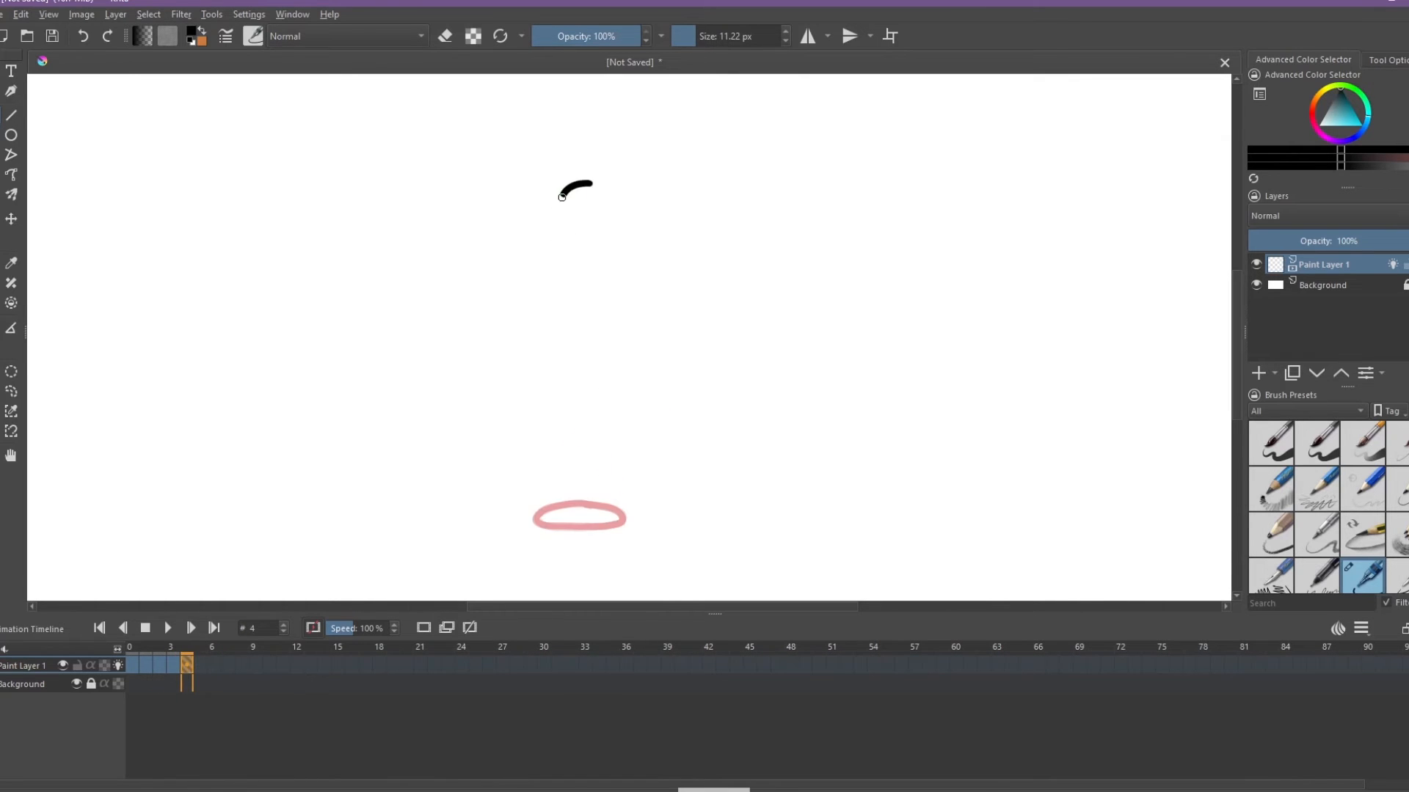
left_click_drag(575, 184, 575, 261)
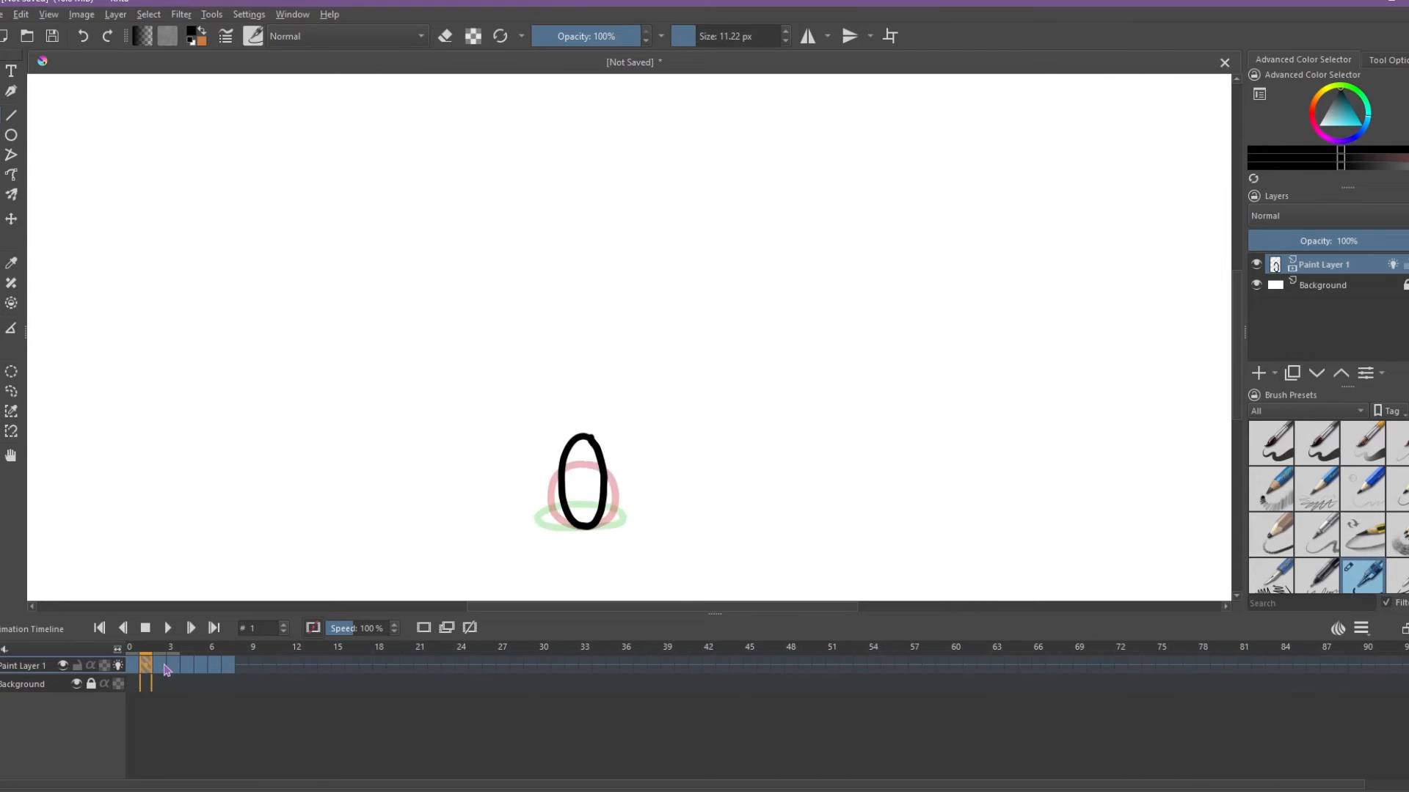
left_click(212, 665)
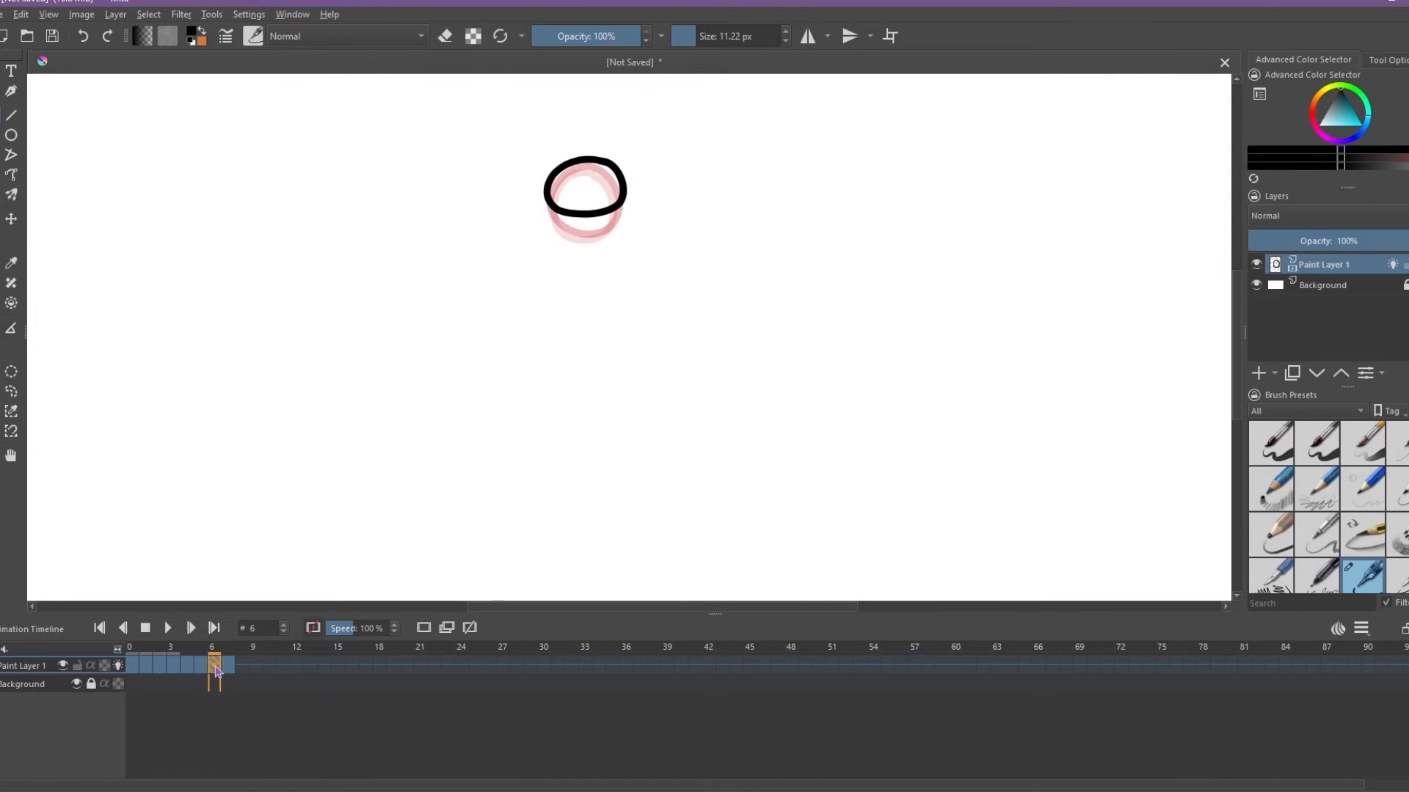
left_click(168, 628)
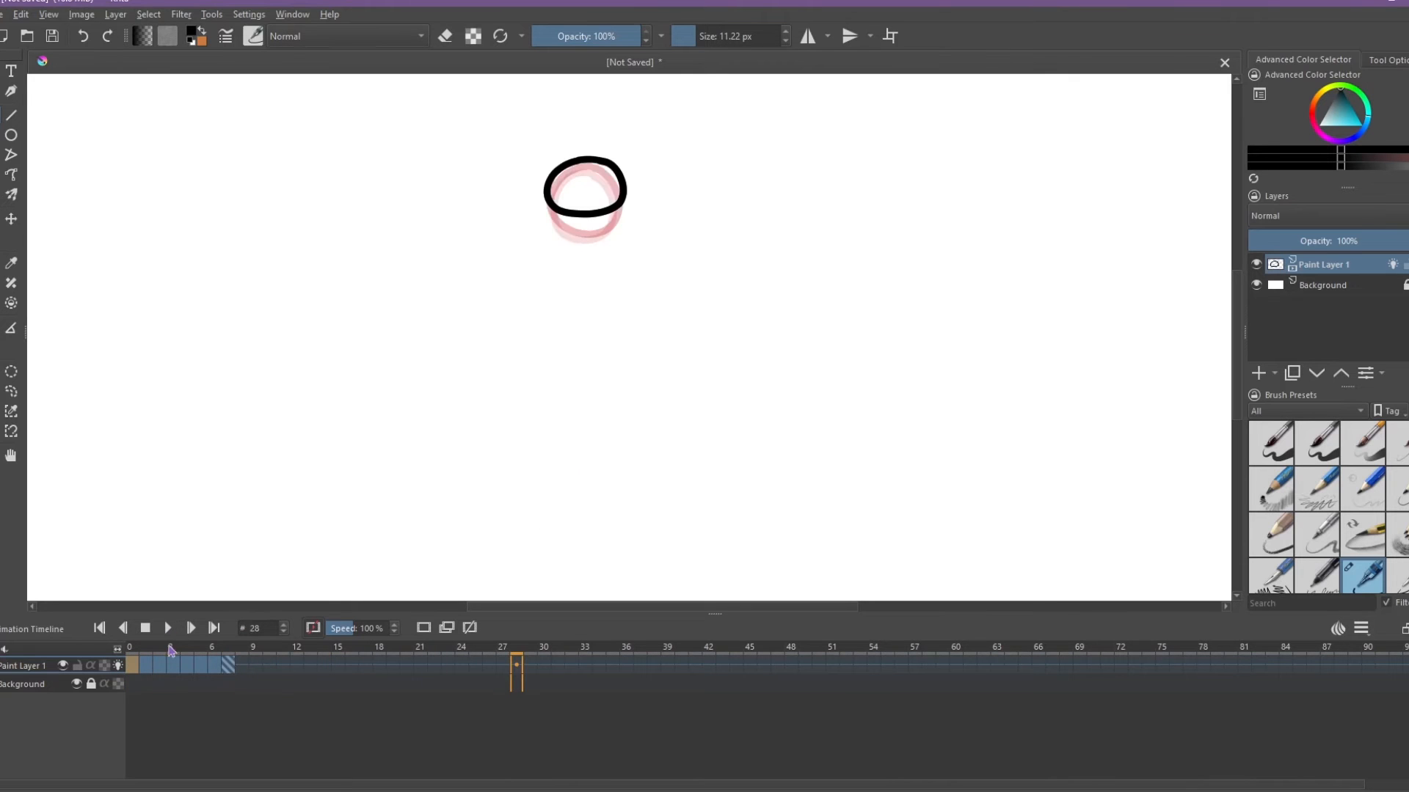
left_click(168, 628)
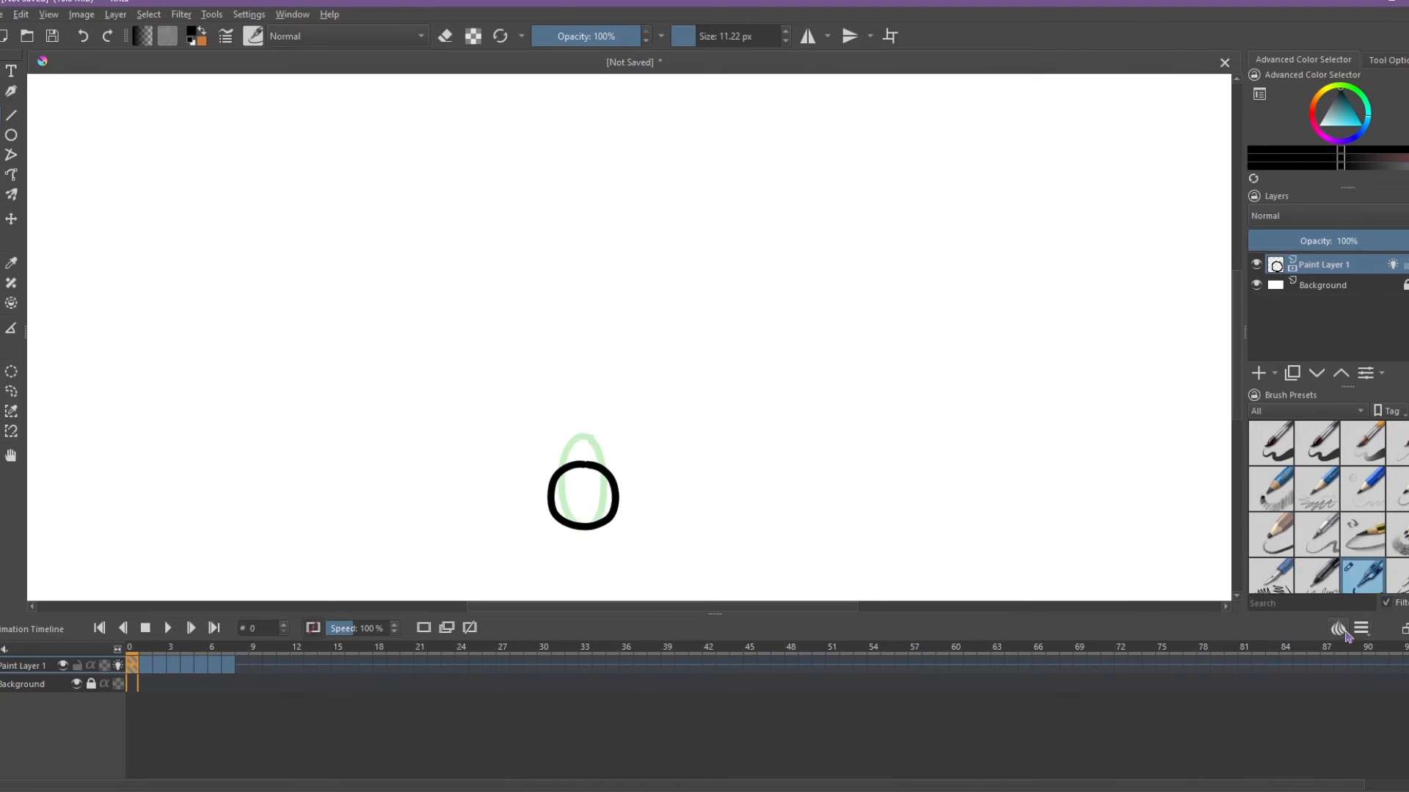
left_click(1361, 627)
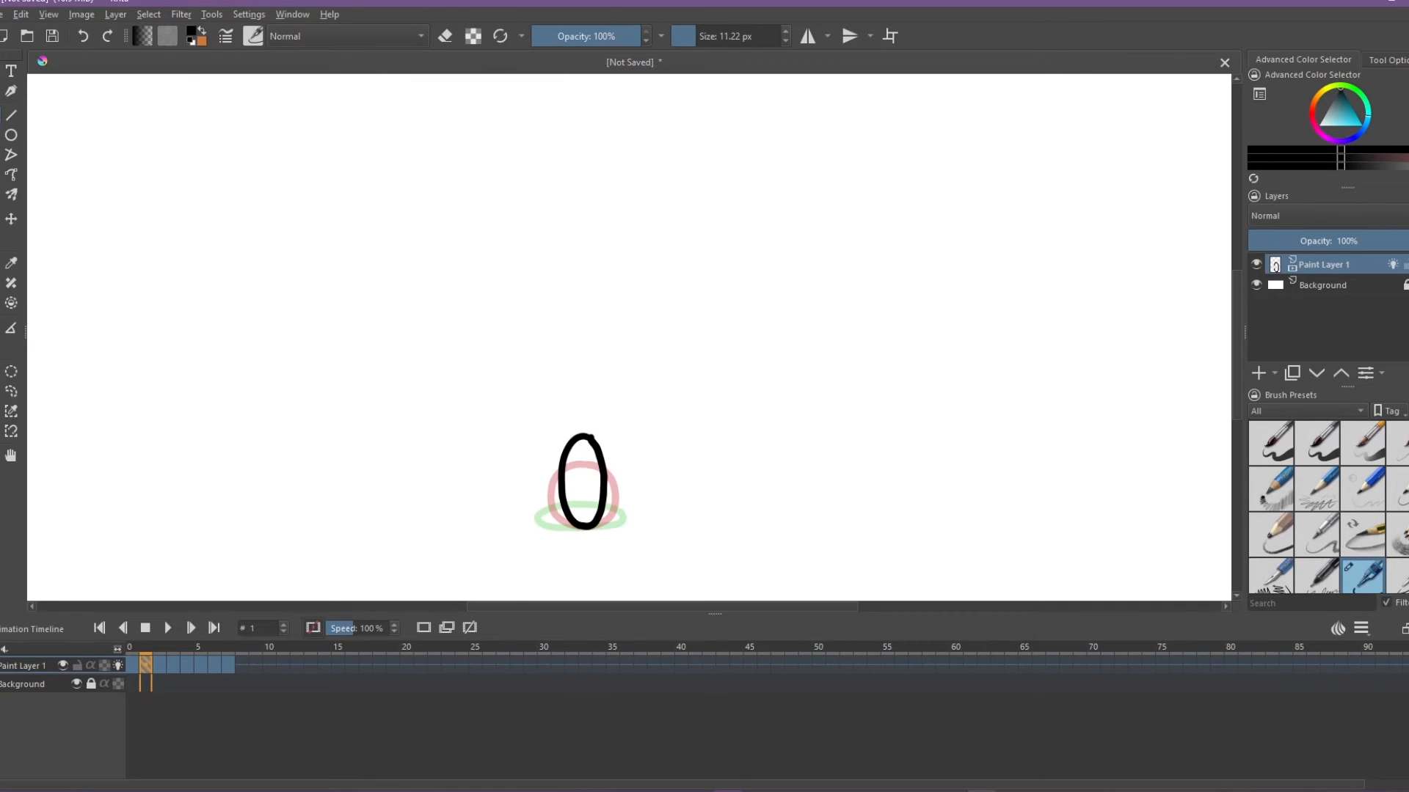
mouse_move(620, 219)
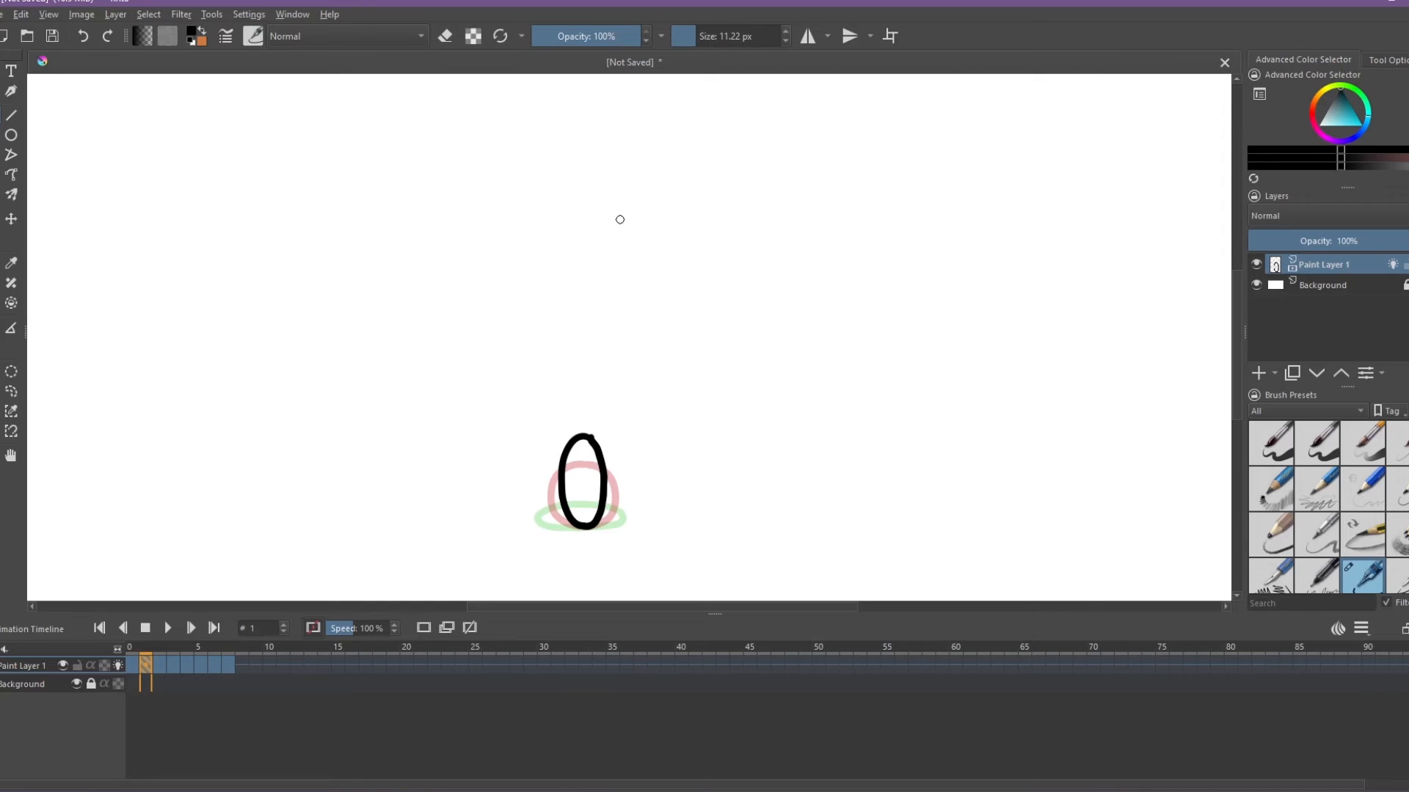
mouse_move(745, 486)
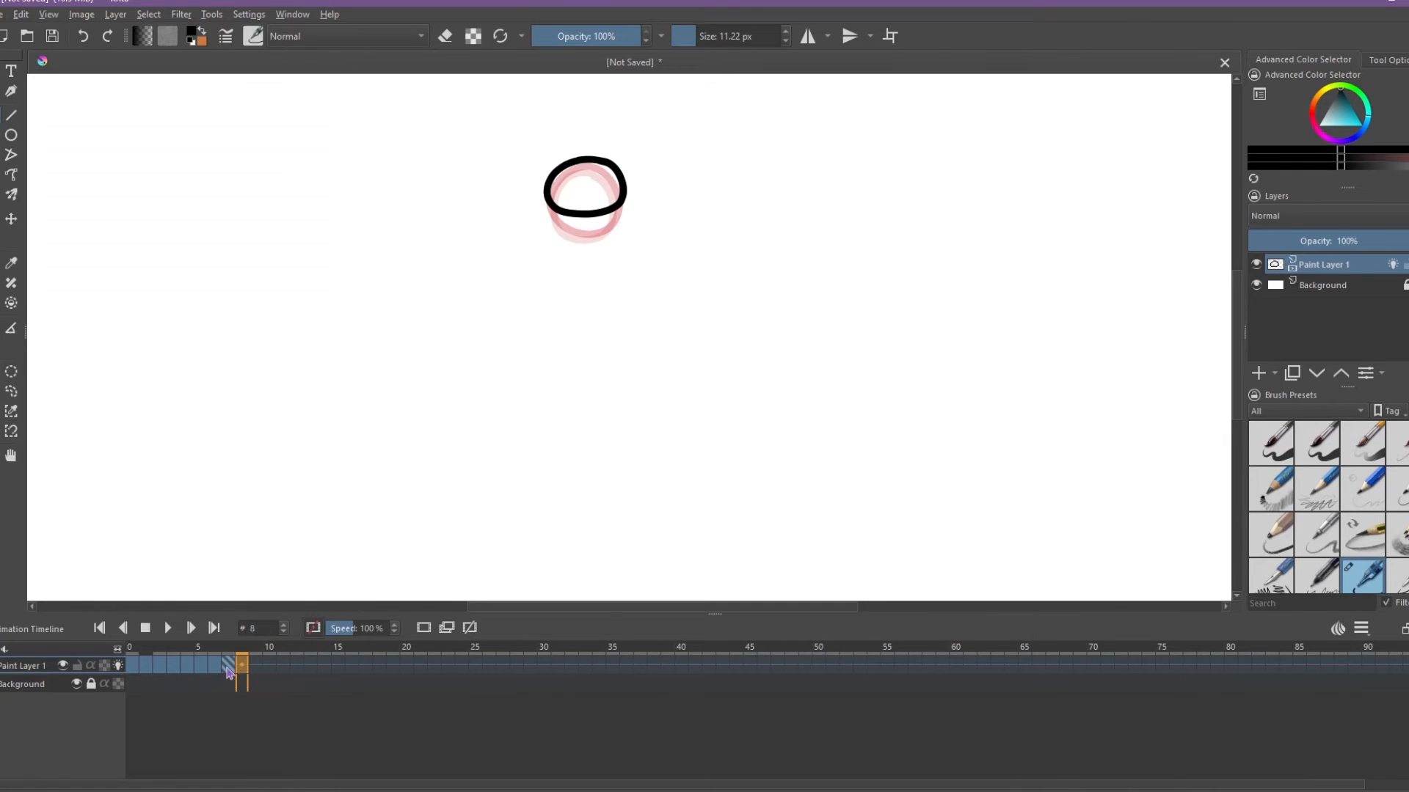
left_click(222, 666)
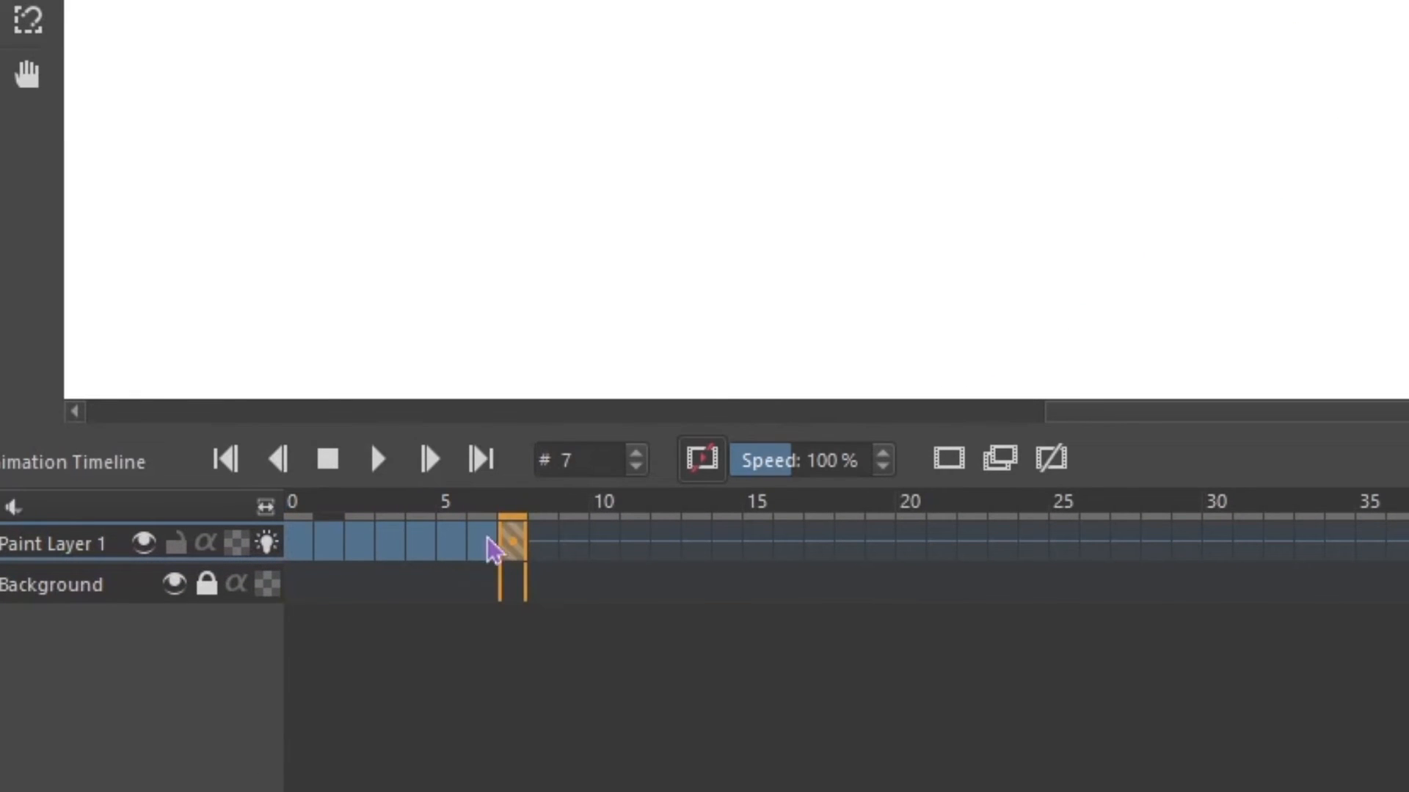
- Copy a ball keyframe, remove the empty gap frame, and target a later frame
right_click(492, 559)
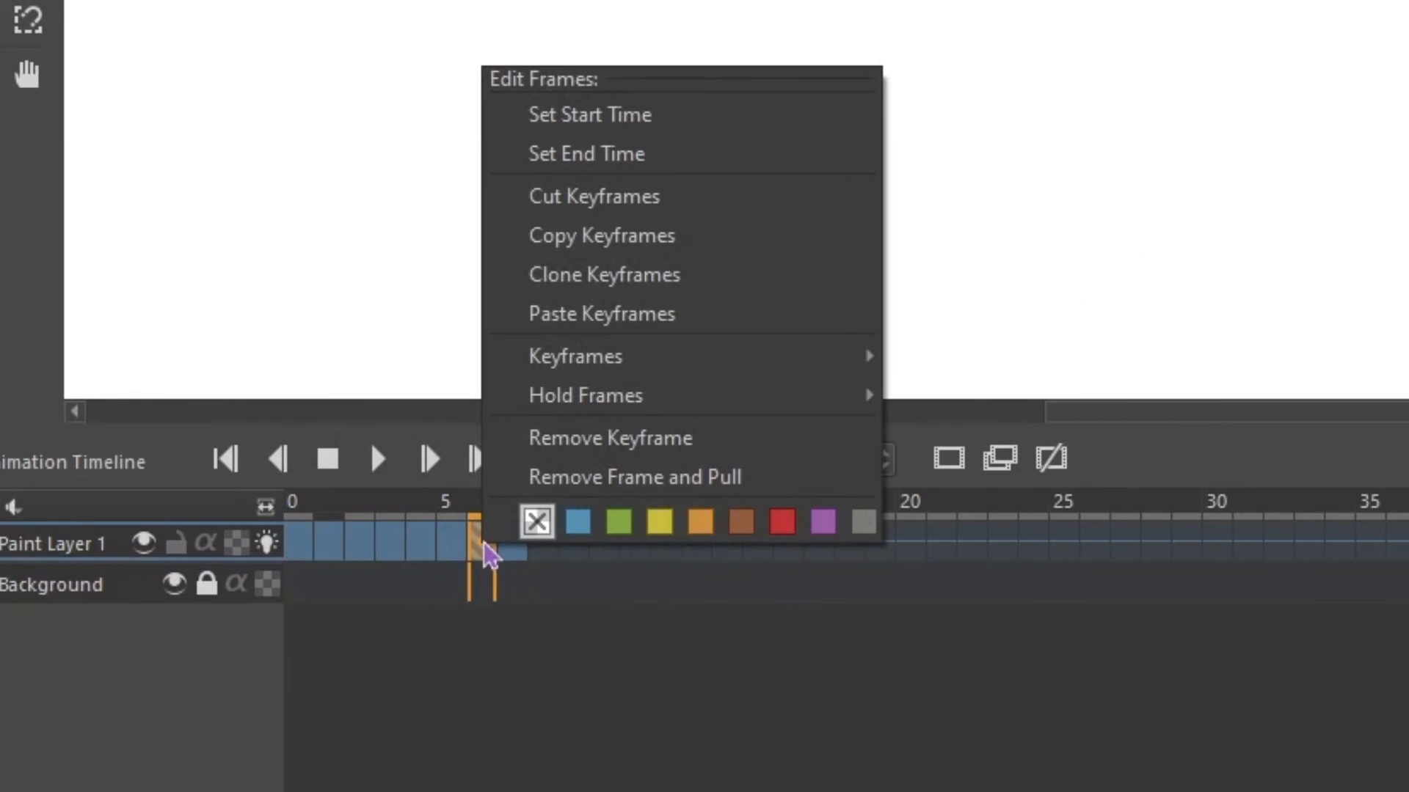
mouse_move(658, 250)
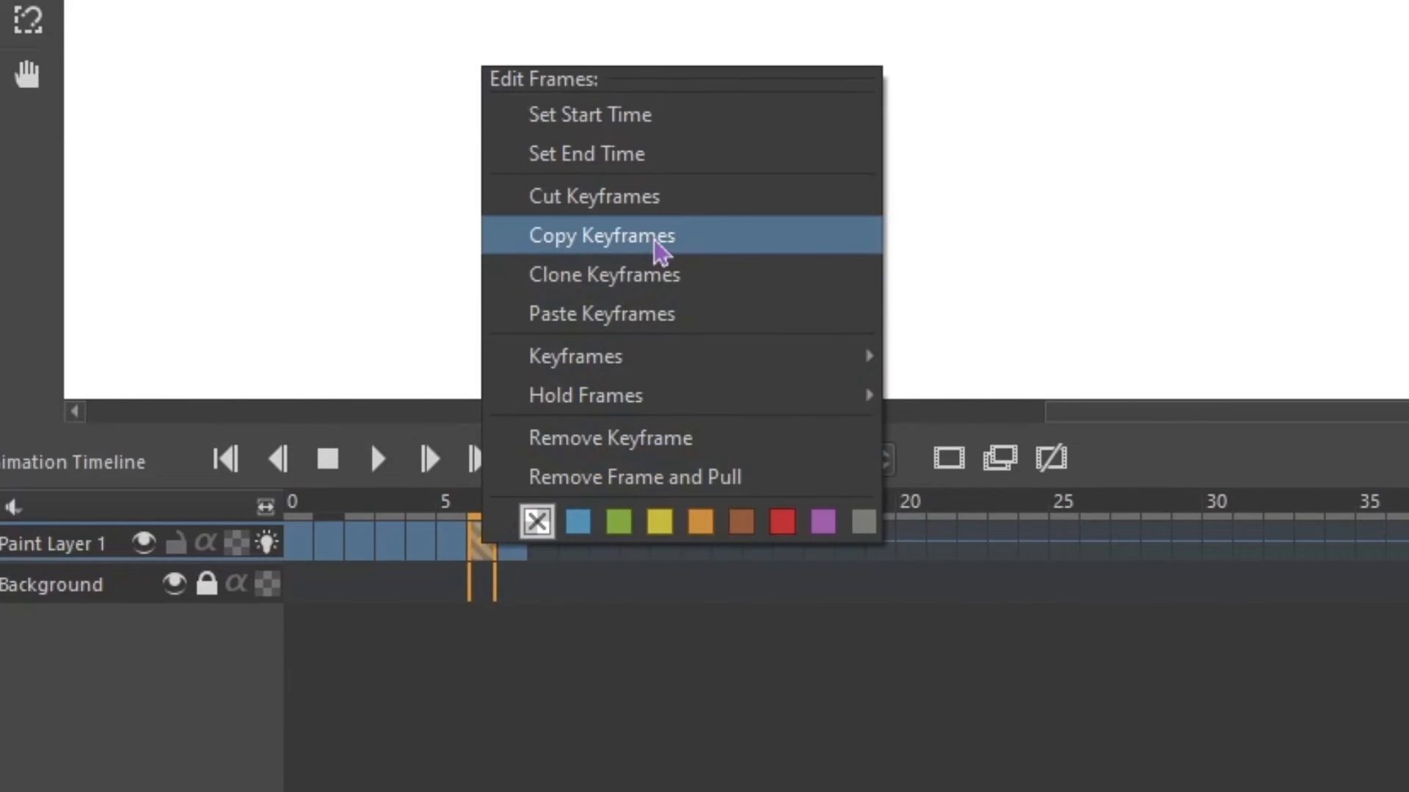
left_click(601, 235)
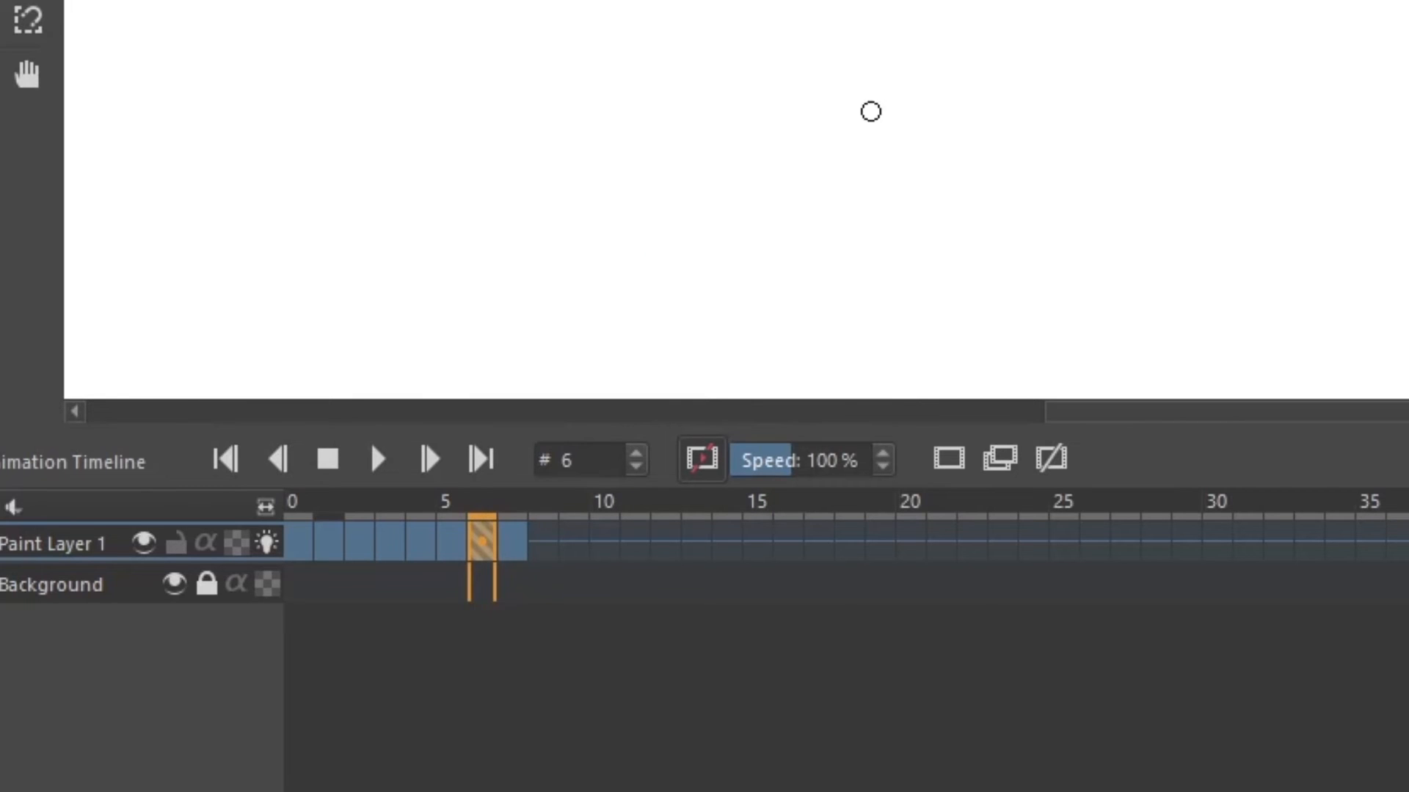
left_click(542, 550)
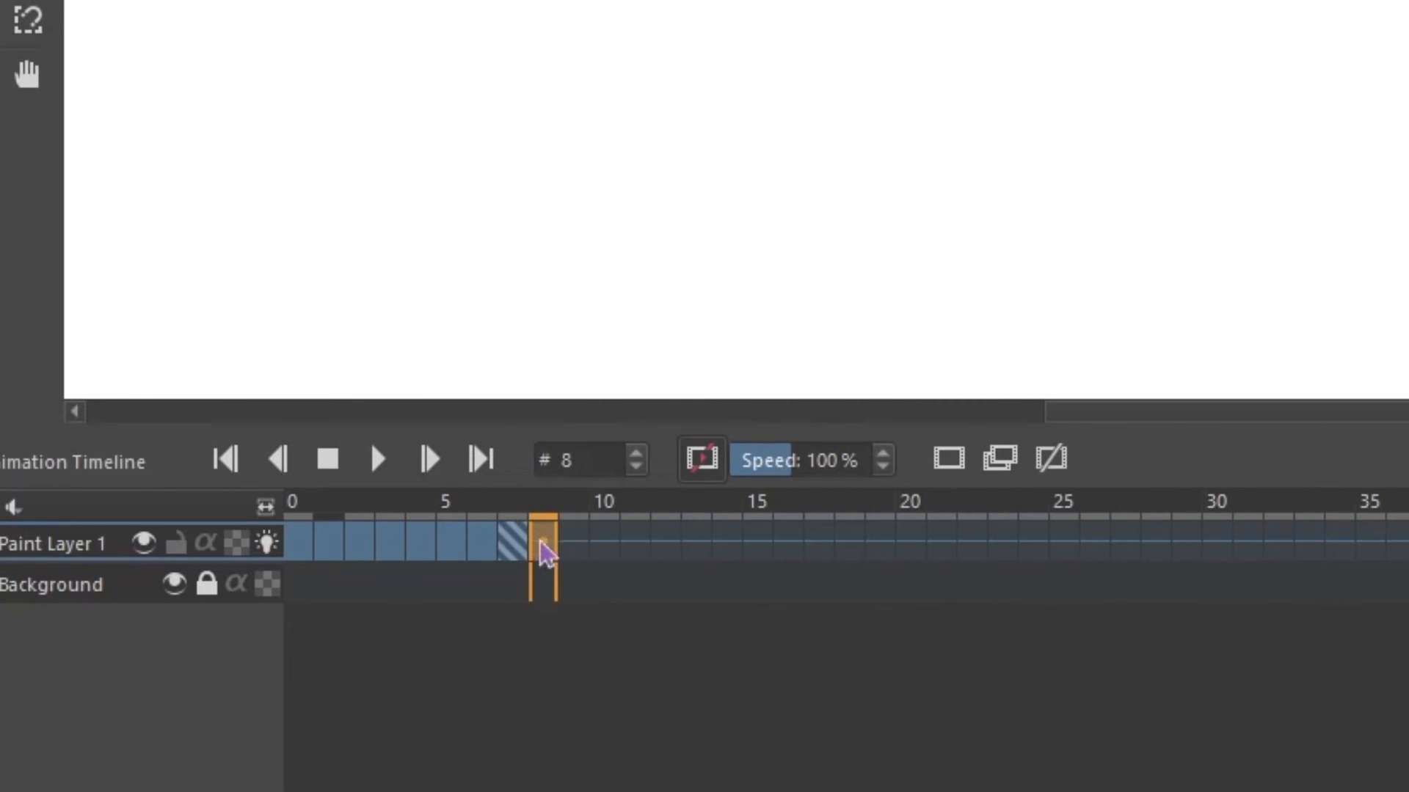
right_click(545, 553)
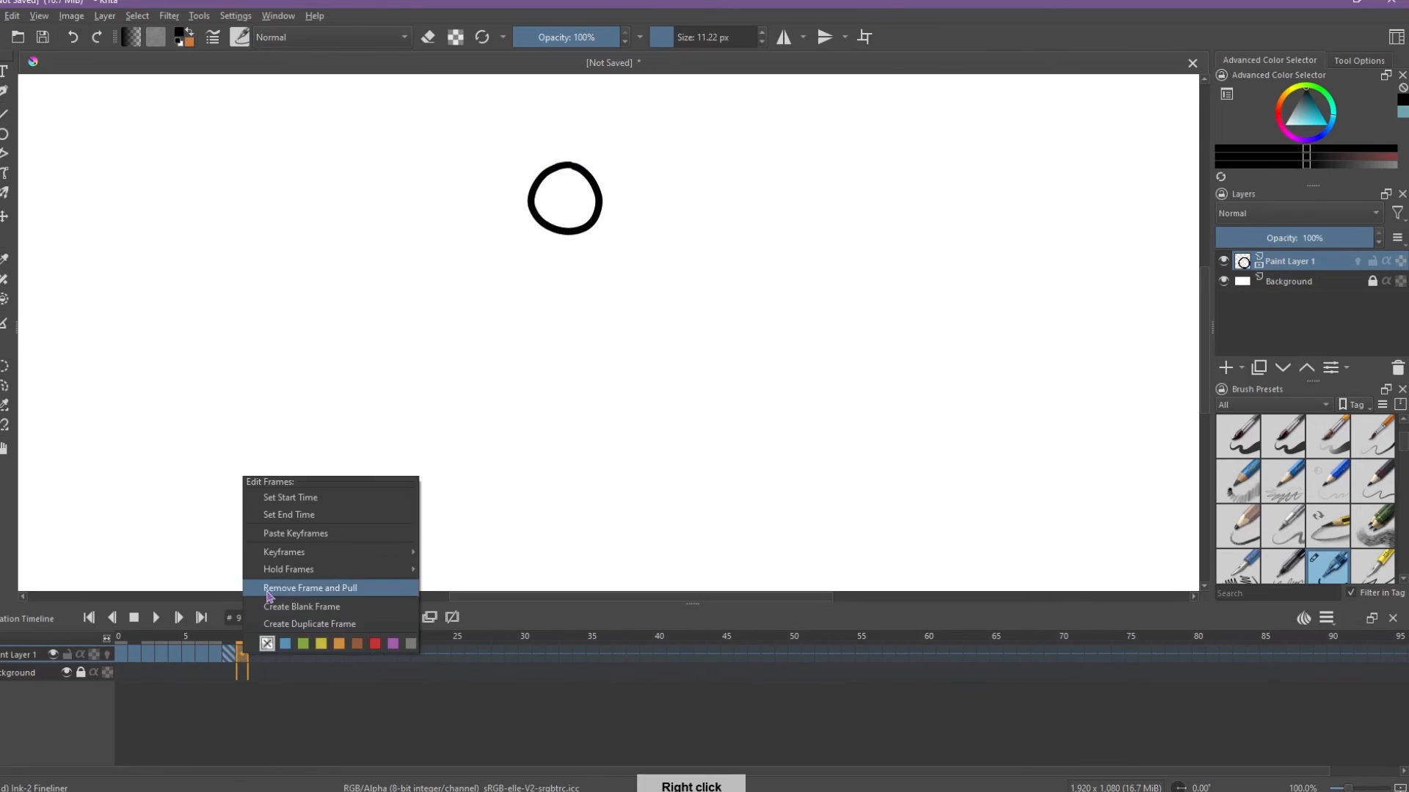
left_click(310, 587)
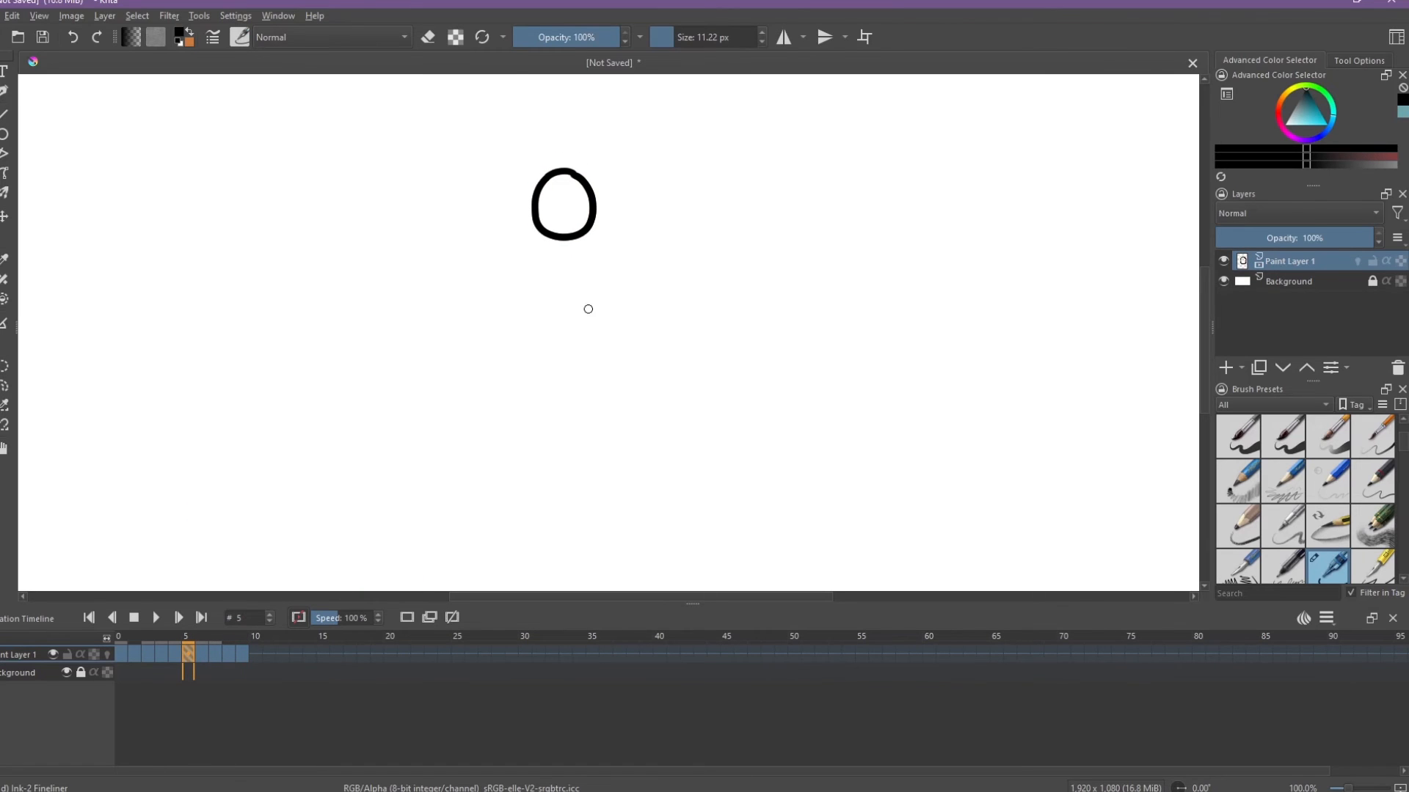
left_click(159, 655)
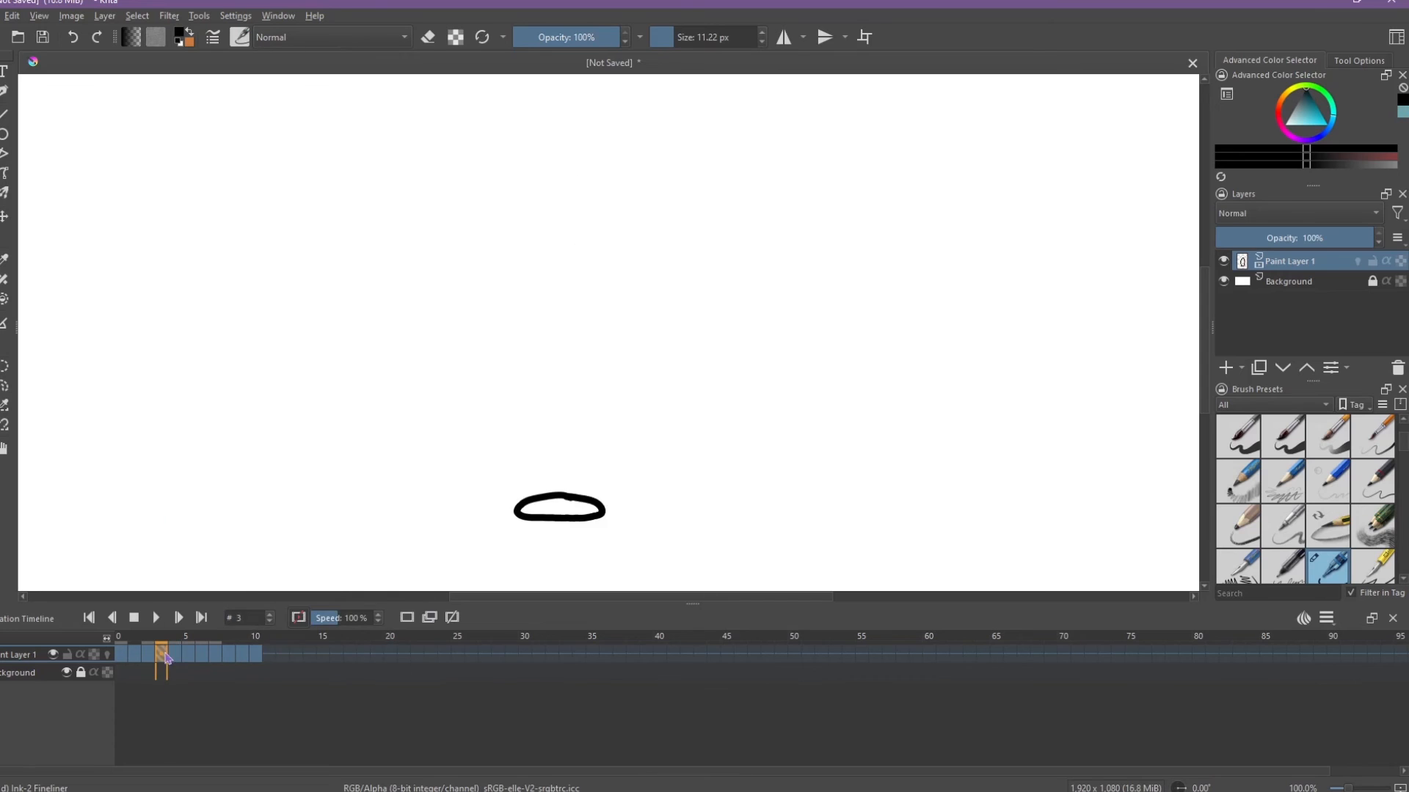
right_click(159, 656)
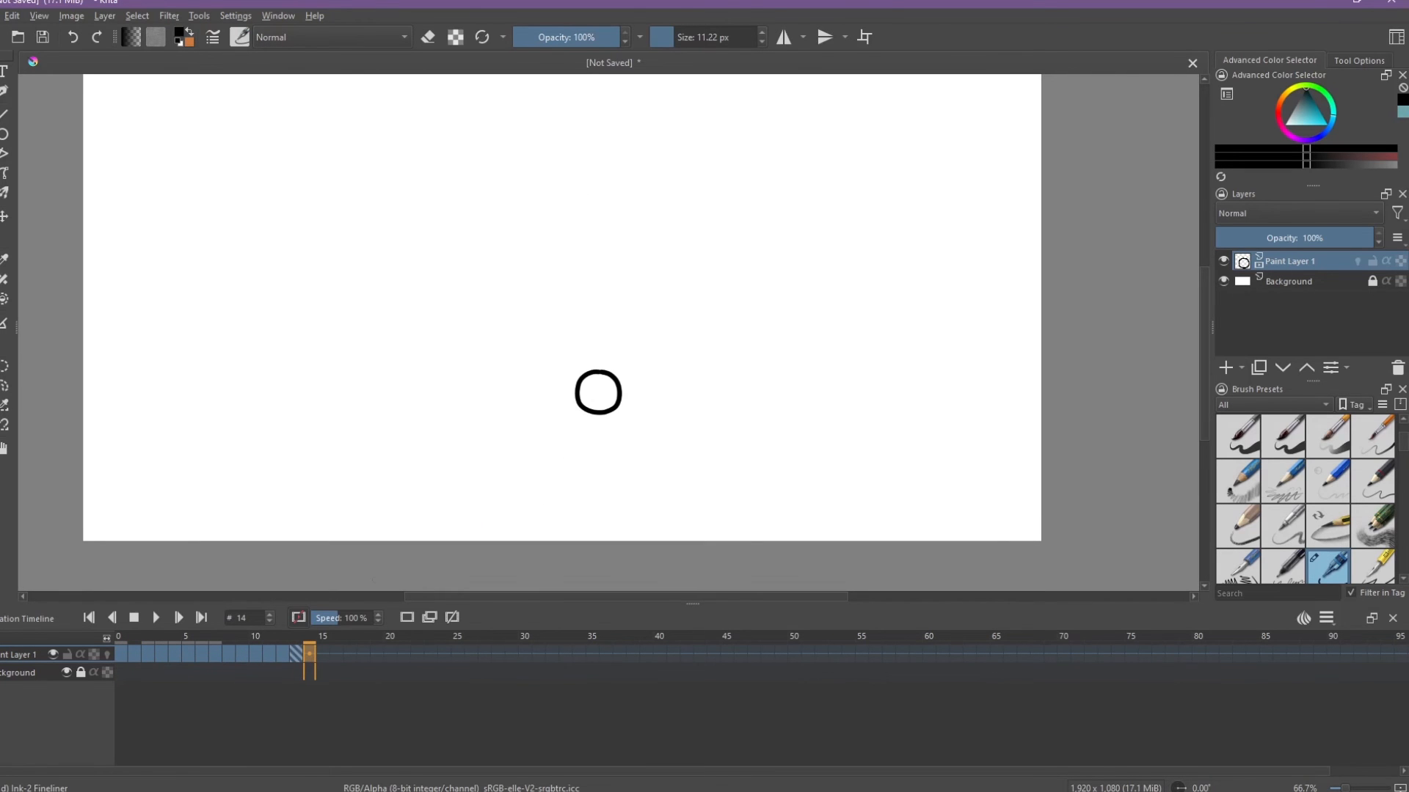
left_click(156, 619)
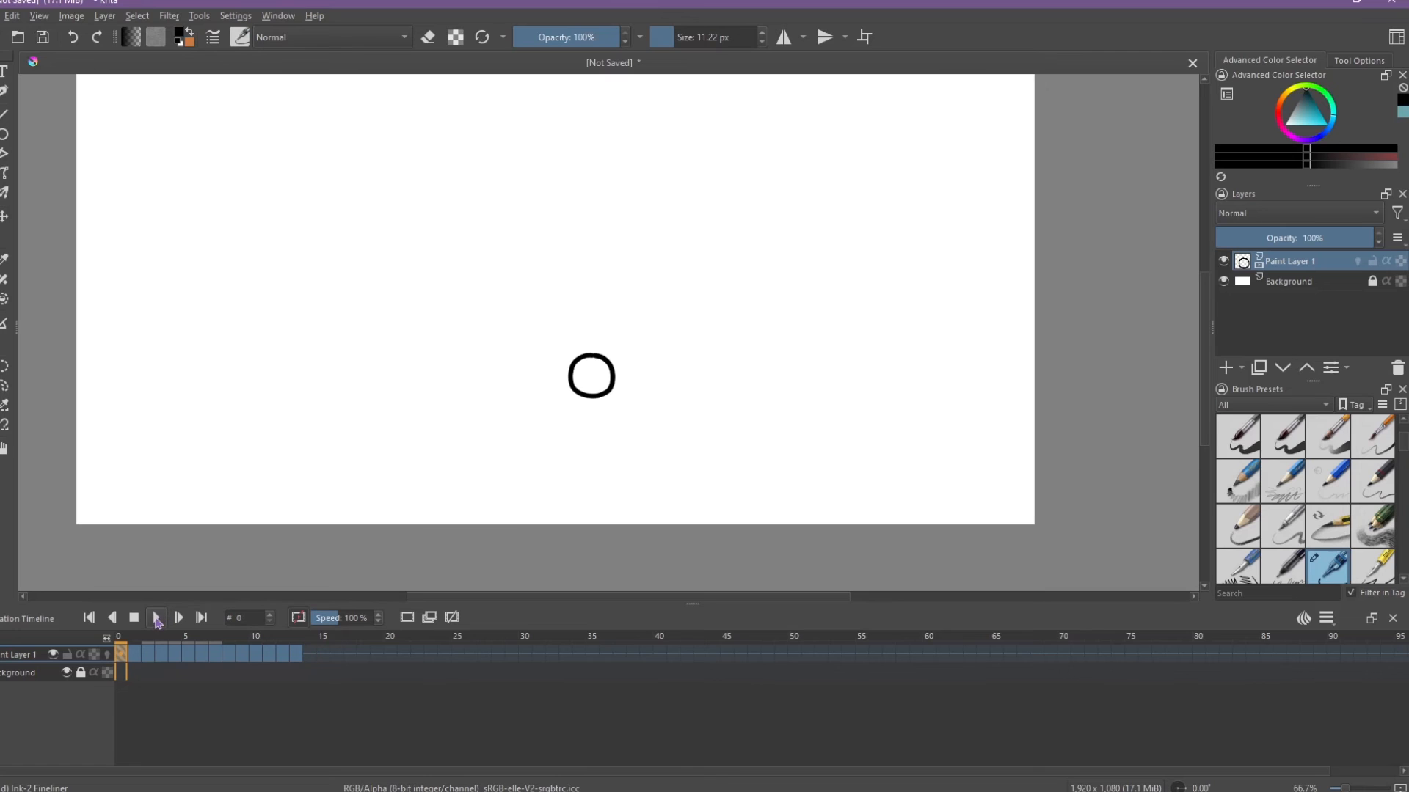
left_click(156, 618)
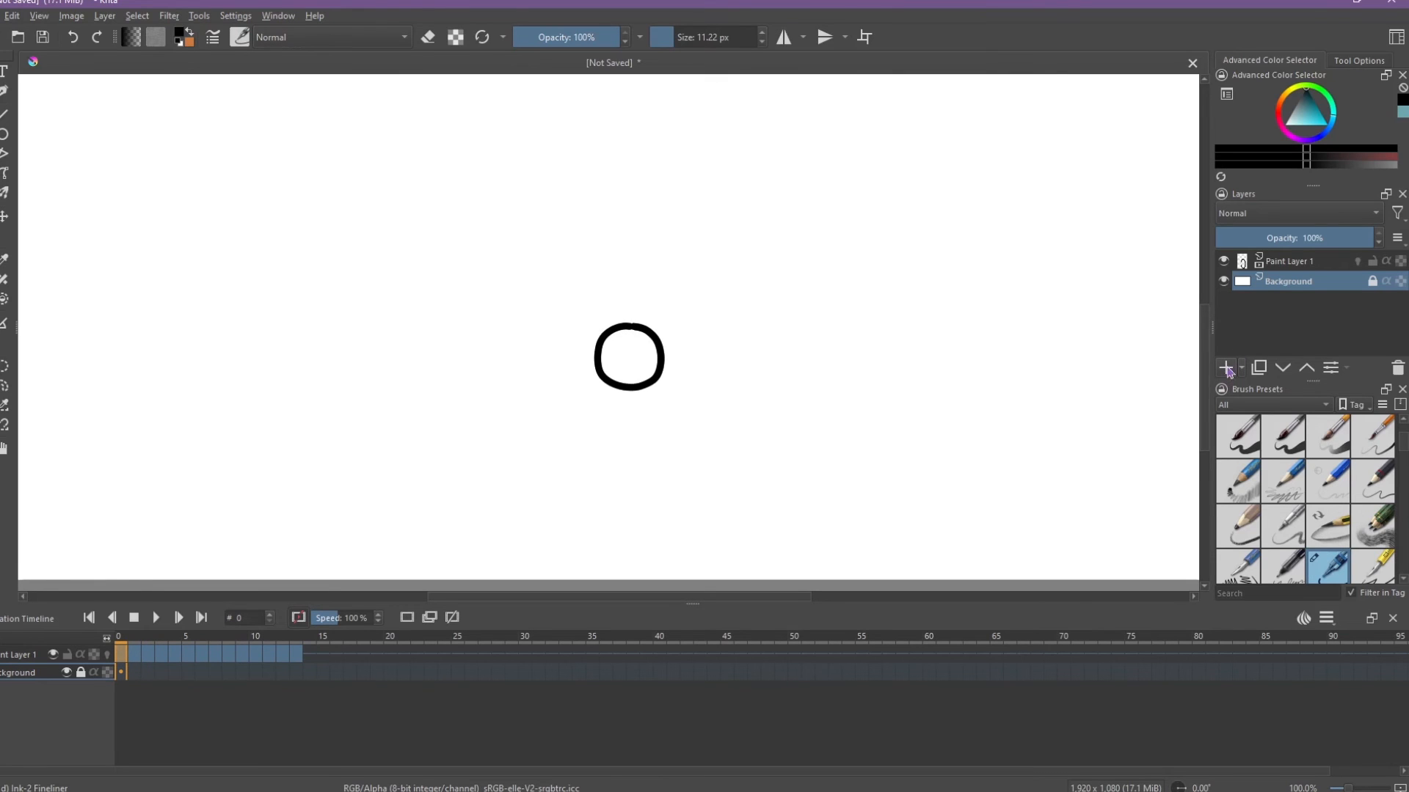
- Add Paint Layer 2 and create blank frames on two of its timeline frames
left_click(1226, 368)
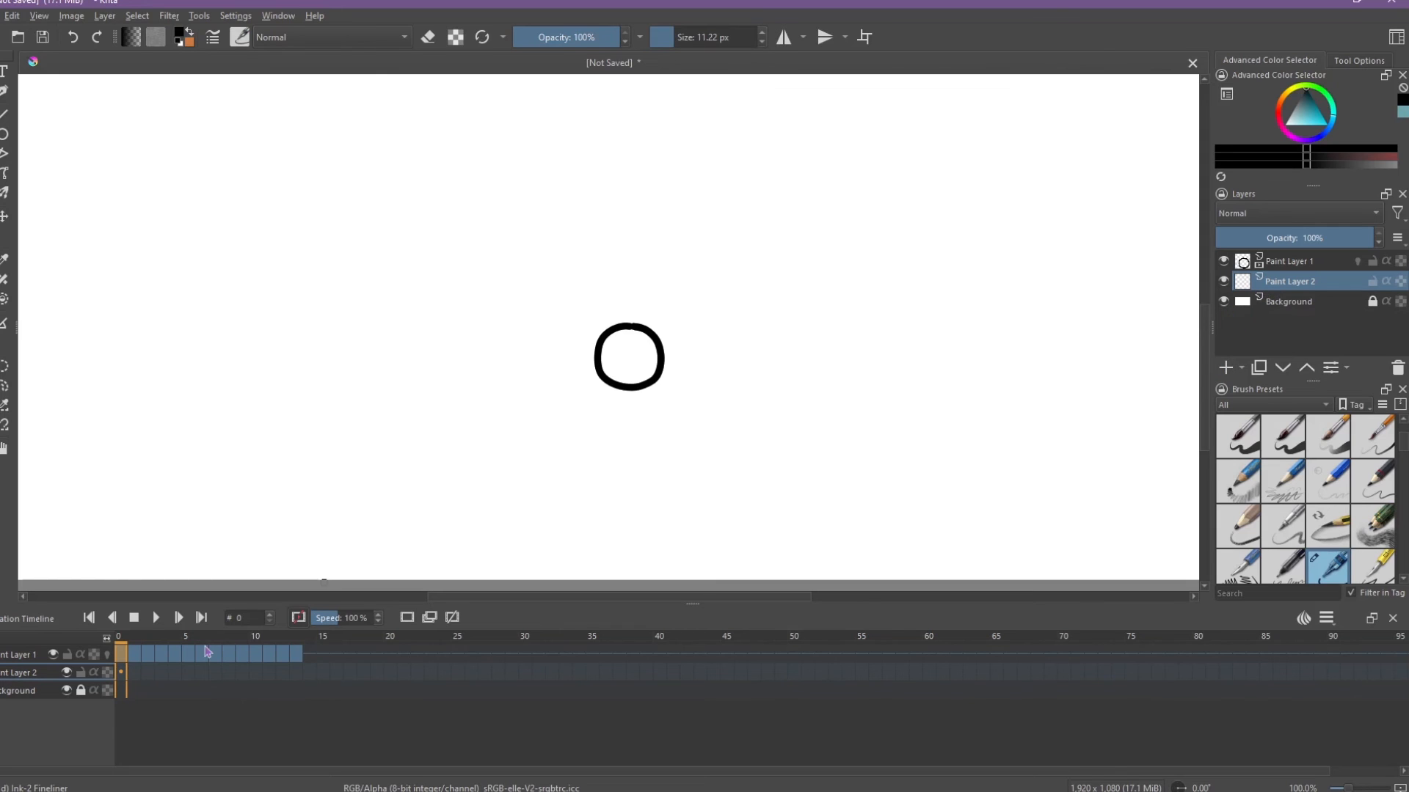
right_click(123, 673)
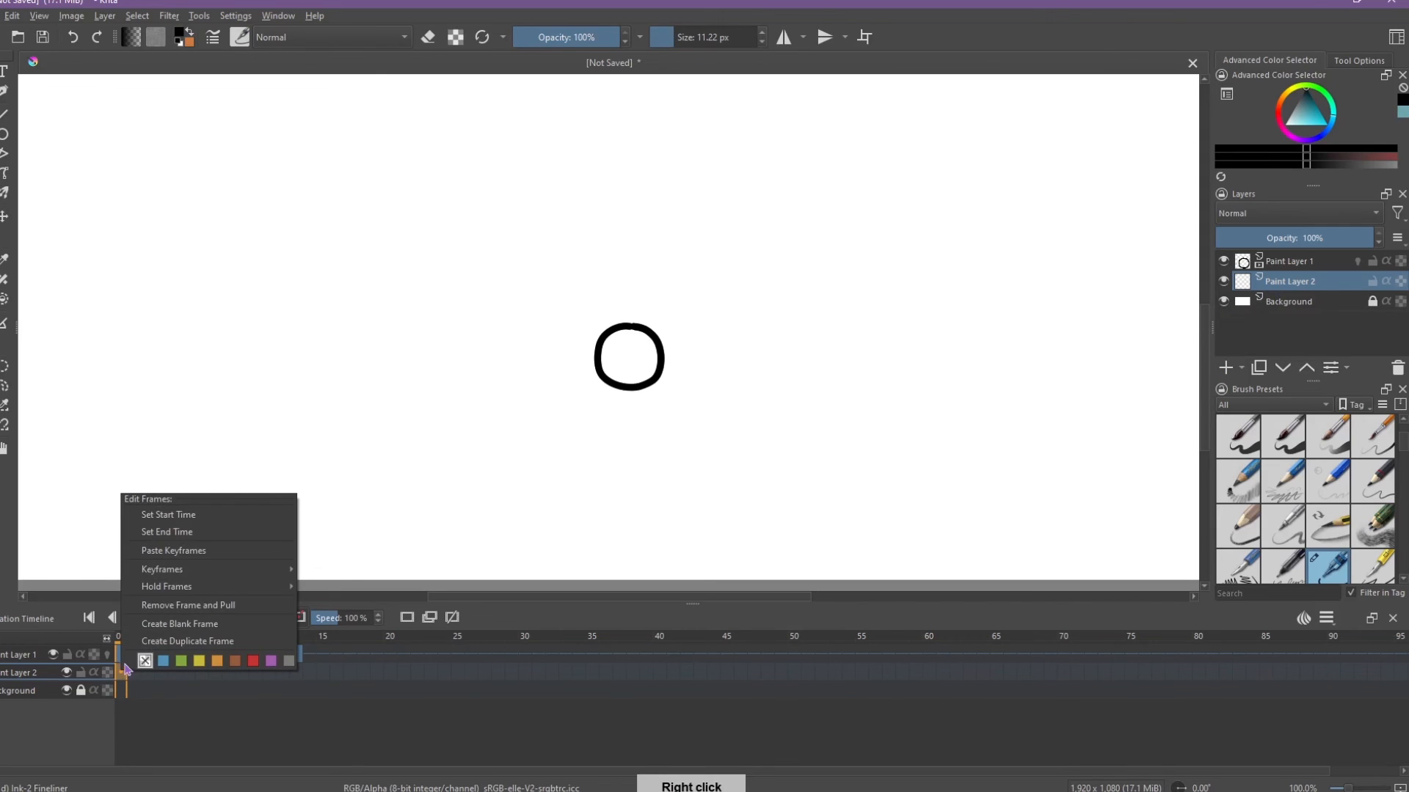
left_click(188, 624)
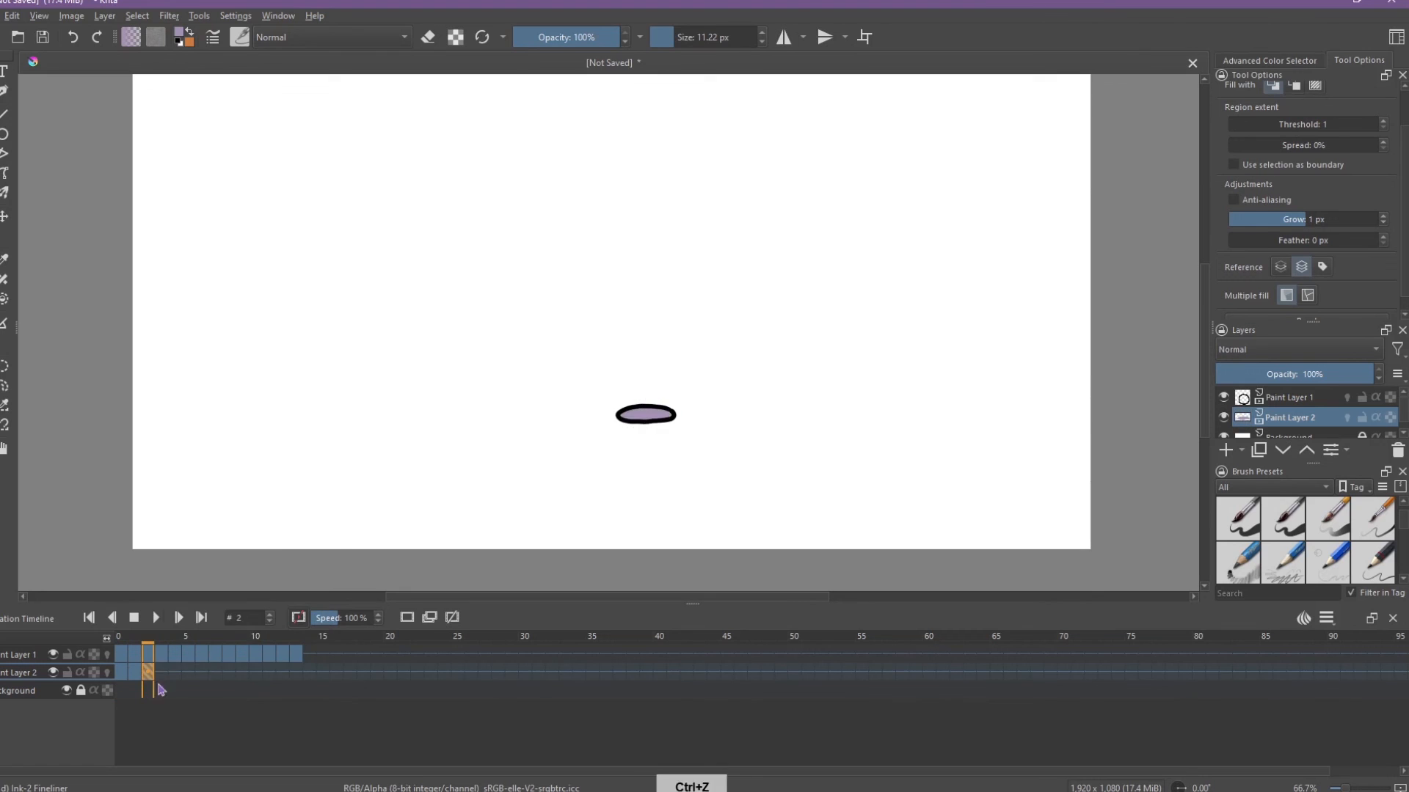
right_click(150, 673)
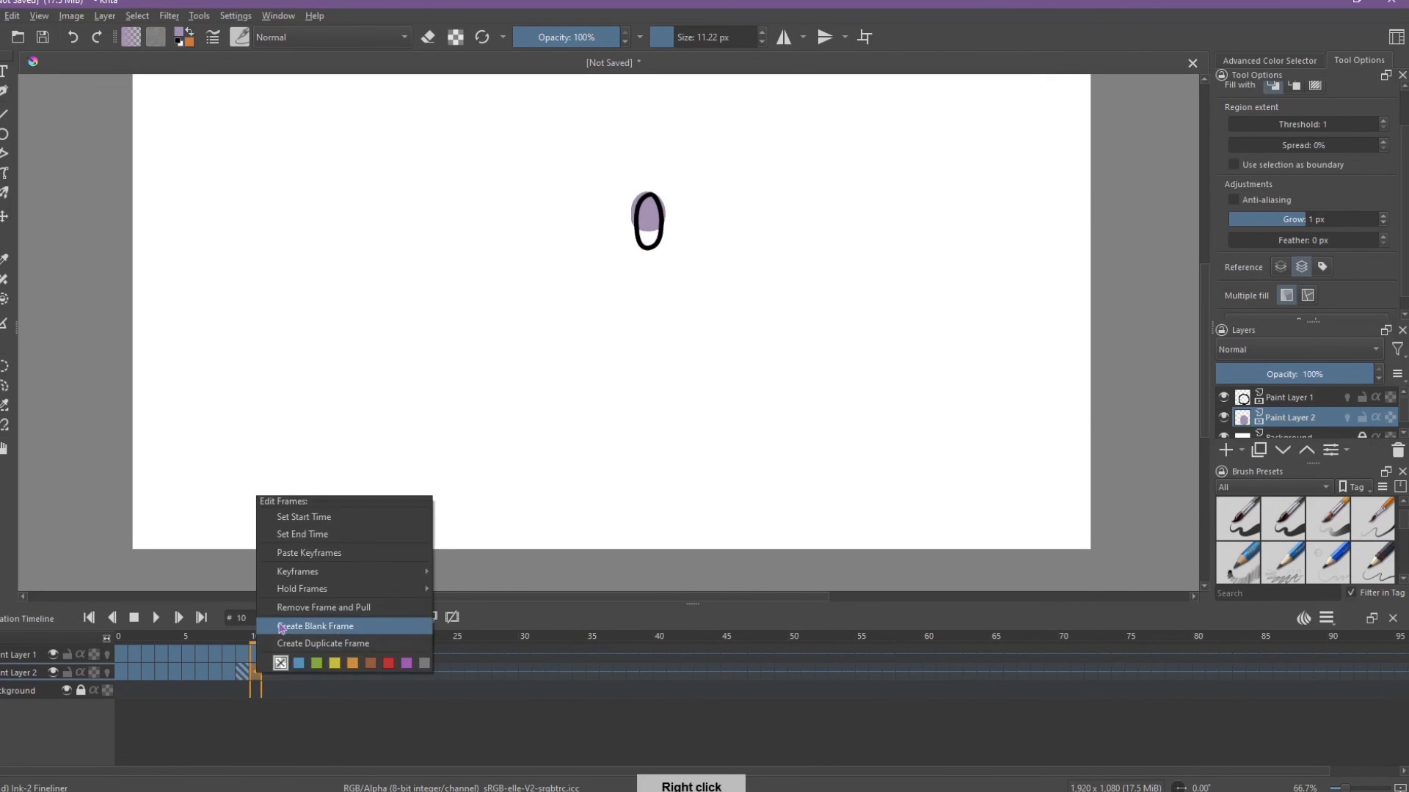
left_click(315, 626)
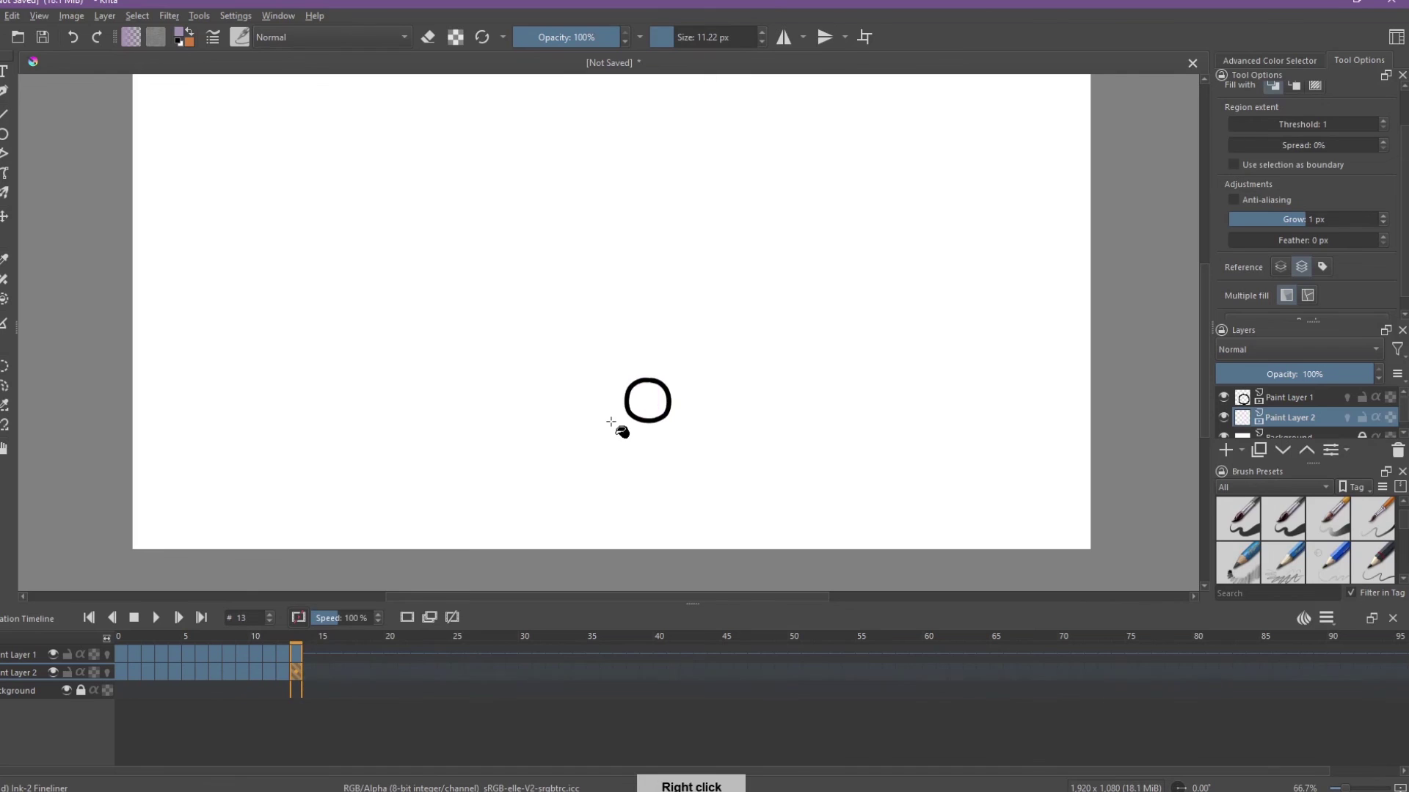